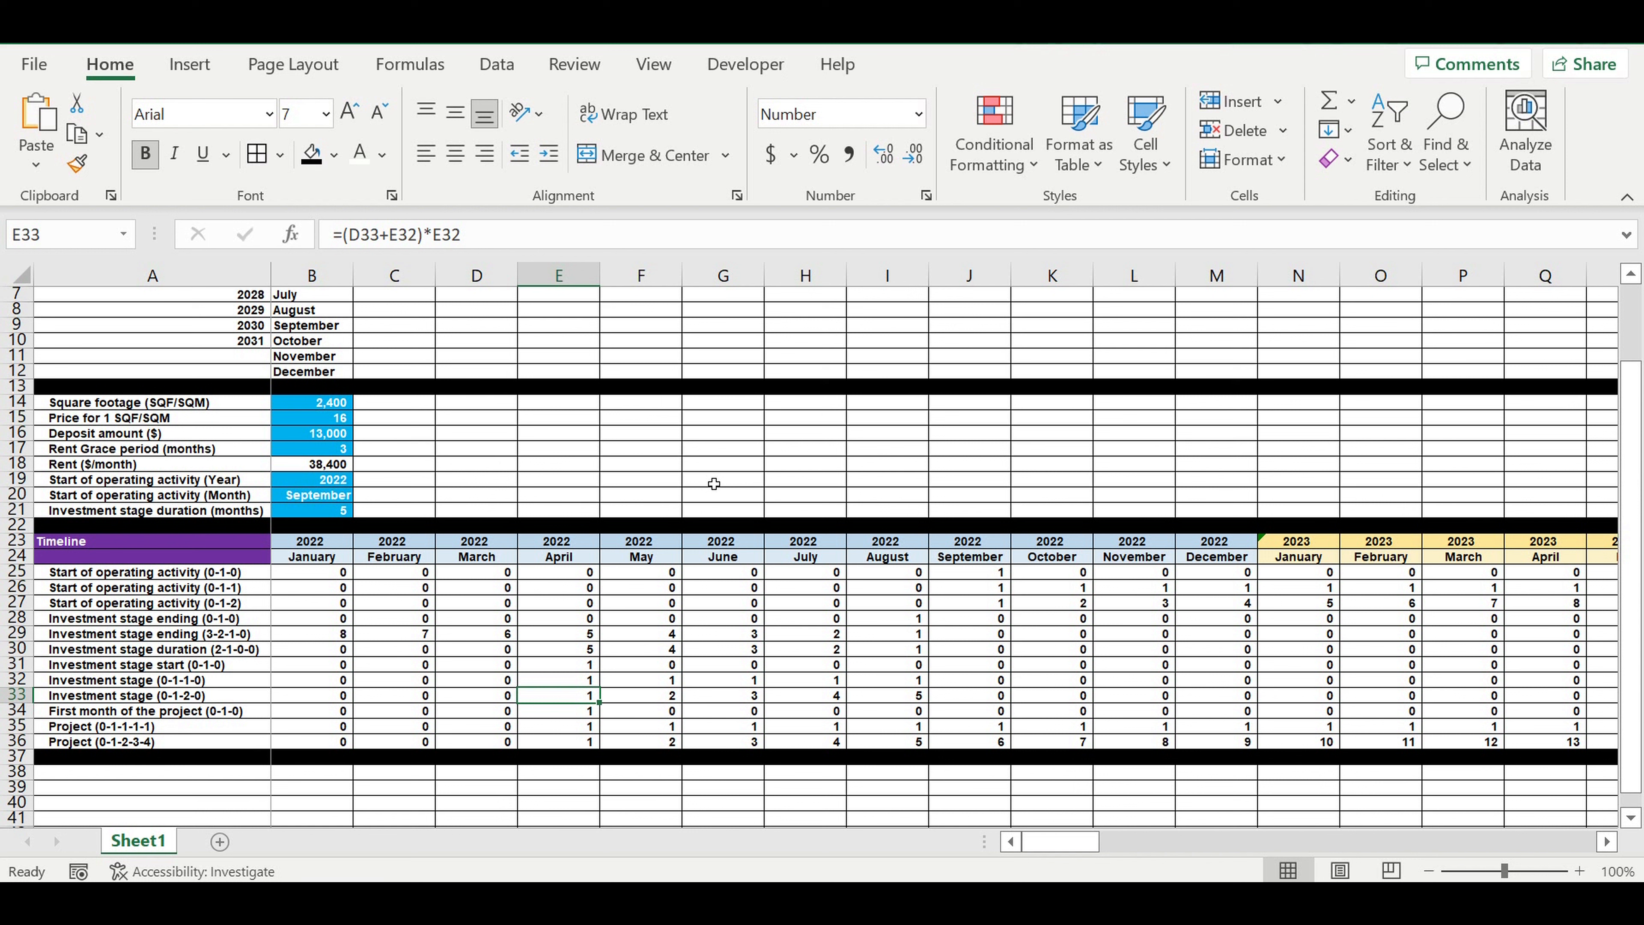
mouse_move(505, 373)
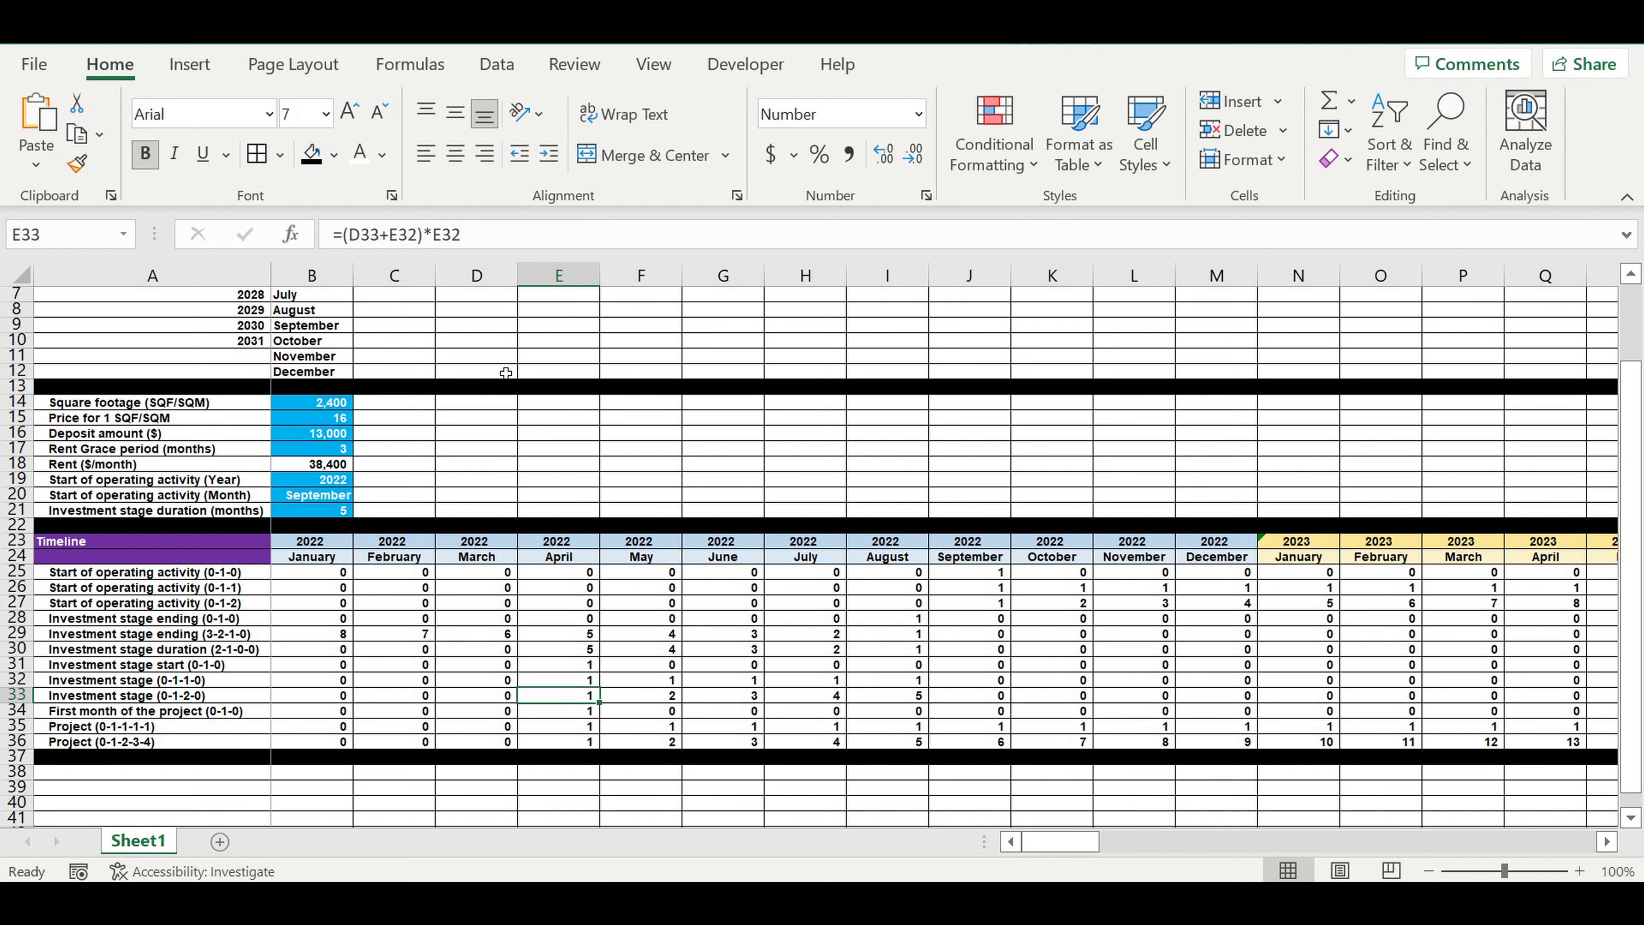
mouse_move(316, 406)
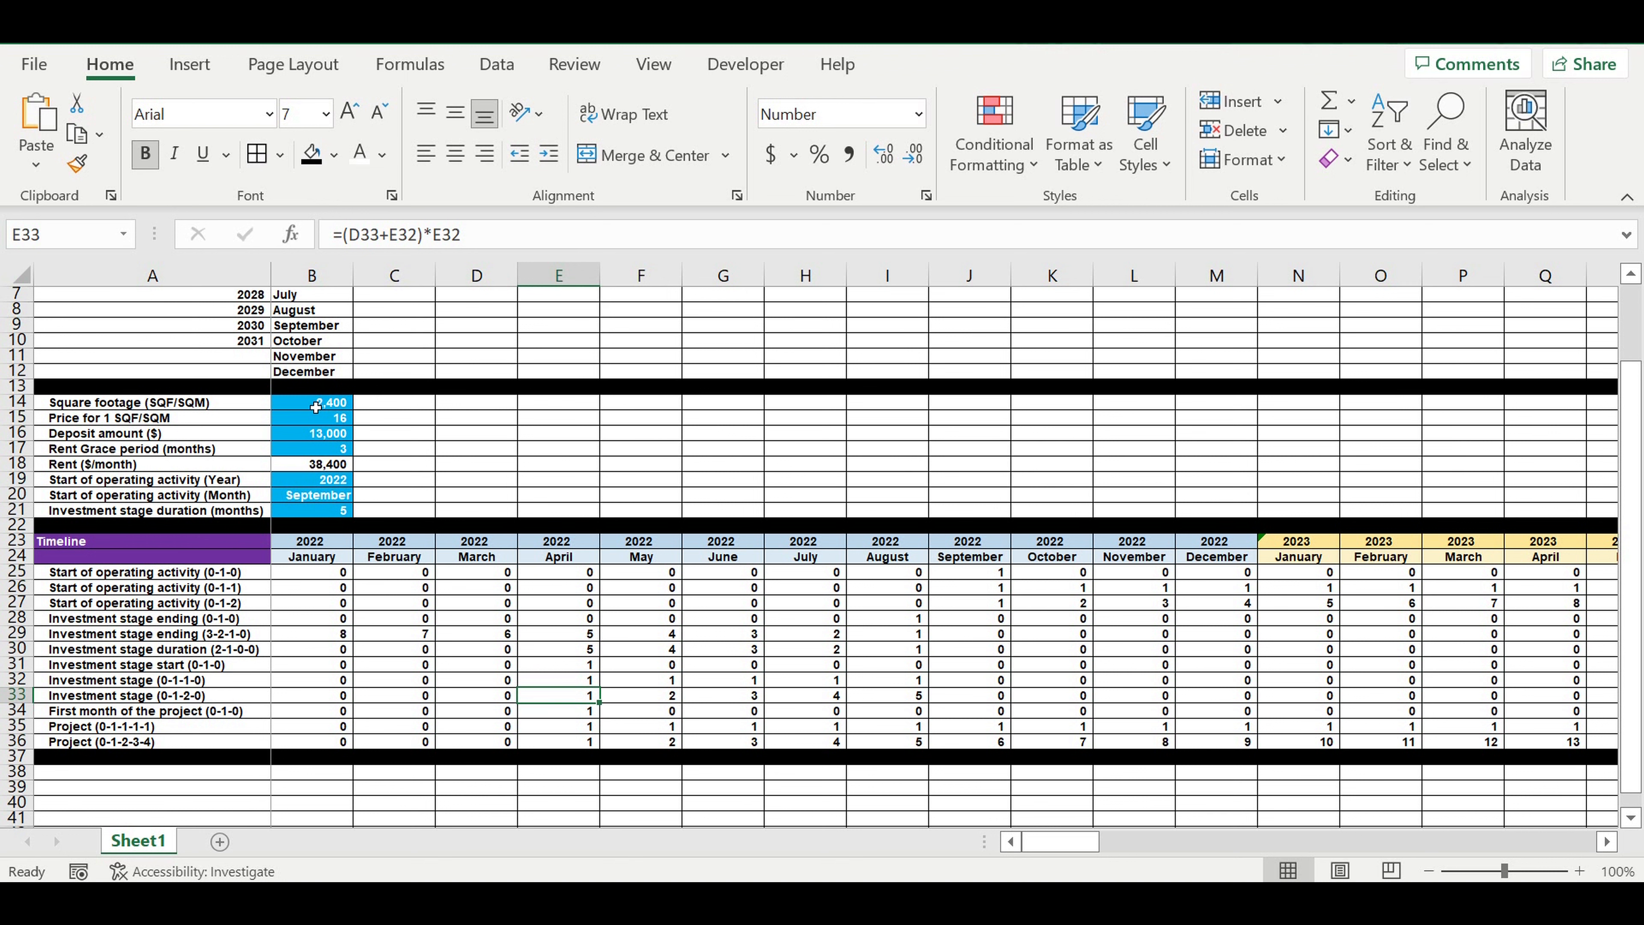
Step: Place a copy of the timeline header at row 38 and relabel it Rent expenses
left_click(312, 403)
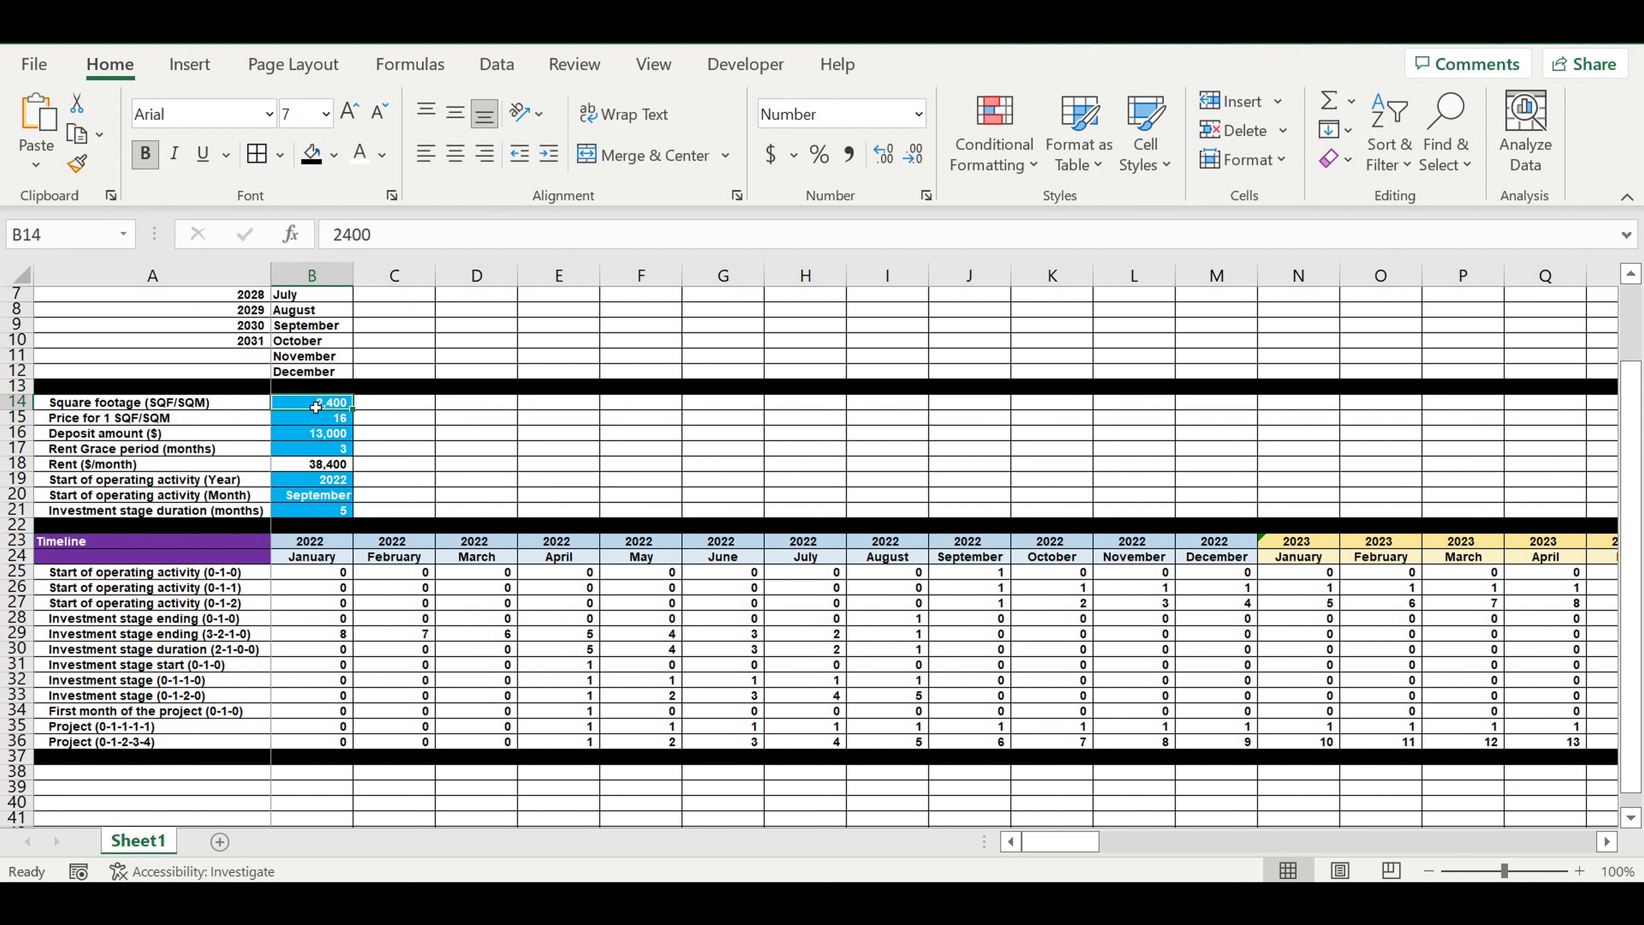
left_click(394, 602)
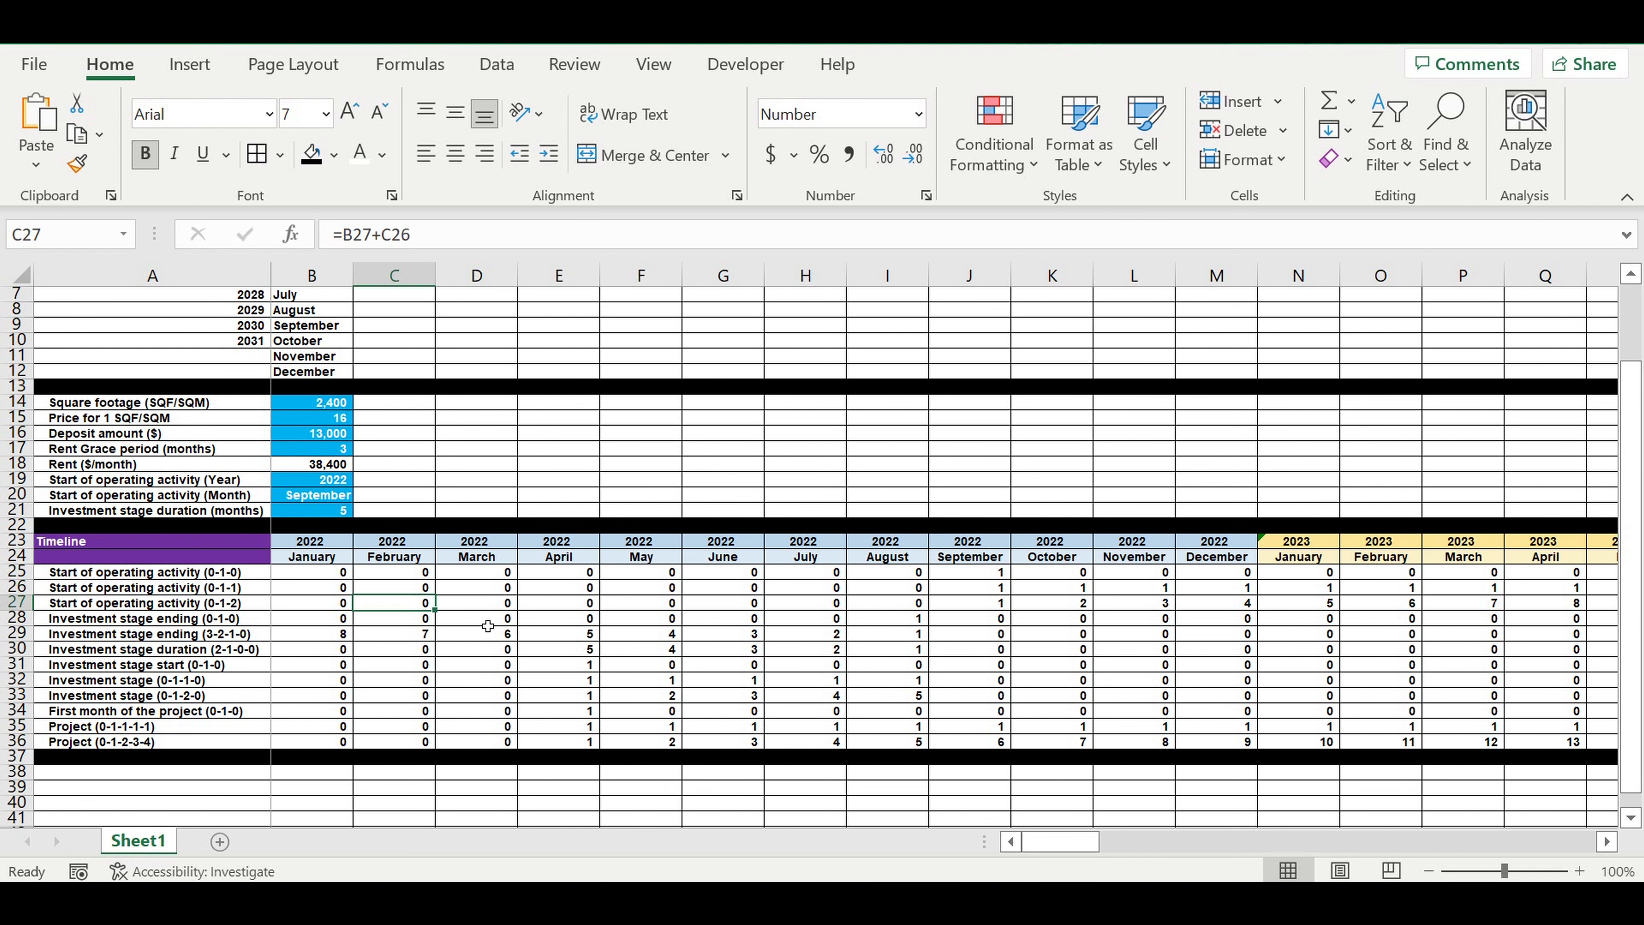
mouse_move(483, 601)
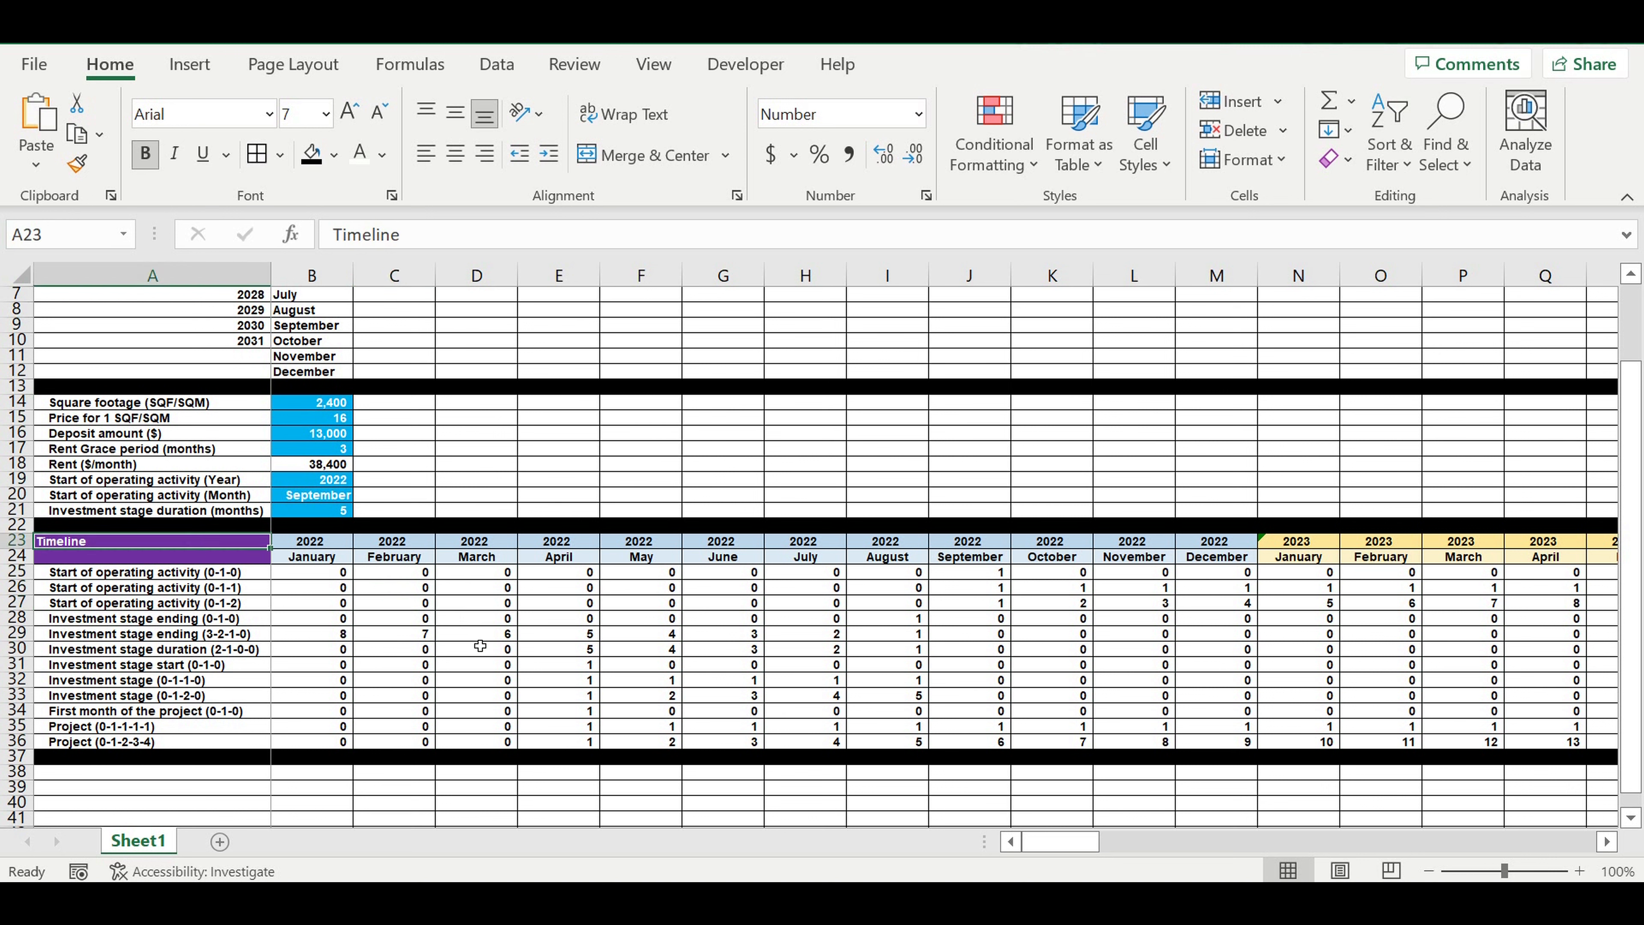
left_click(476, 634)
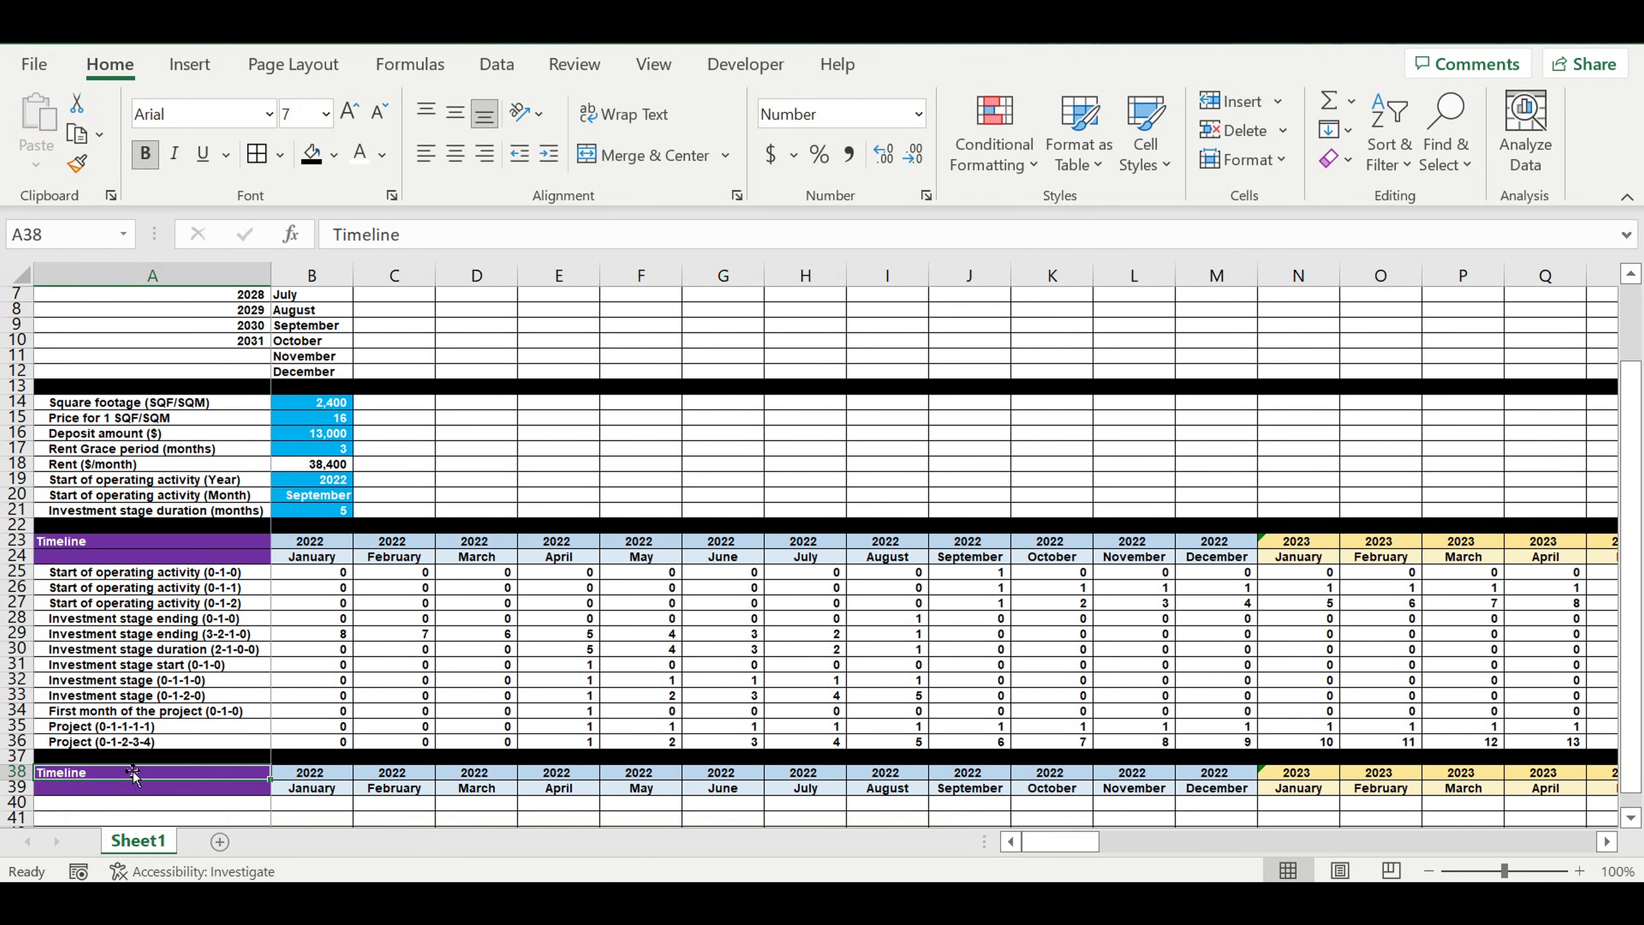
type("Rent expenses")
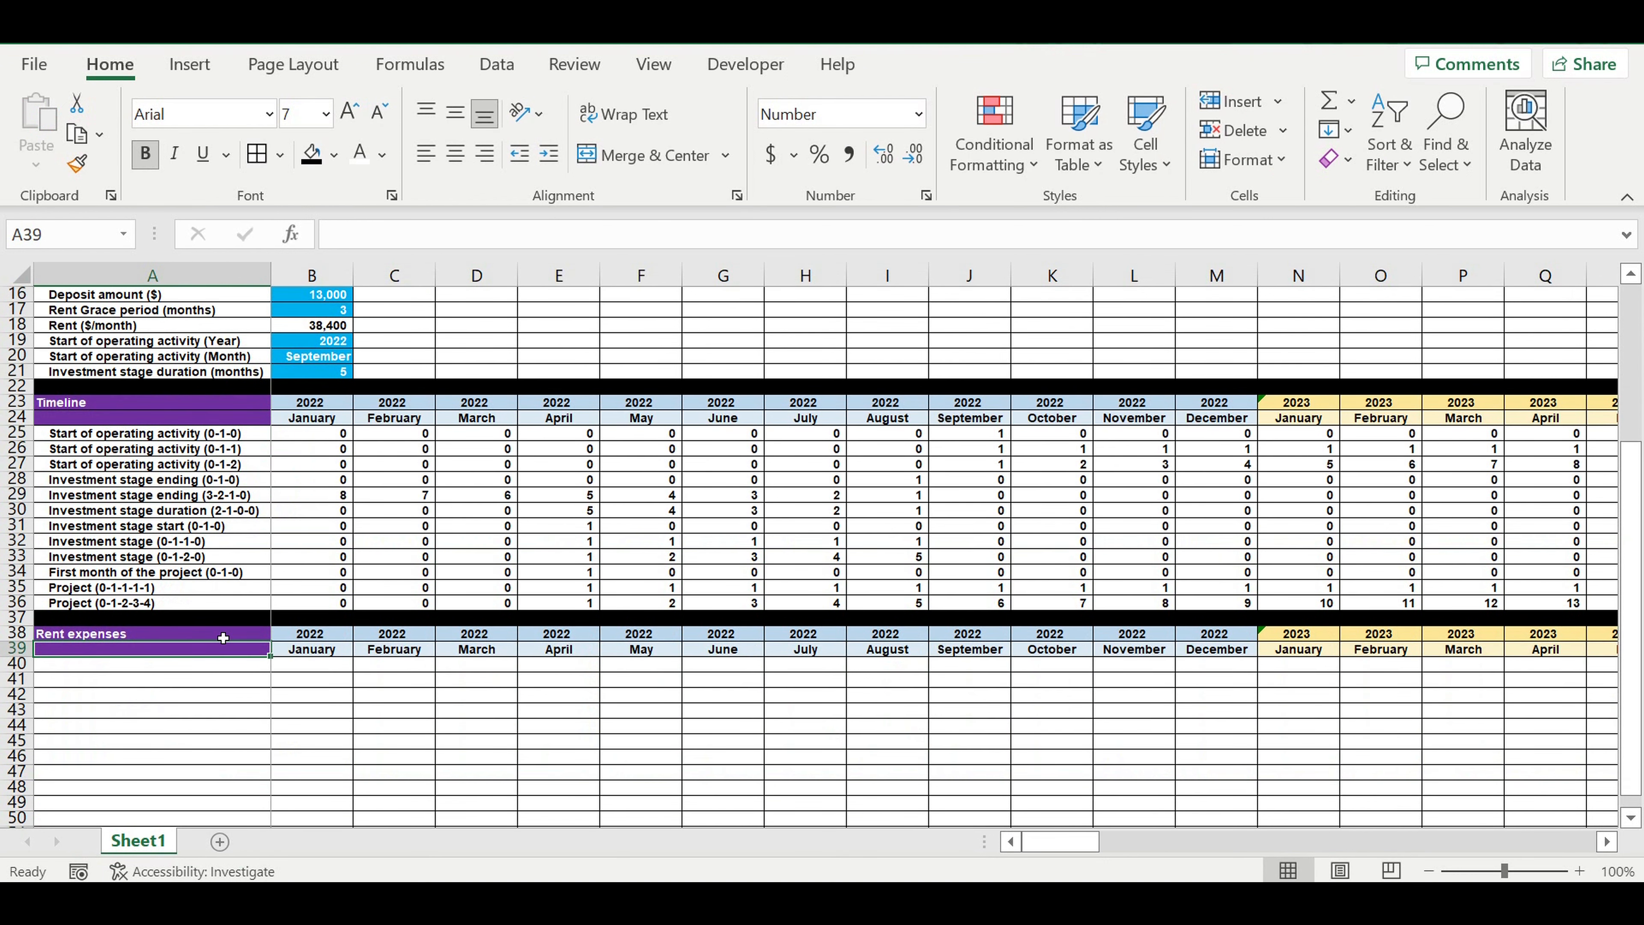
Step: Fill the Rent expenses label cell with a pink-red chosen from More Colors
left_click(151, 634)
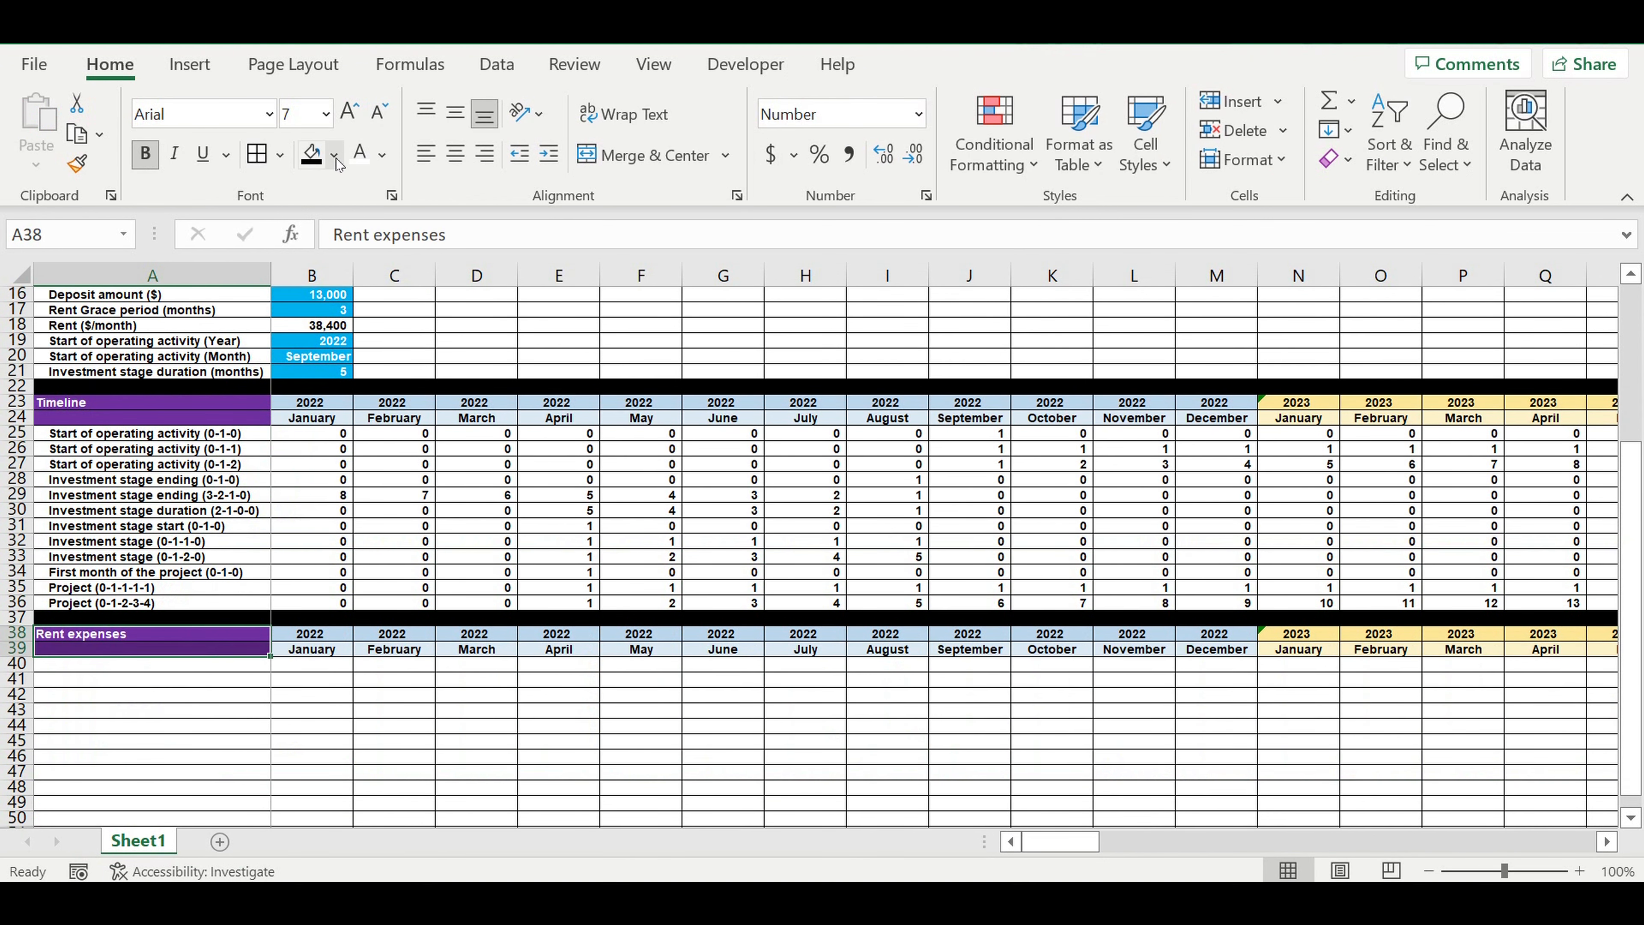
left_click(335, 155)
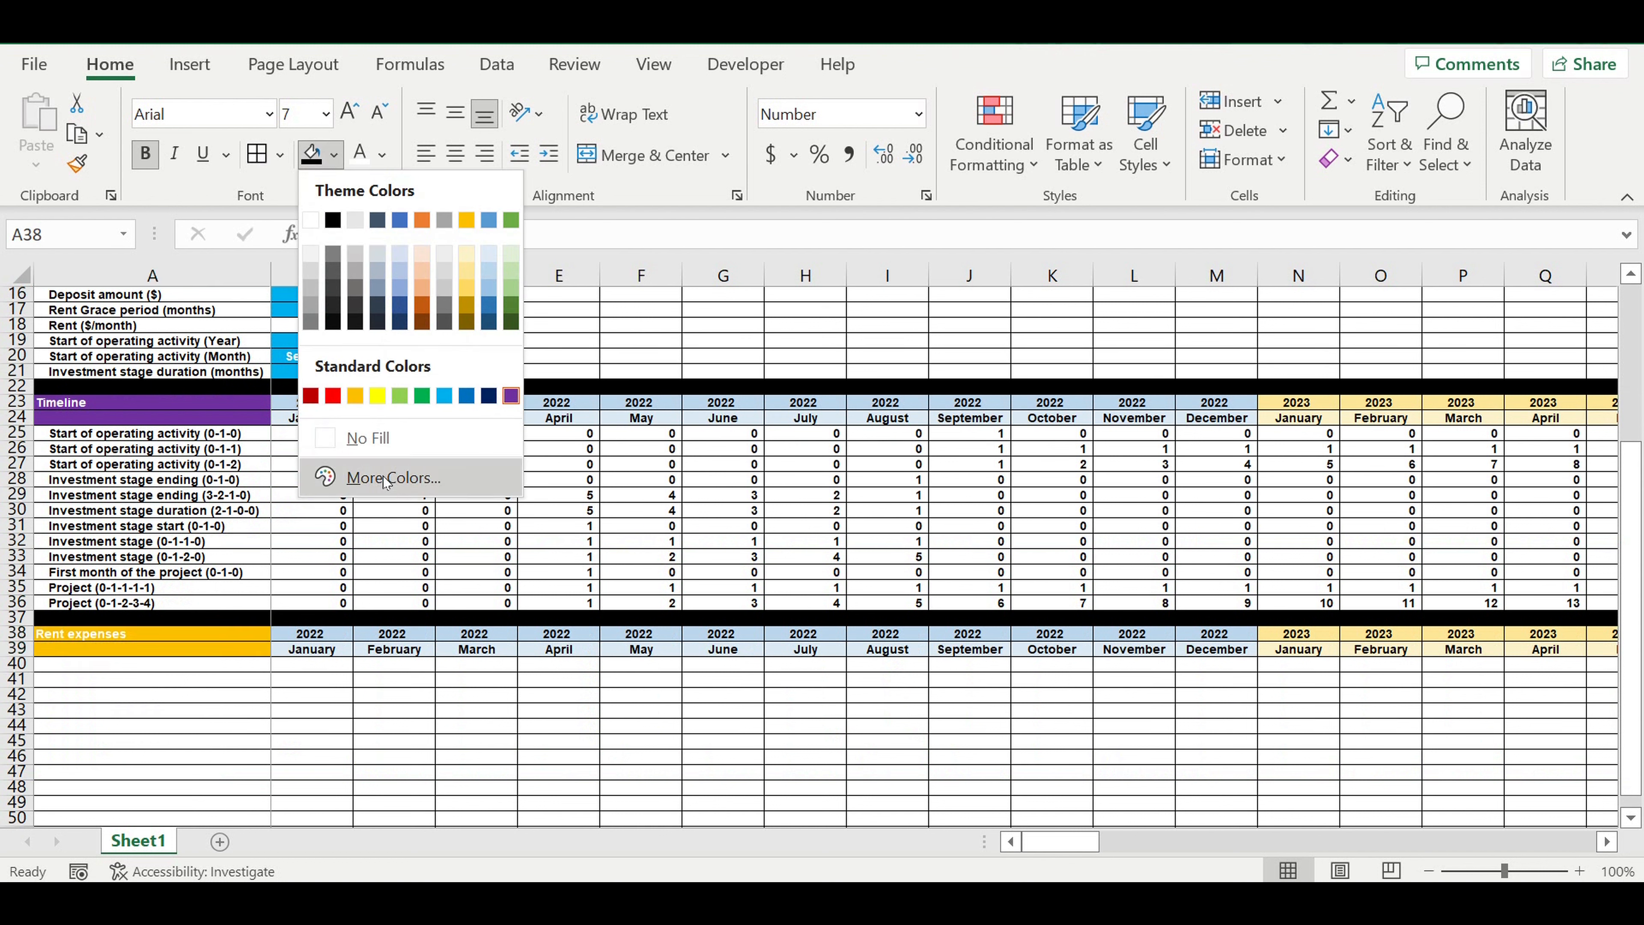
left_click(393, 477)
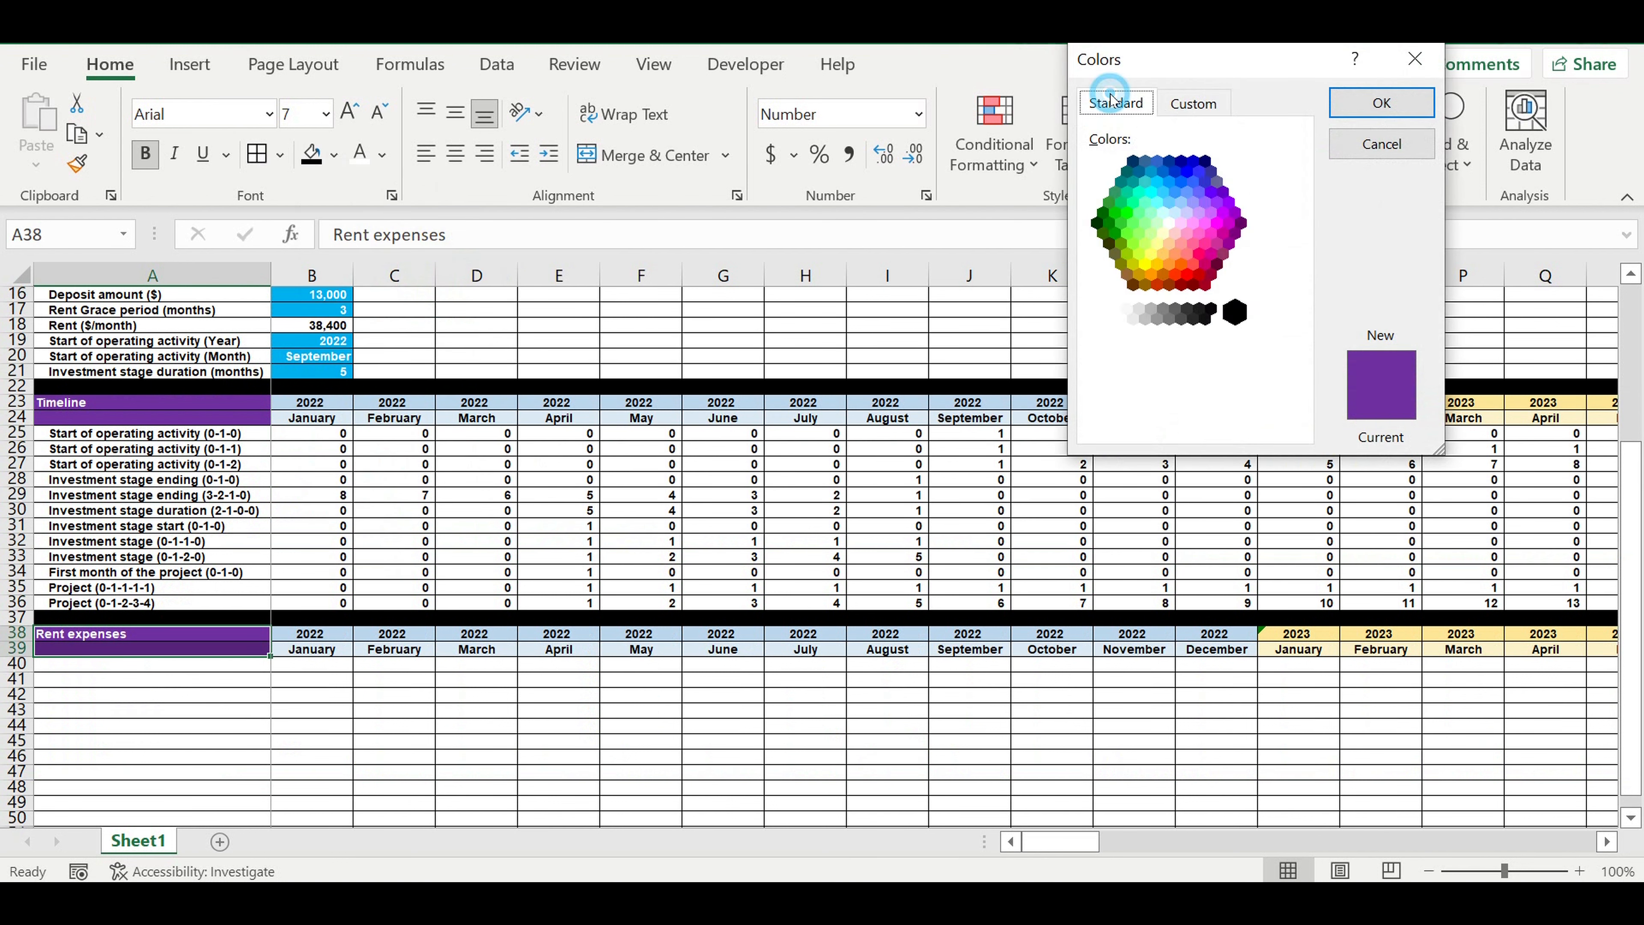
left_click(1199, 254)
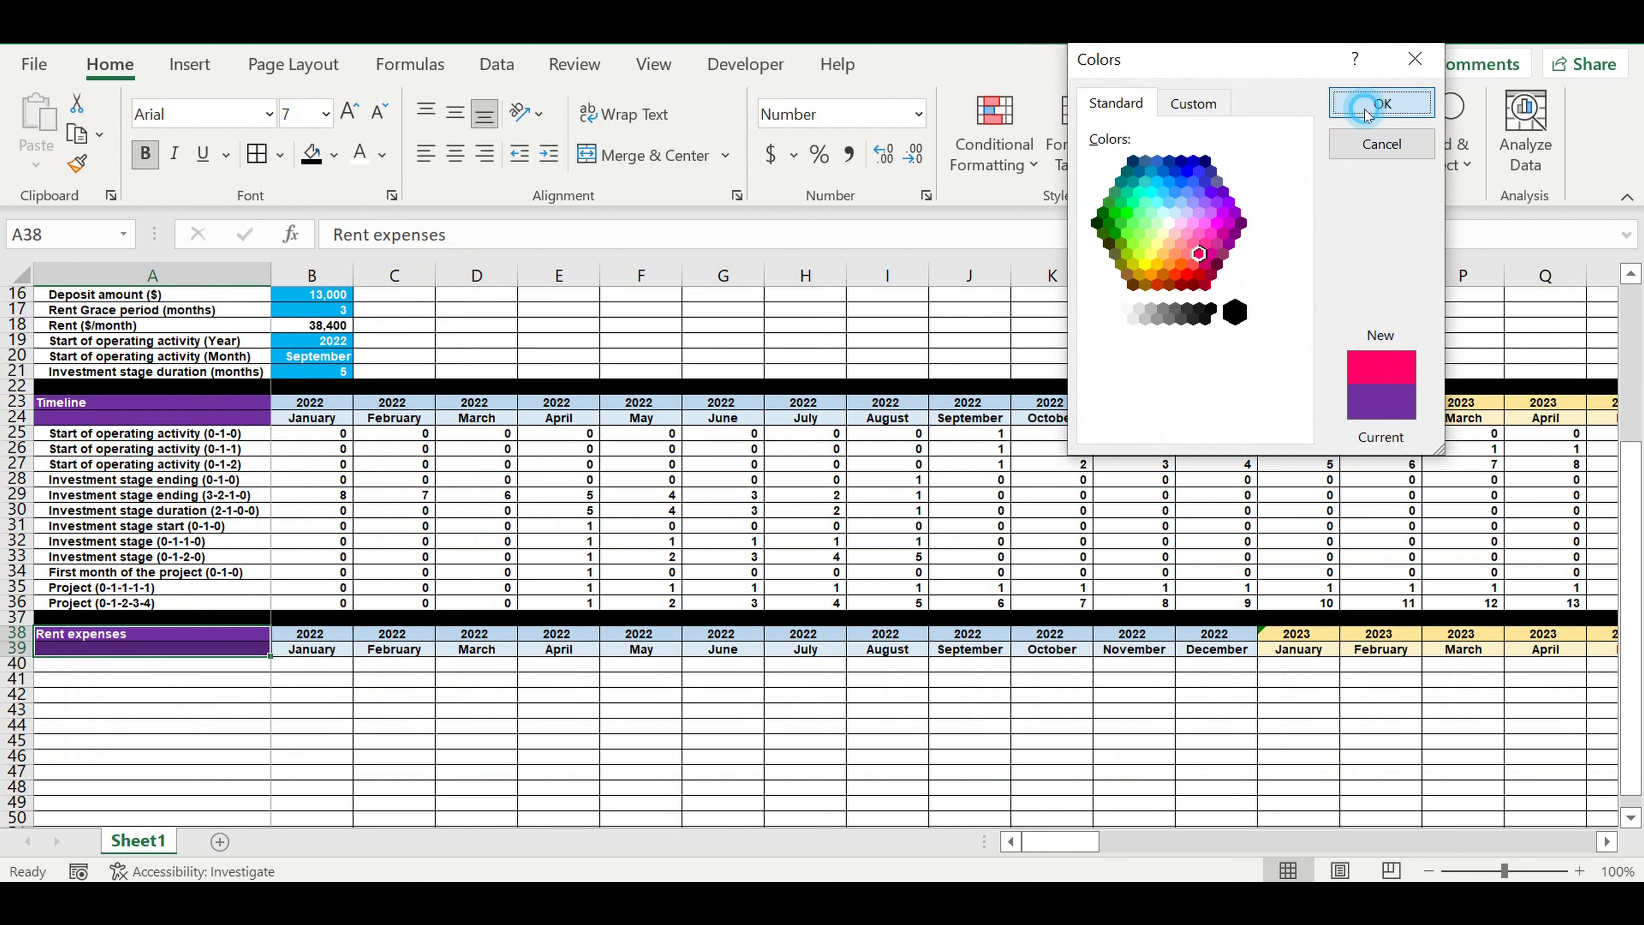
left_click(1380, 104)
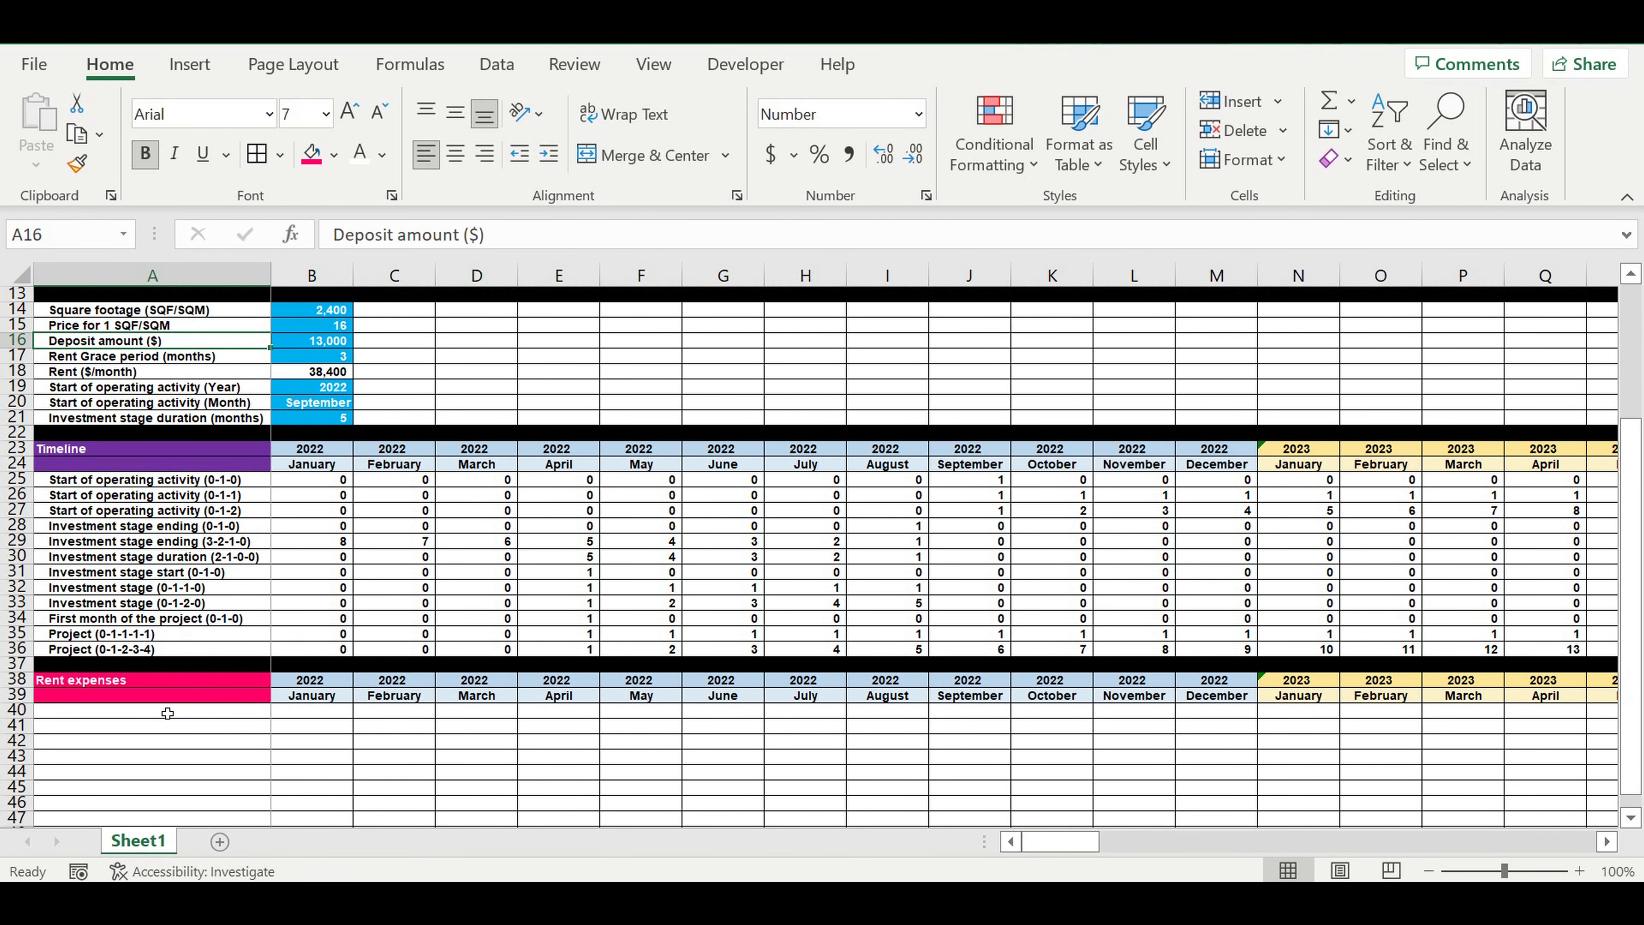
Step: Label row 40 as Deposit ($/month)
type("Deposit (")
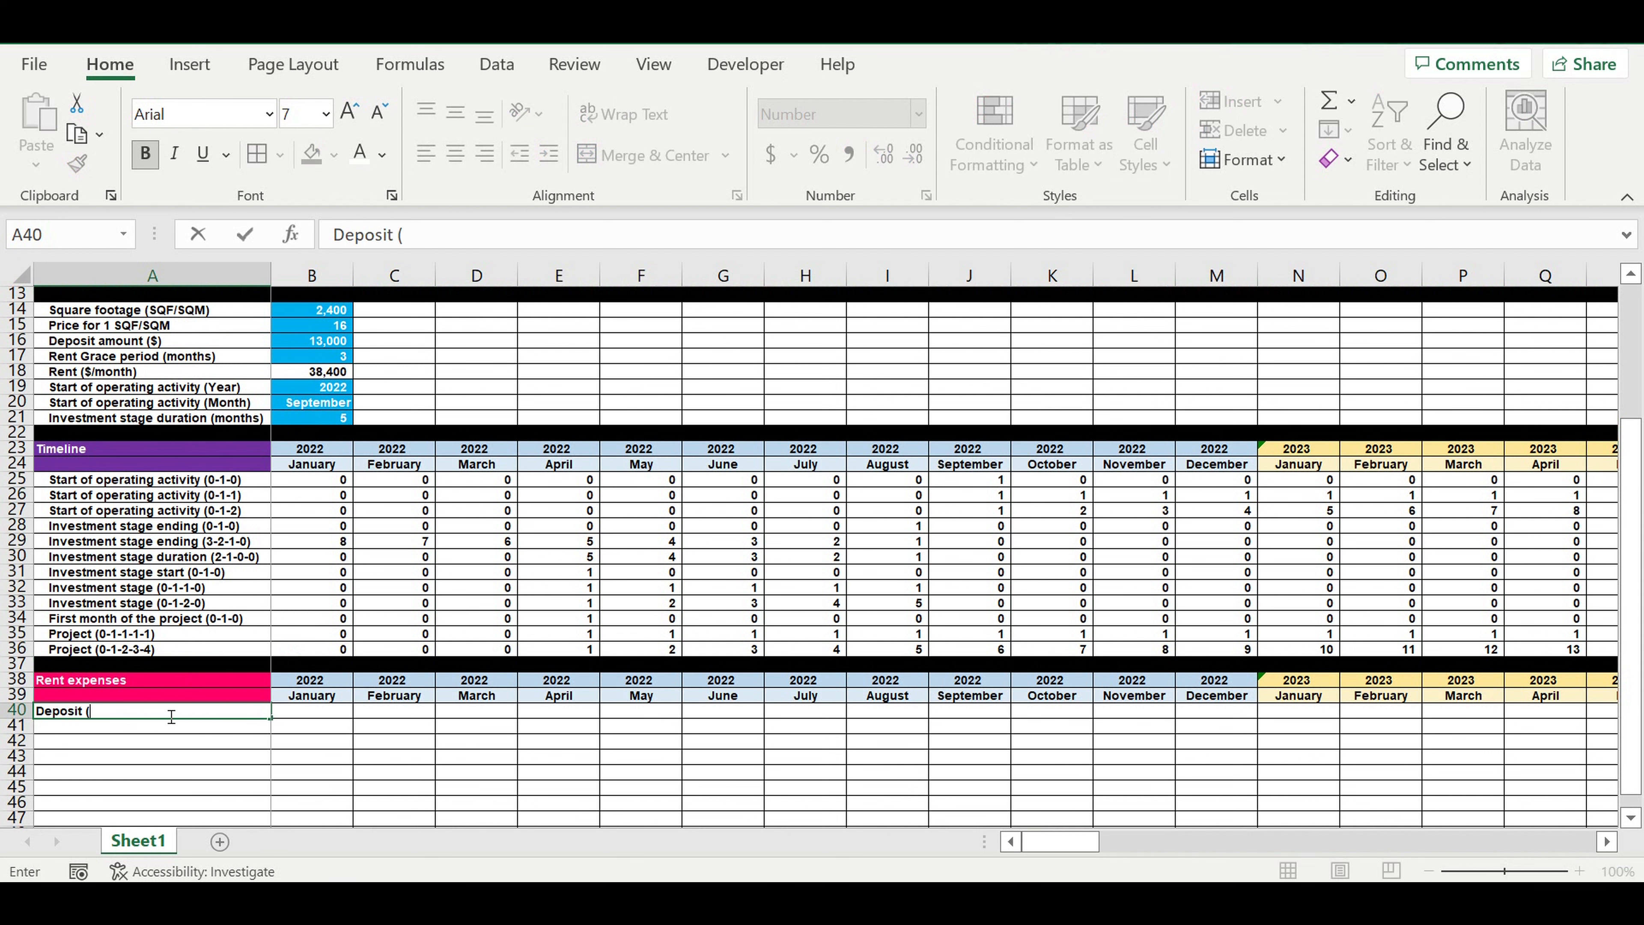
type("$")
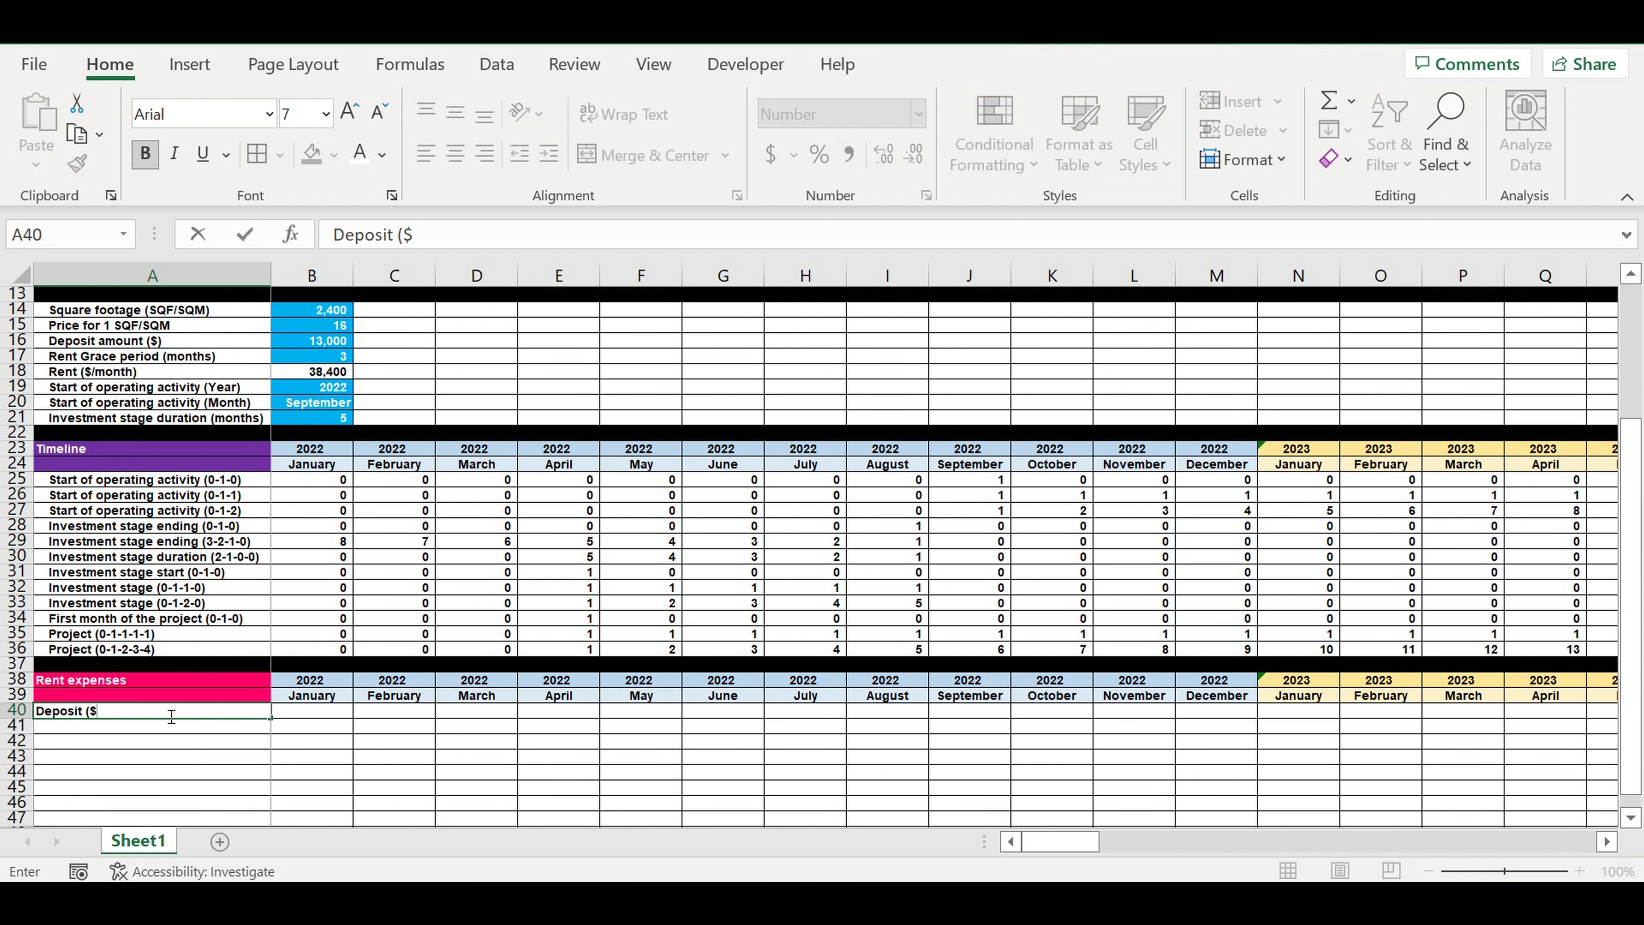
type("/month)")
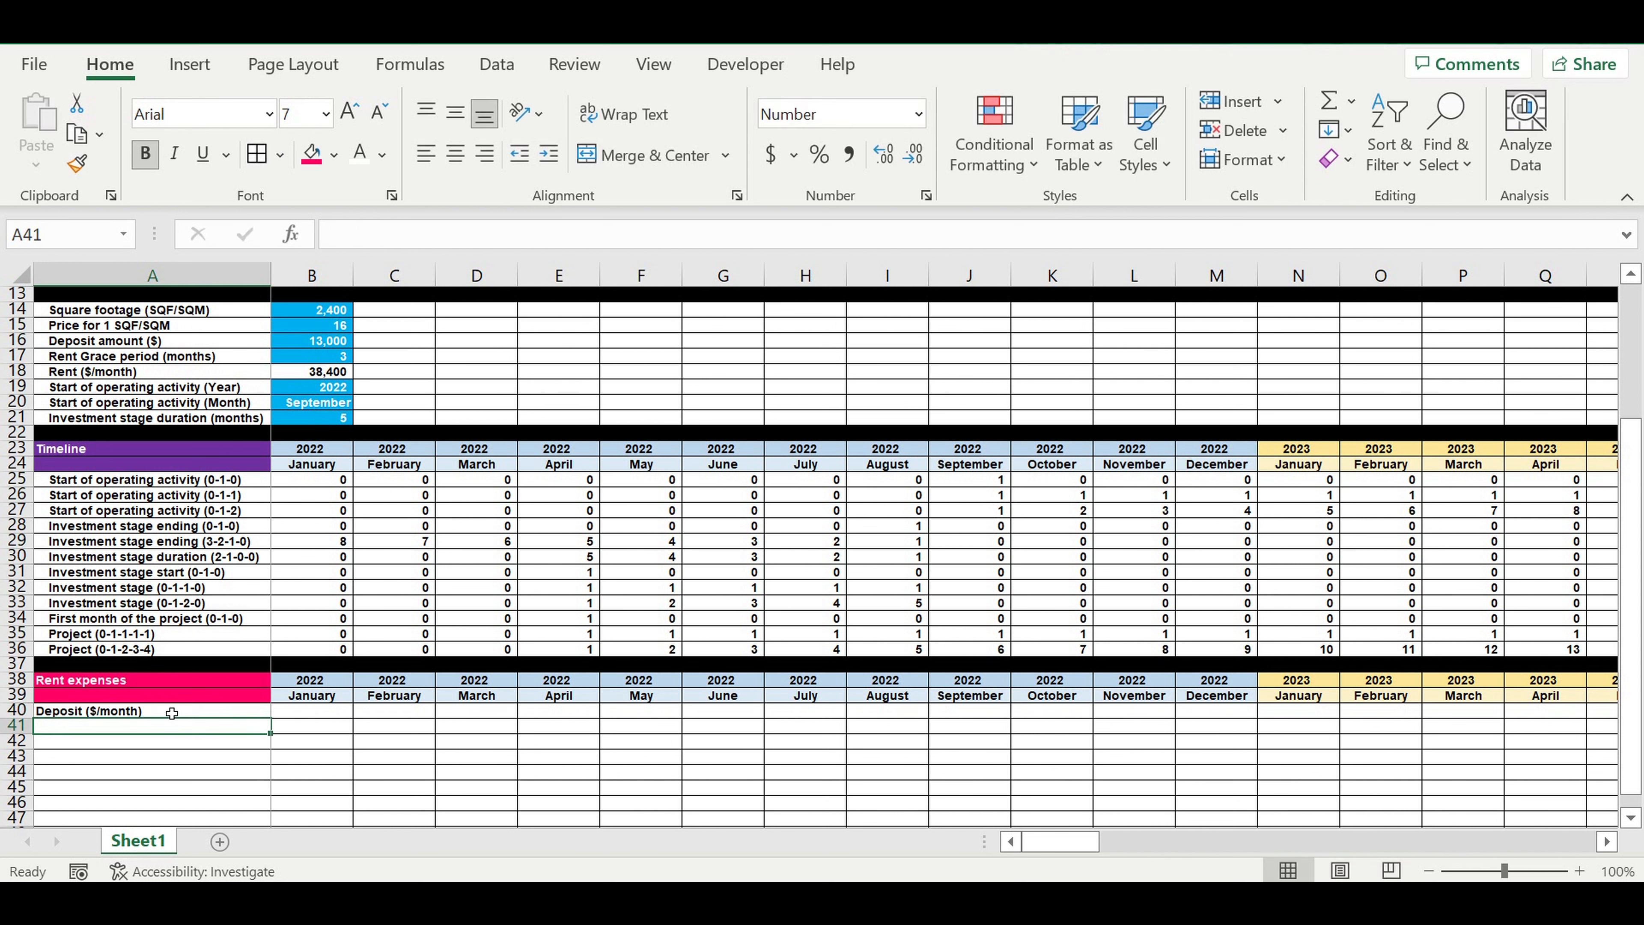
Step: Enter =$B$16*B31 in January's deposit cell, locking the deposit amount reference
left_click(312, 710)
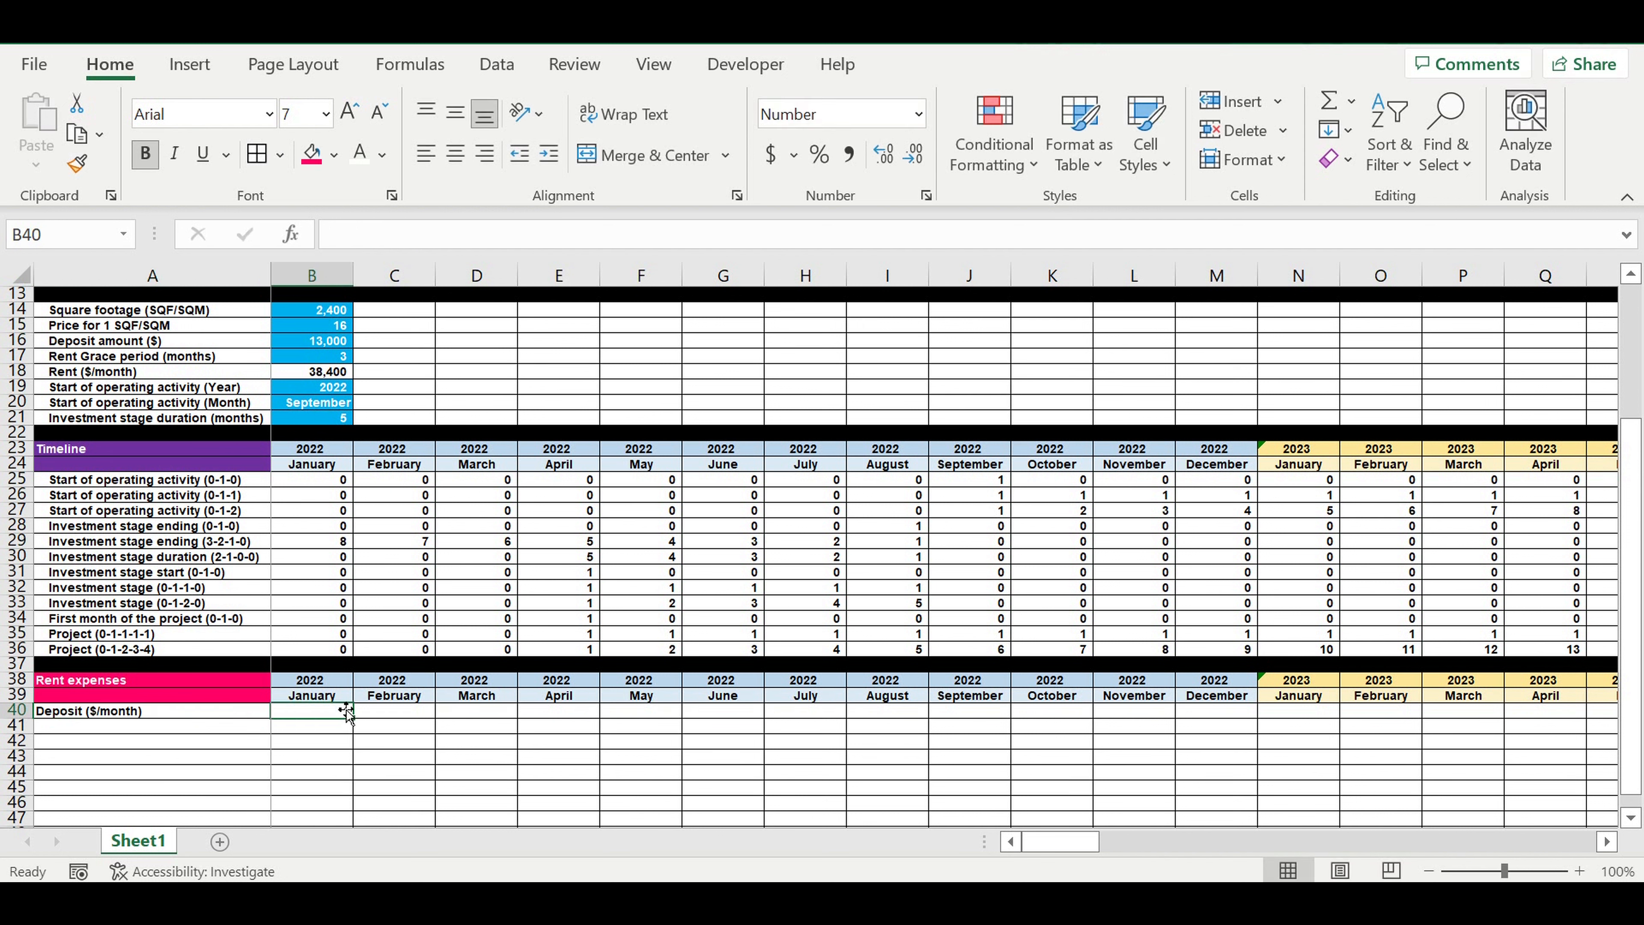
type("=")
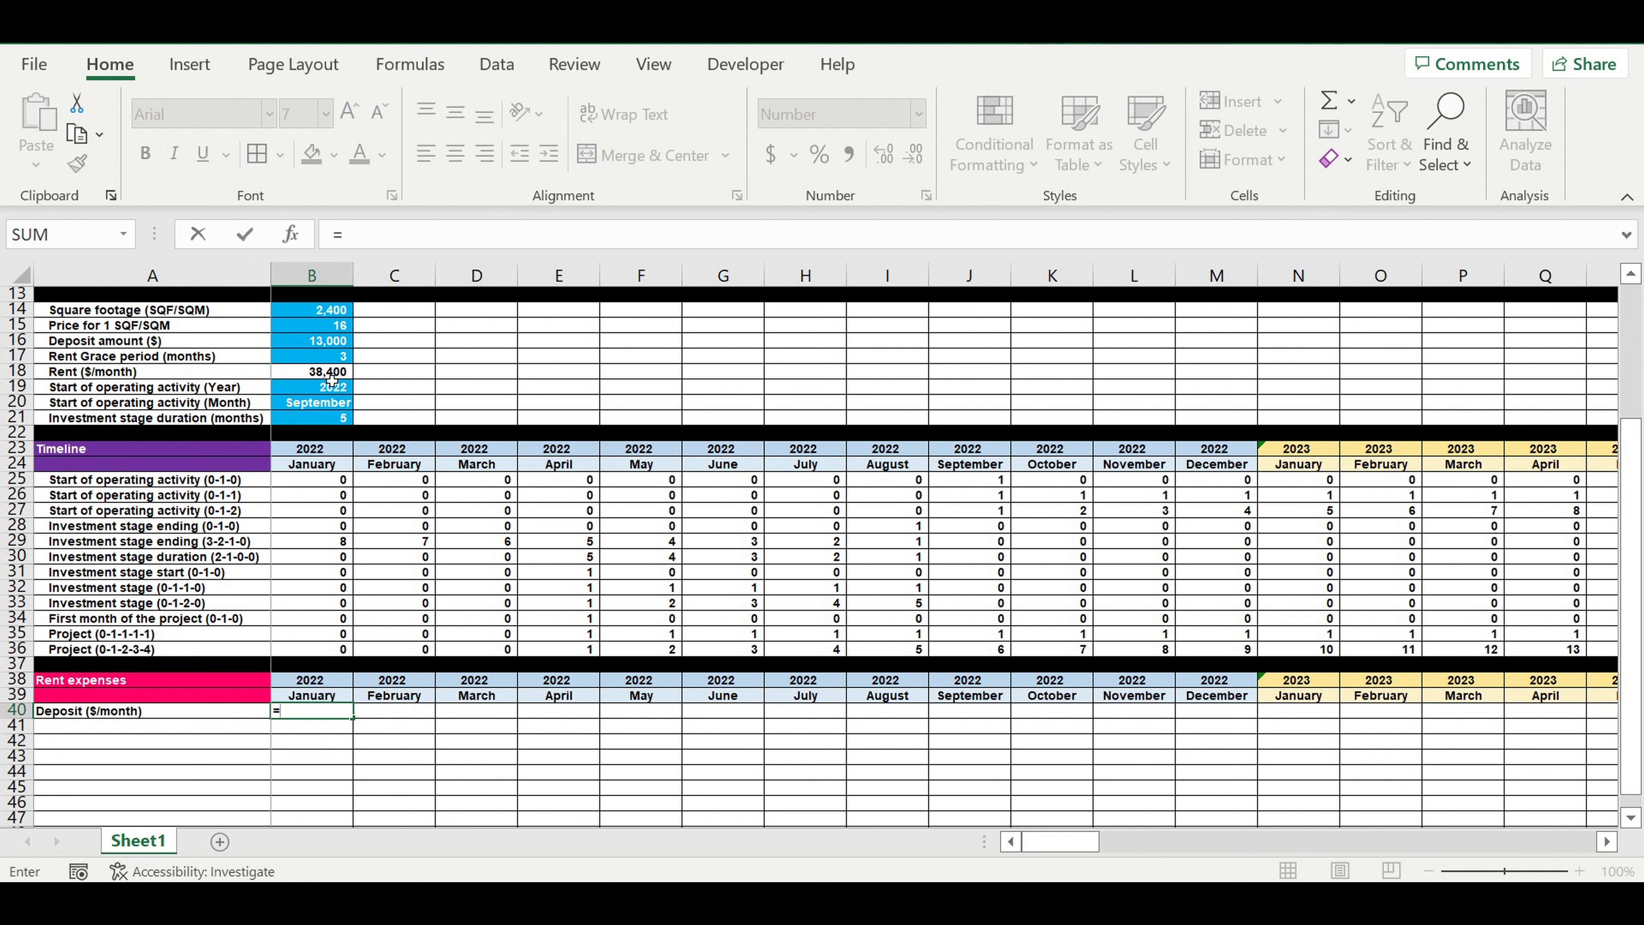
left_click(312, 340)
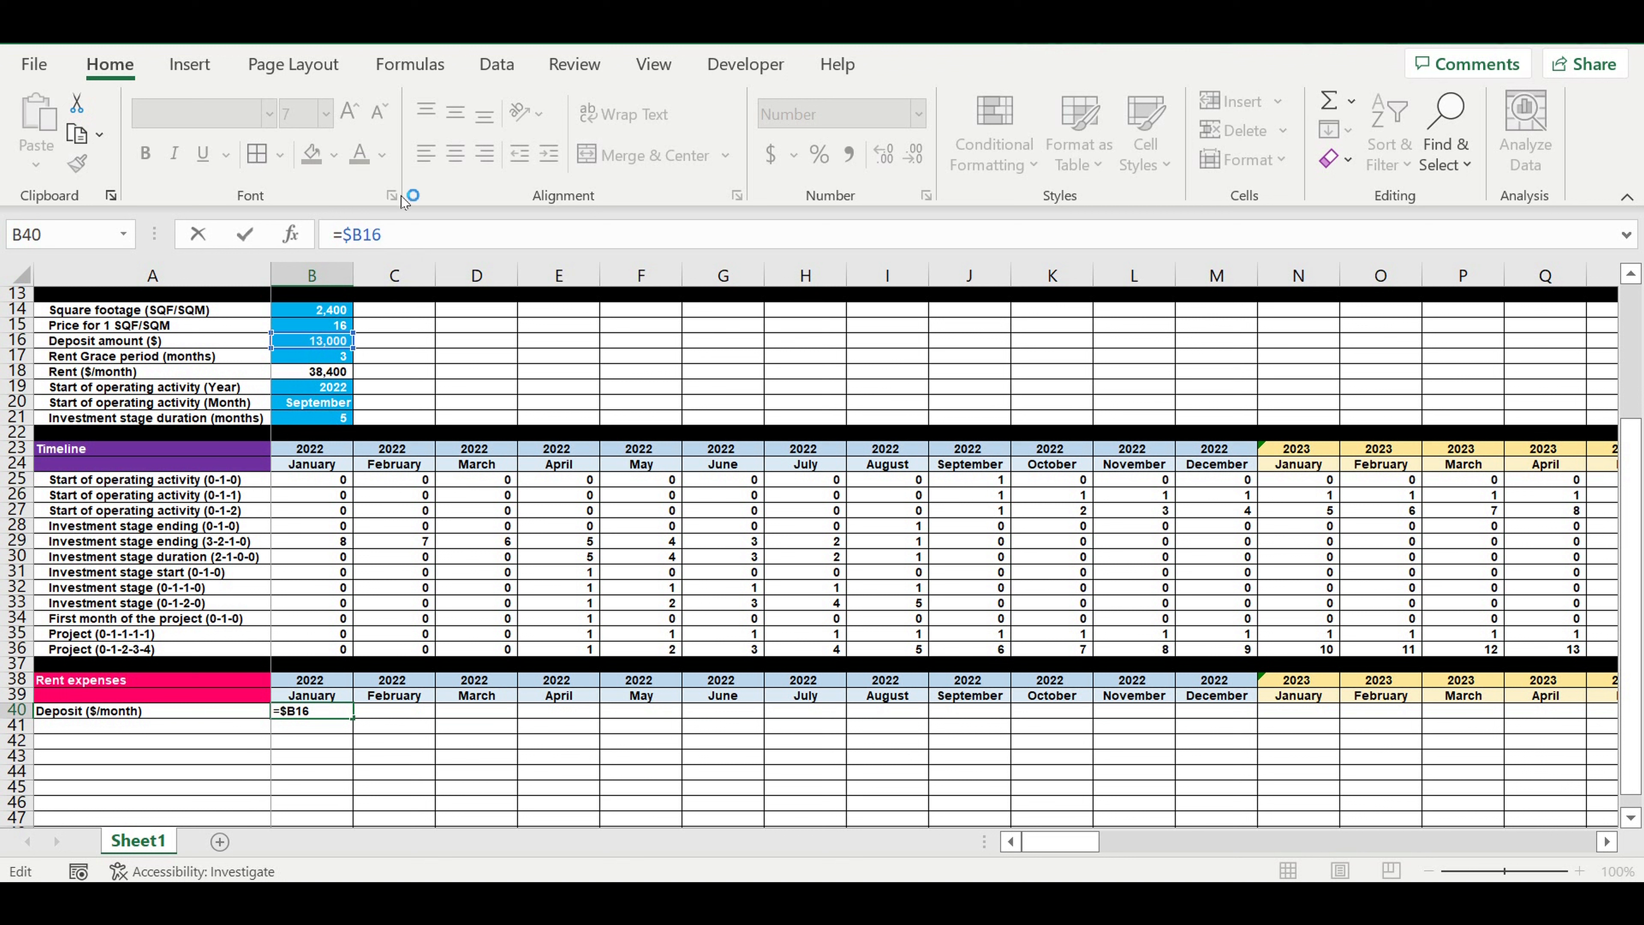
key("f4")
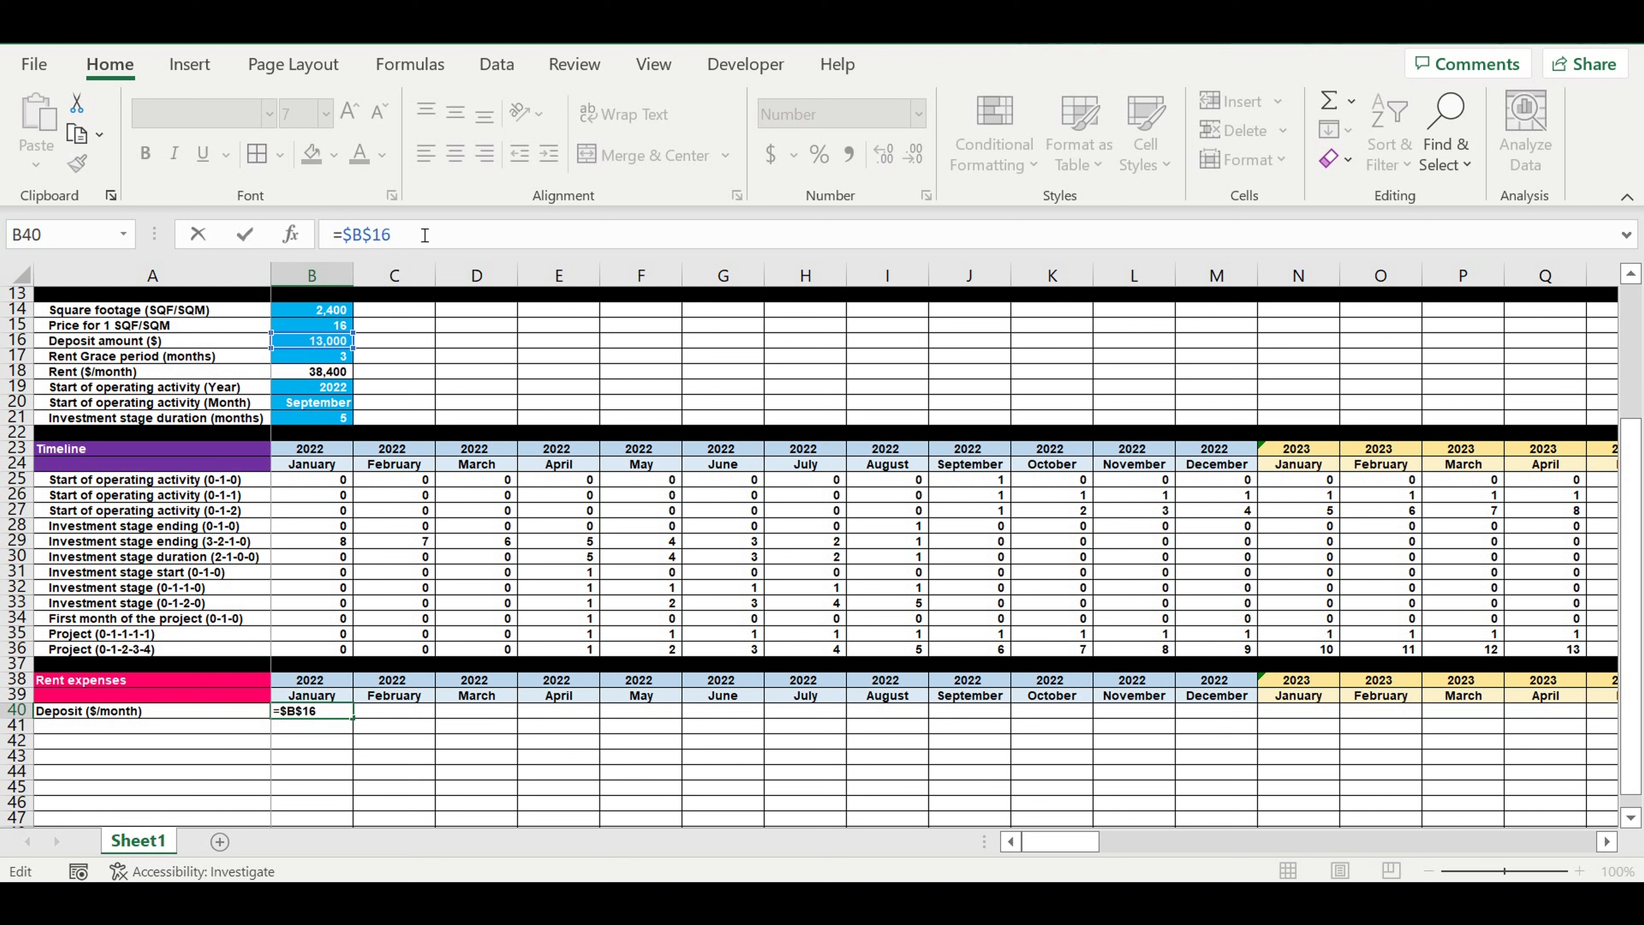
type("*")
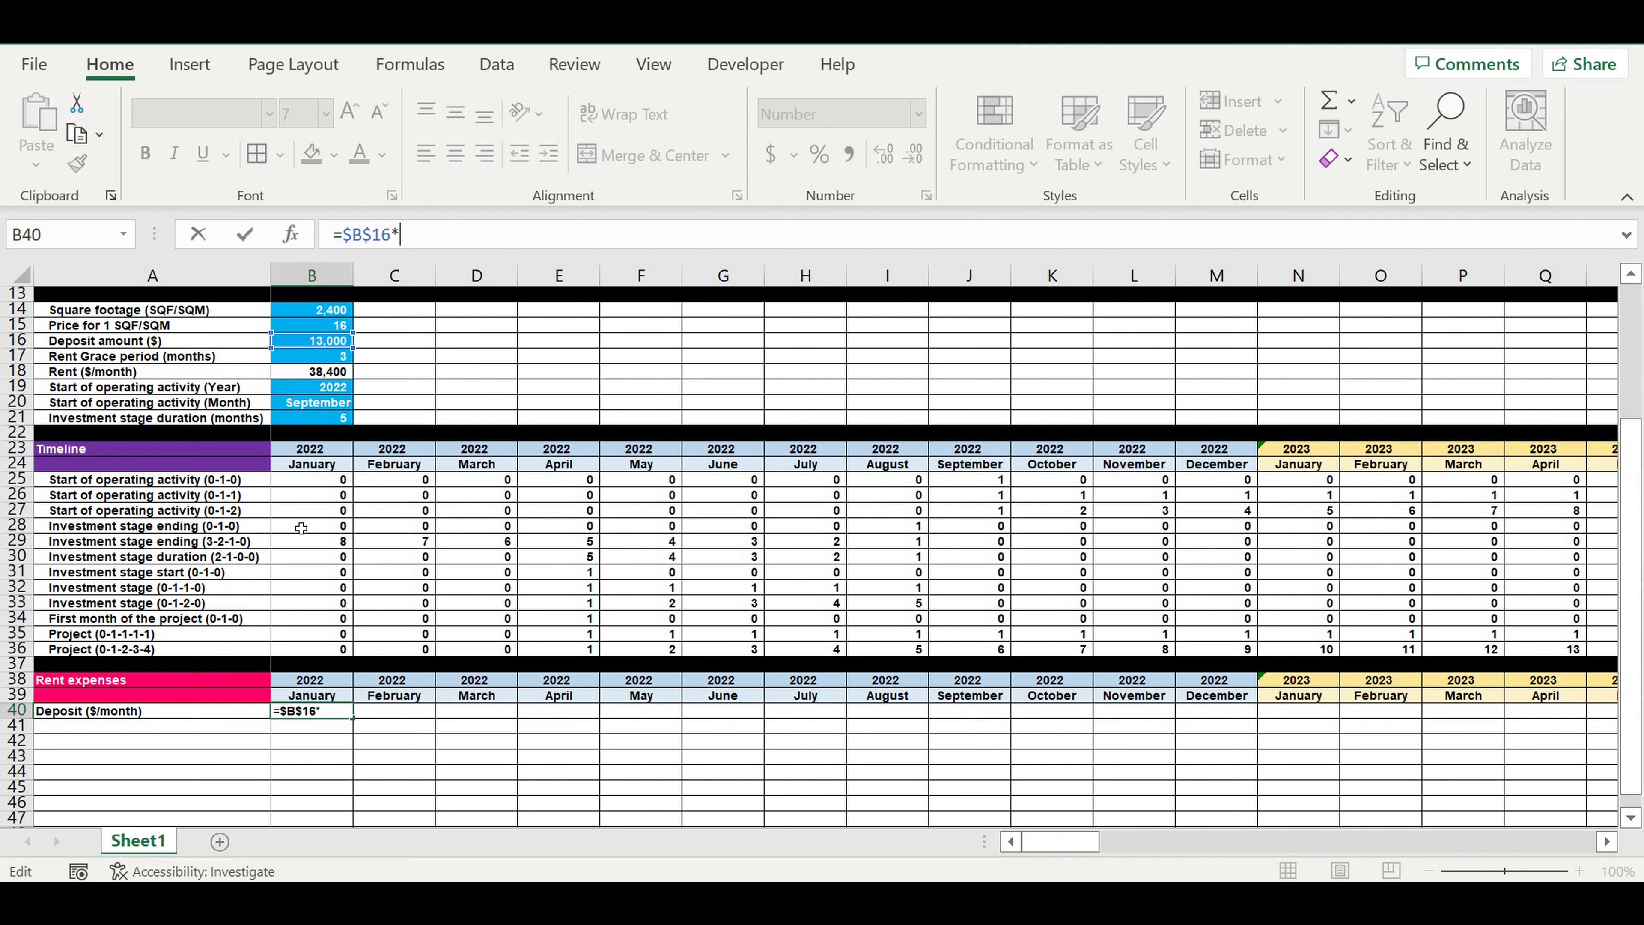
mouse_move(121, 584)
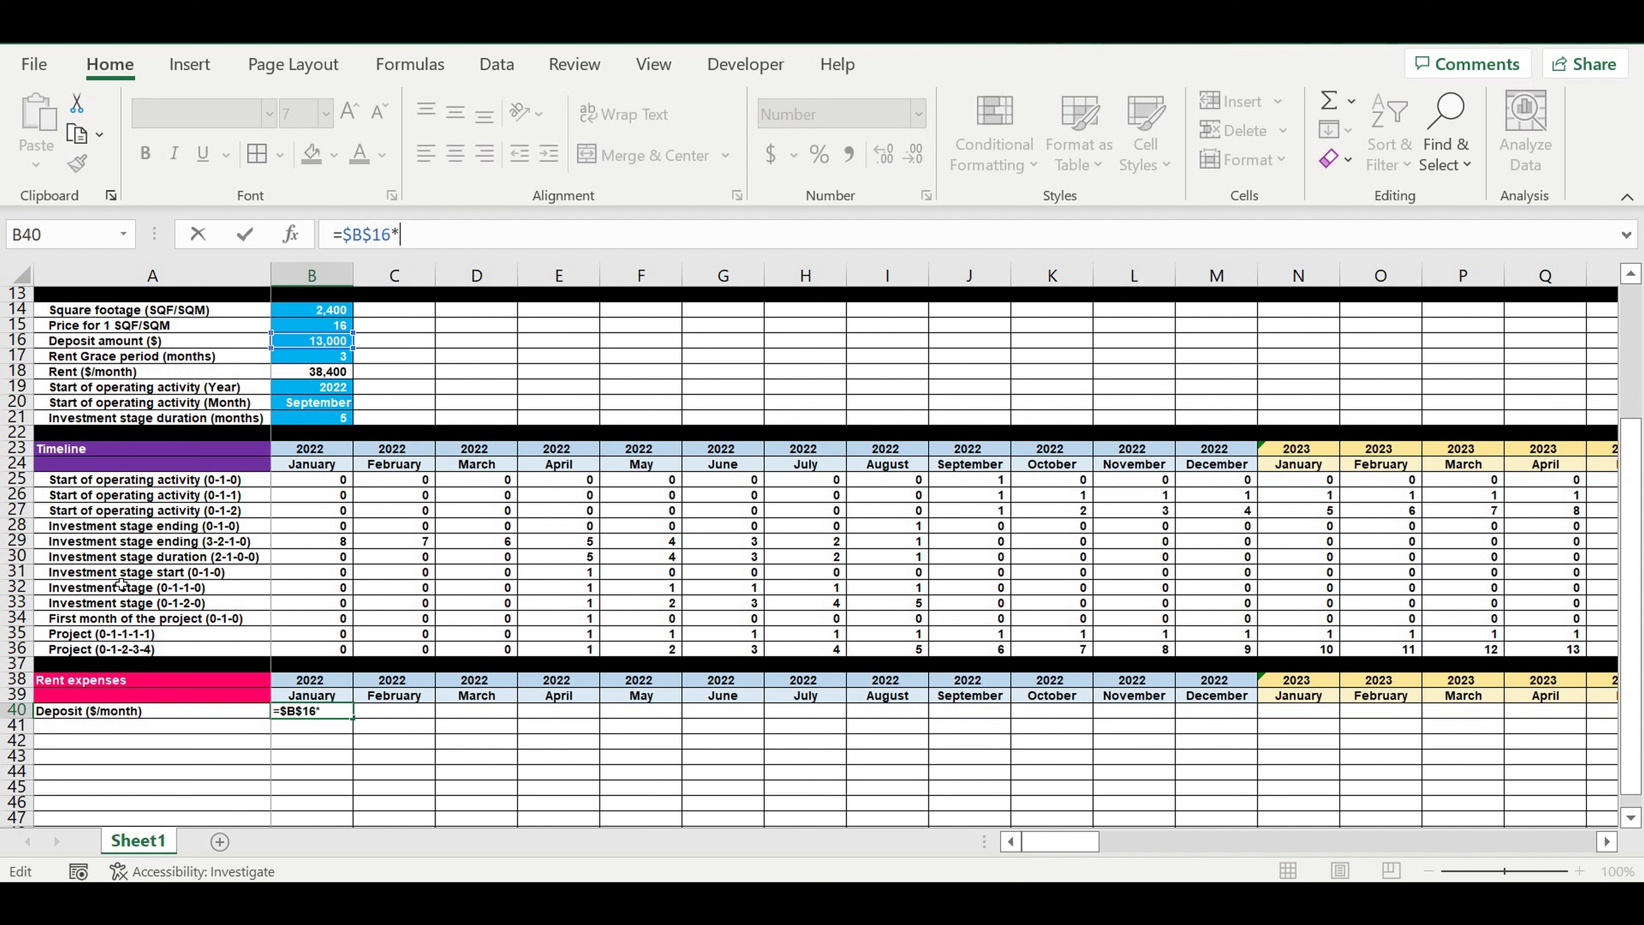
mouse_move(310, 577)
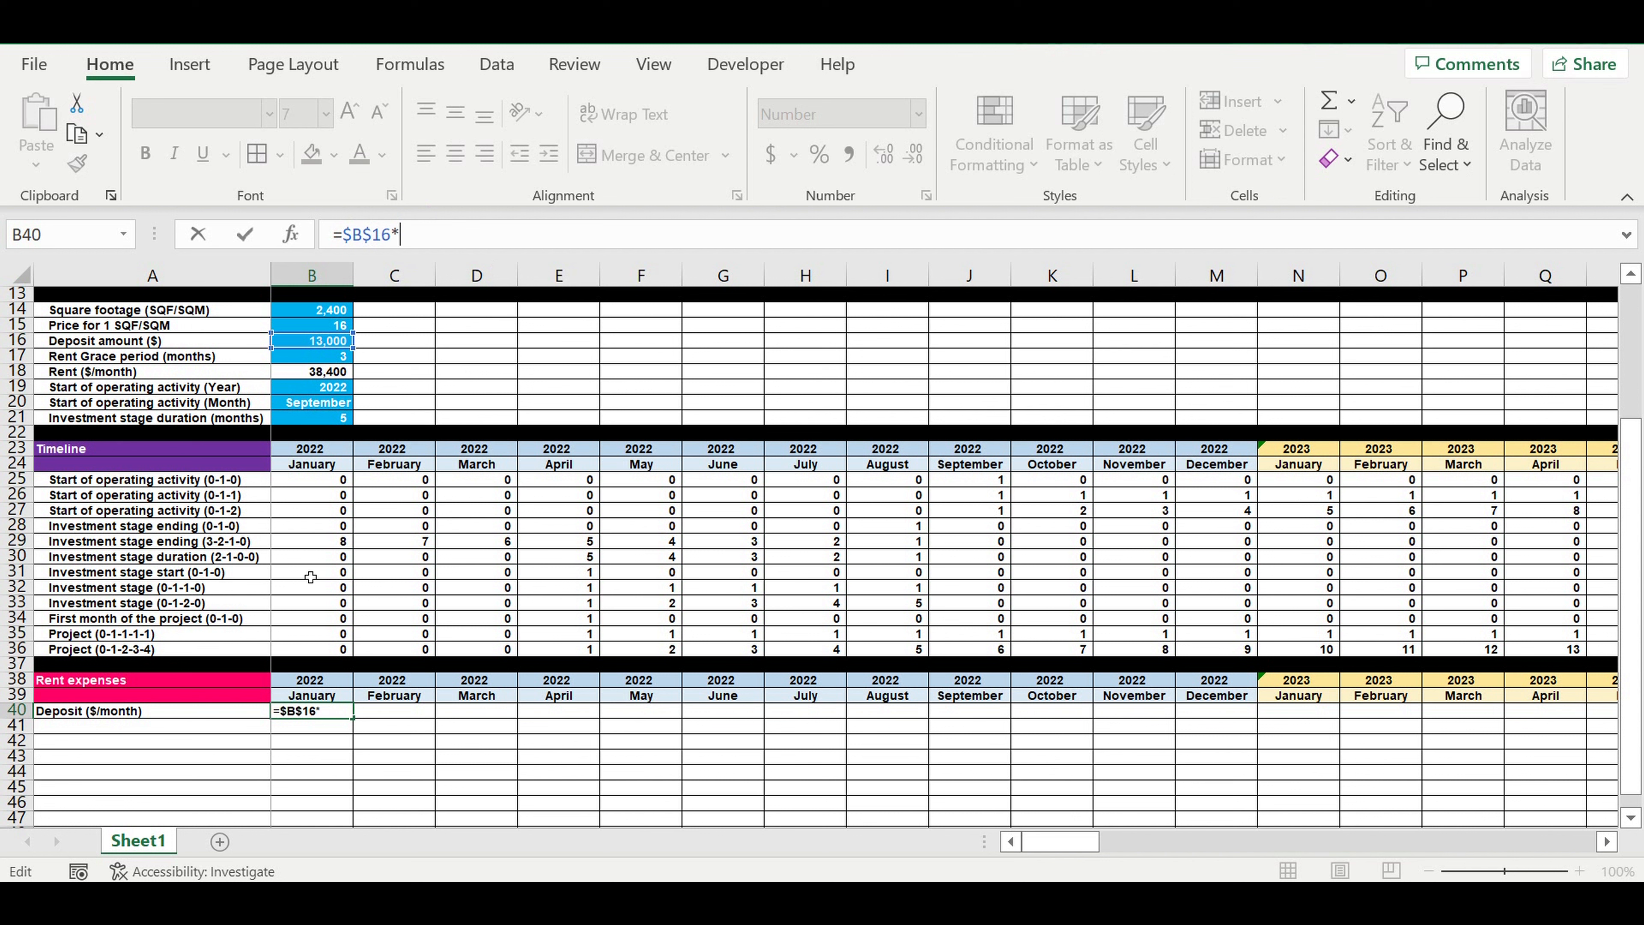
left_click(310, 572)
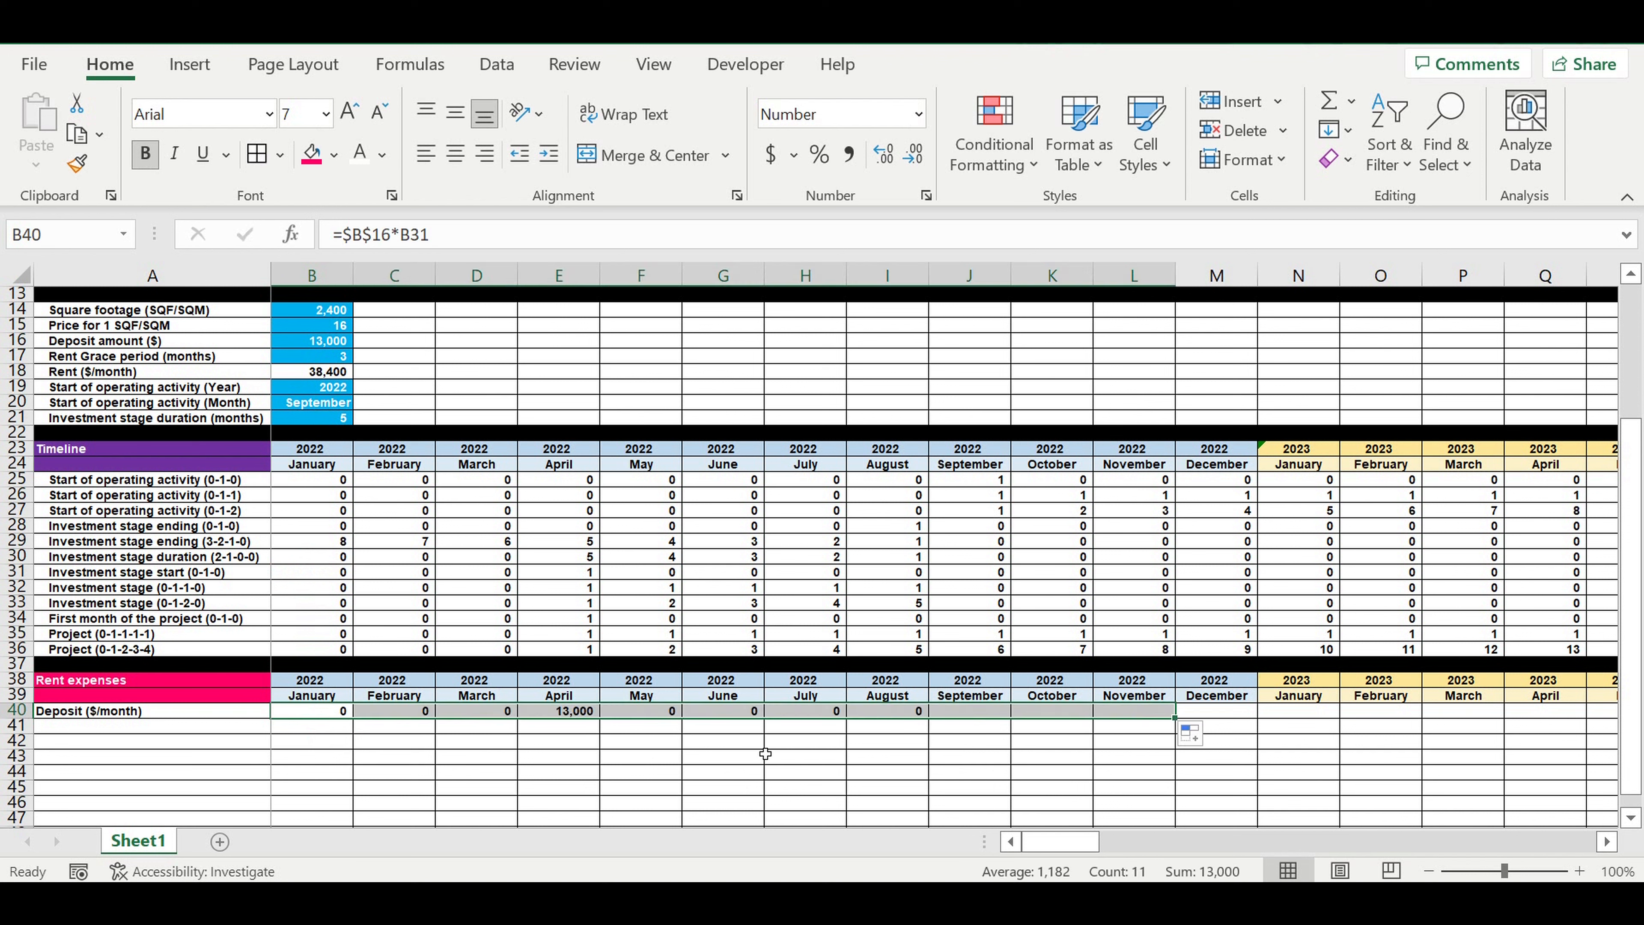
Step: Verify the deposit row shows 13,000 in April 2022 and 0 across the other months
left_click(557, 710)
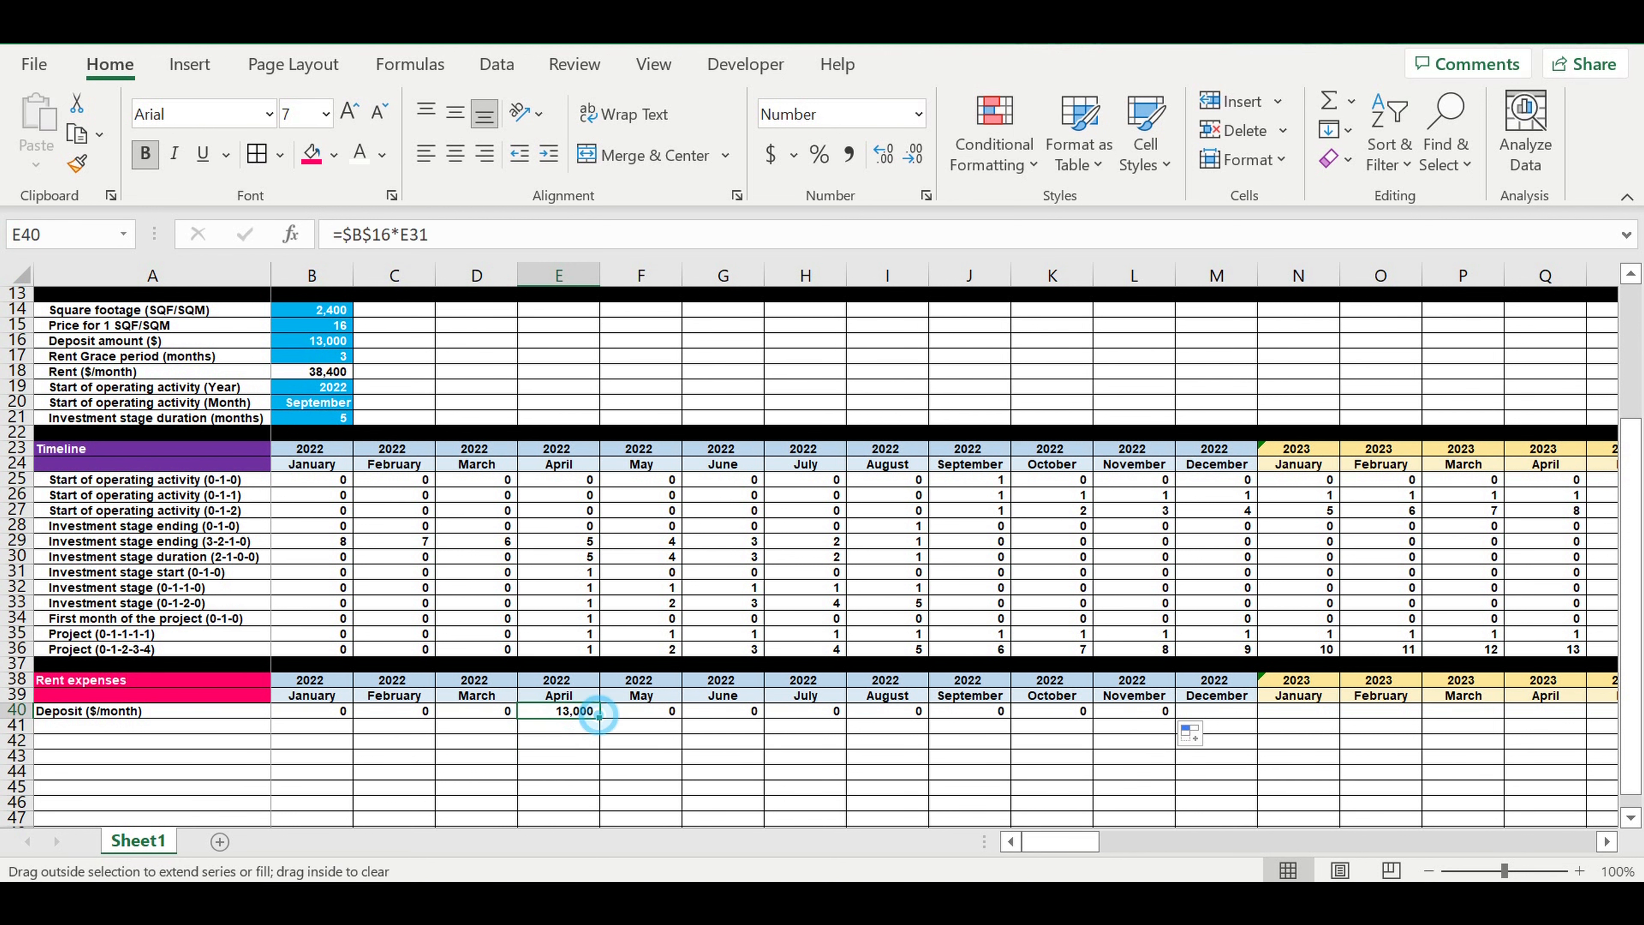
scroll("right", 3)
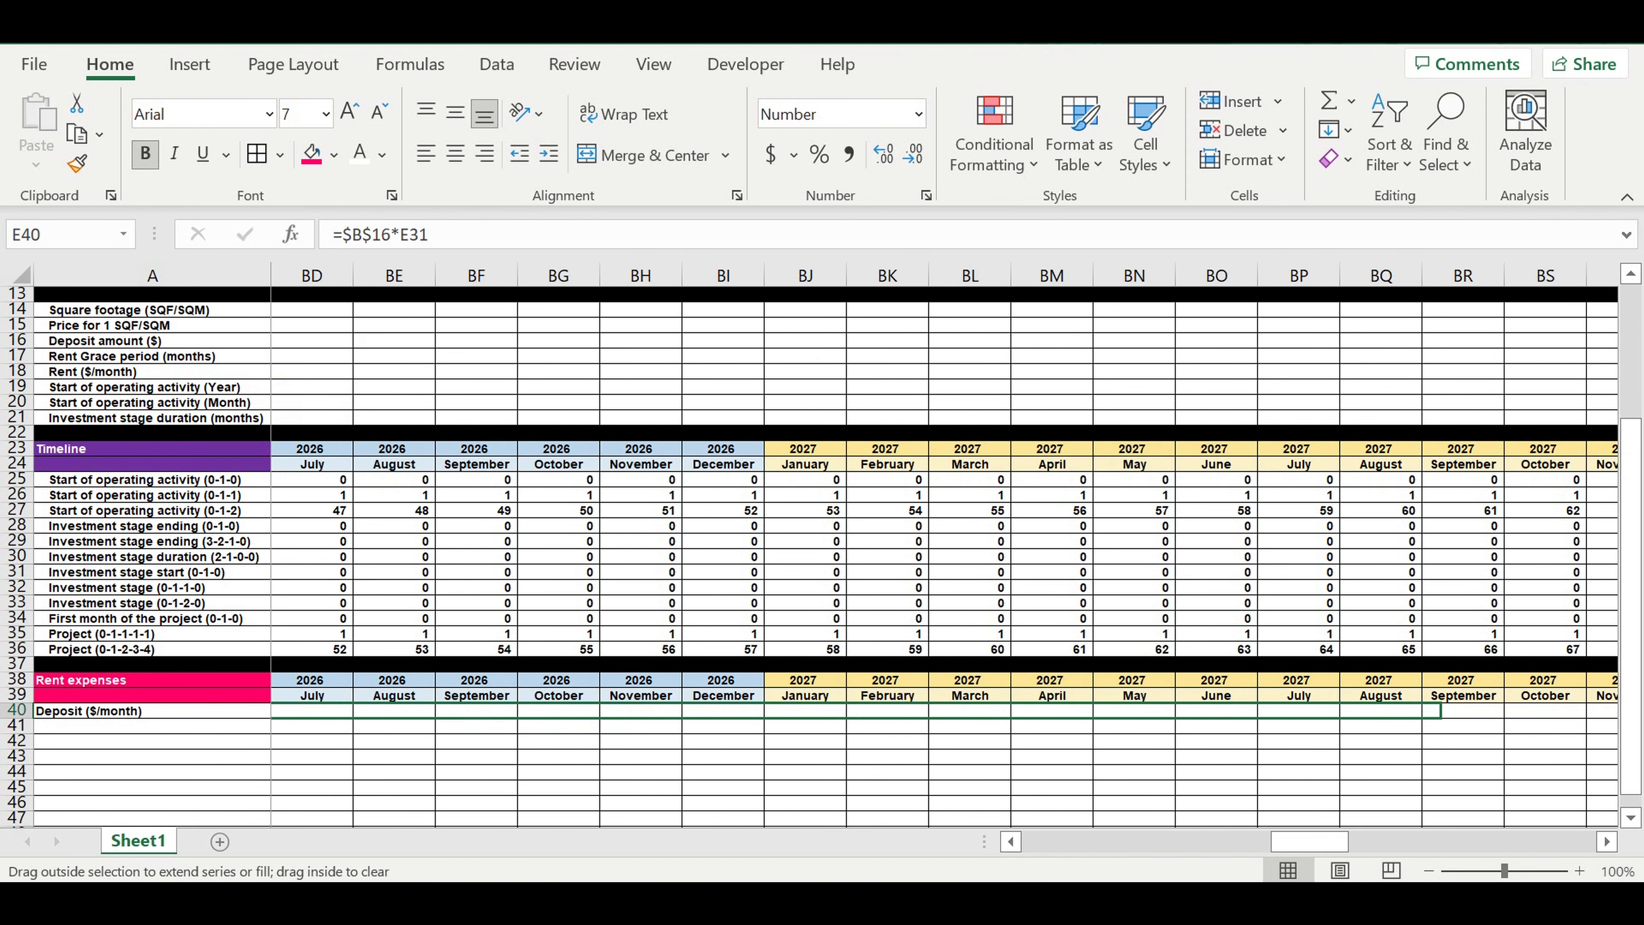
scroll("right", 3)
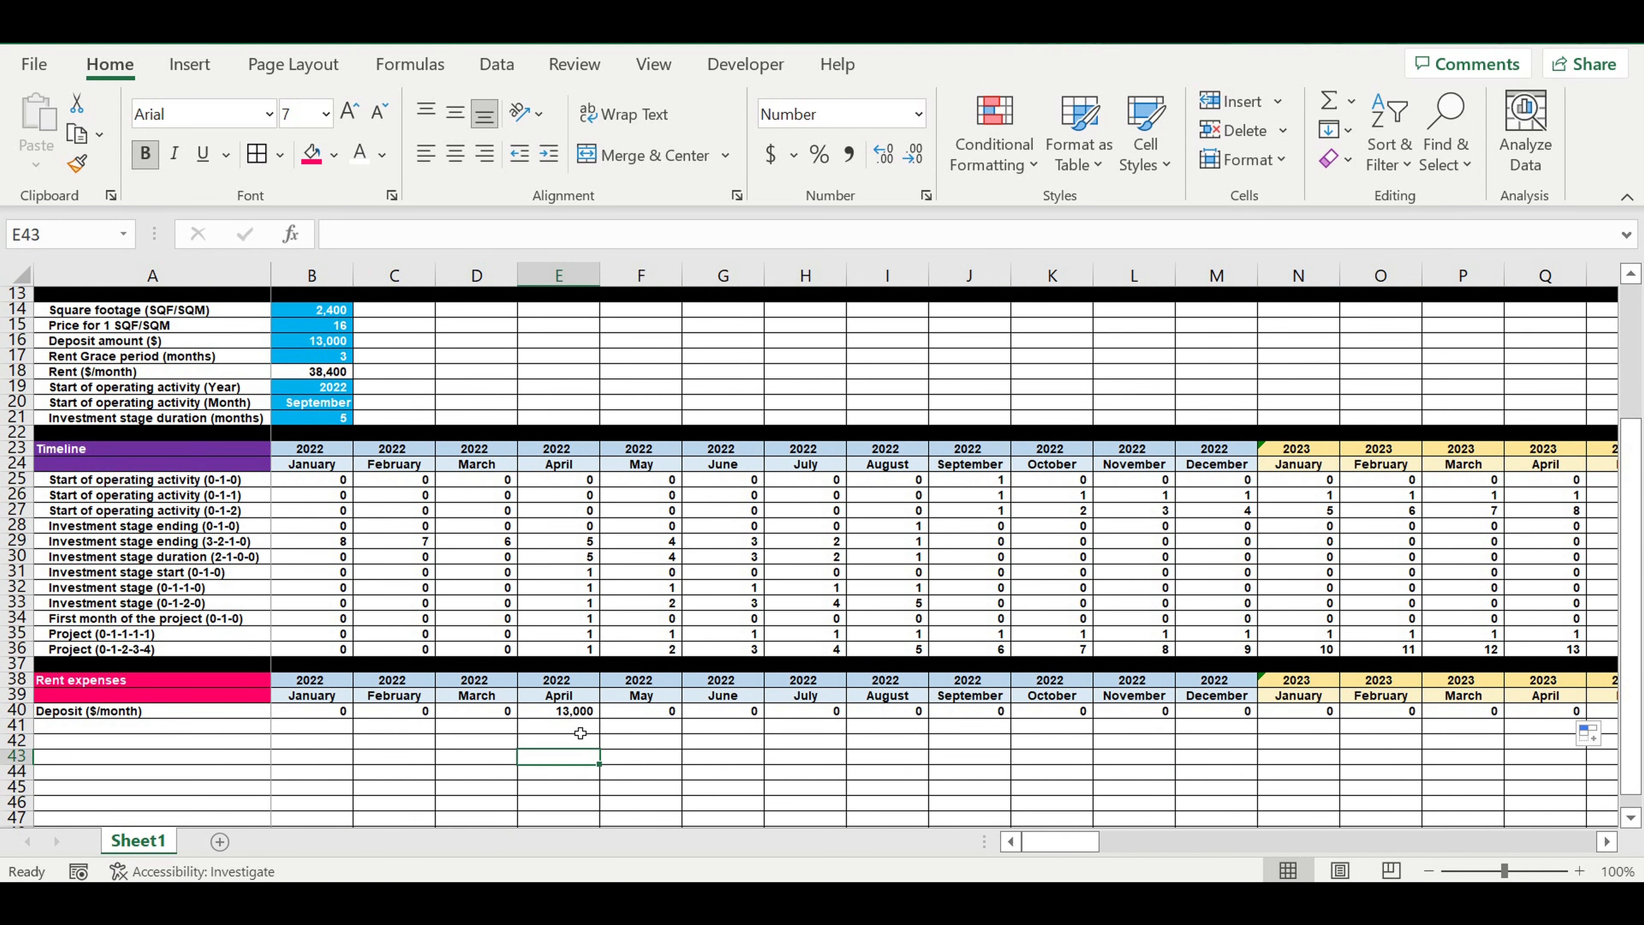
Step: Label row 41 as Rent ($/month)
left_click(152, 726)
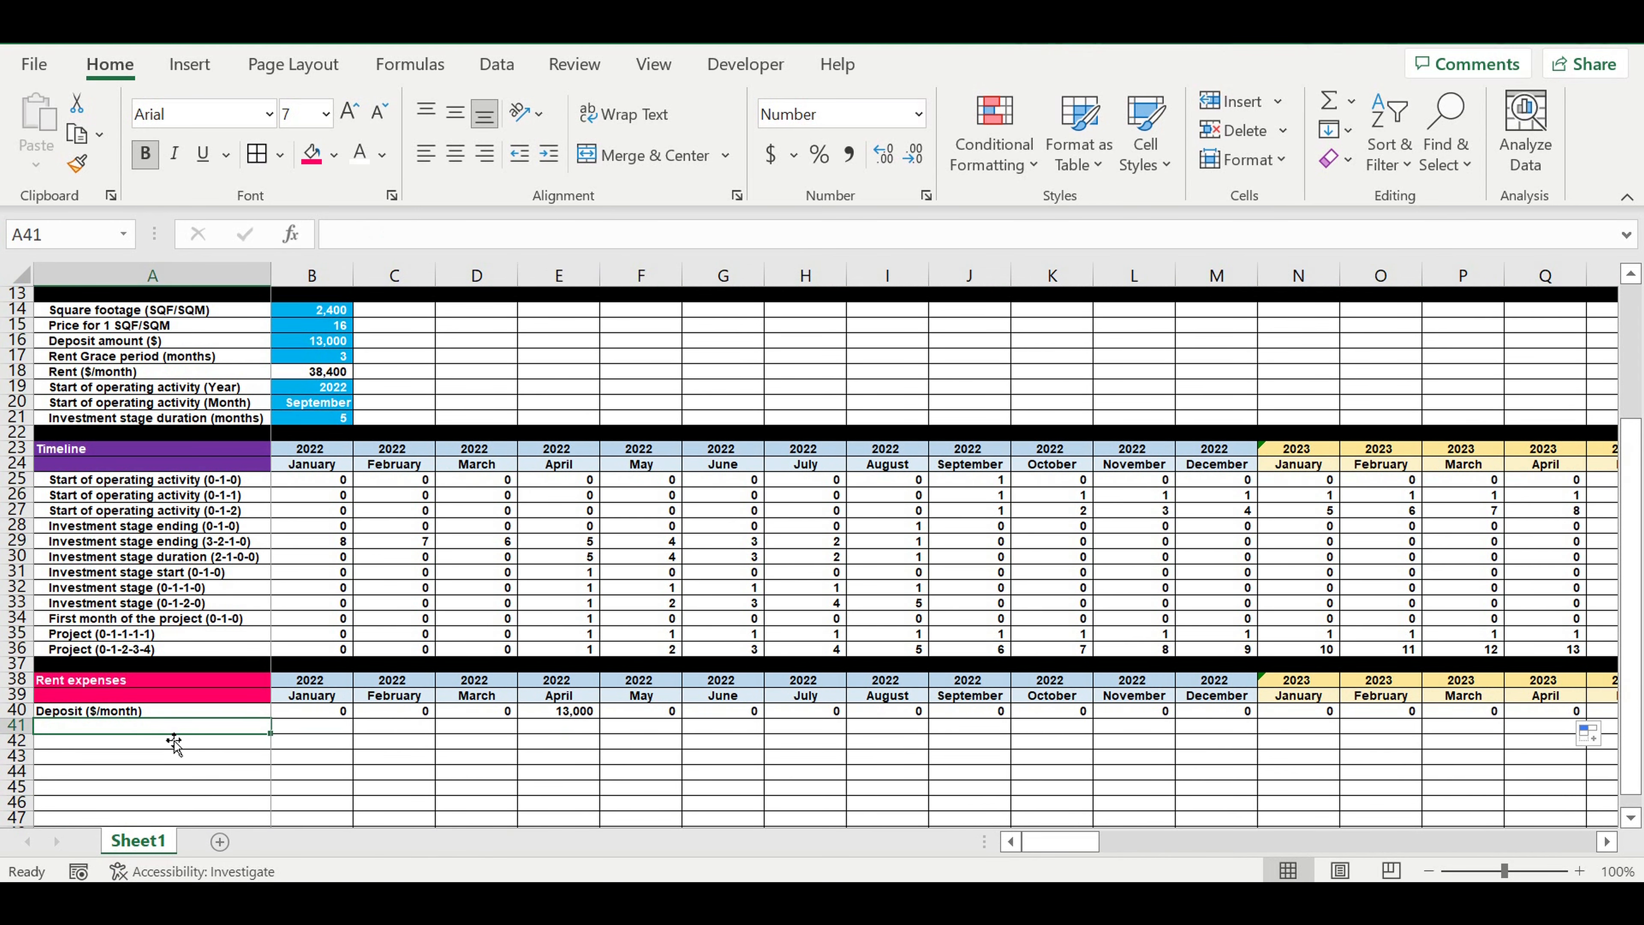
type("R")
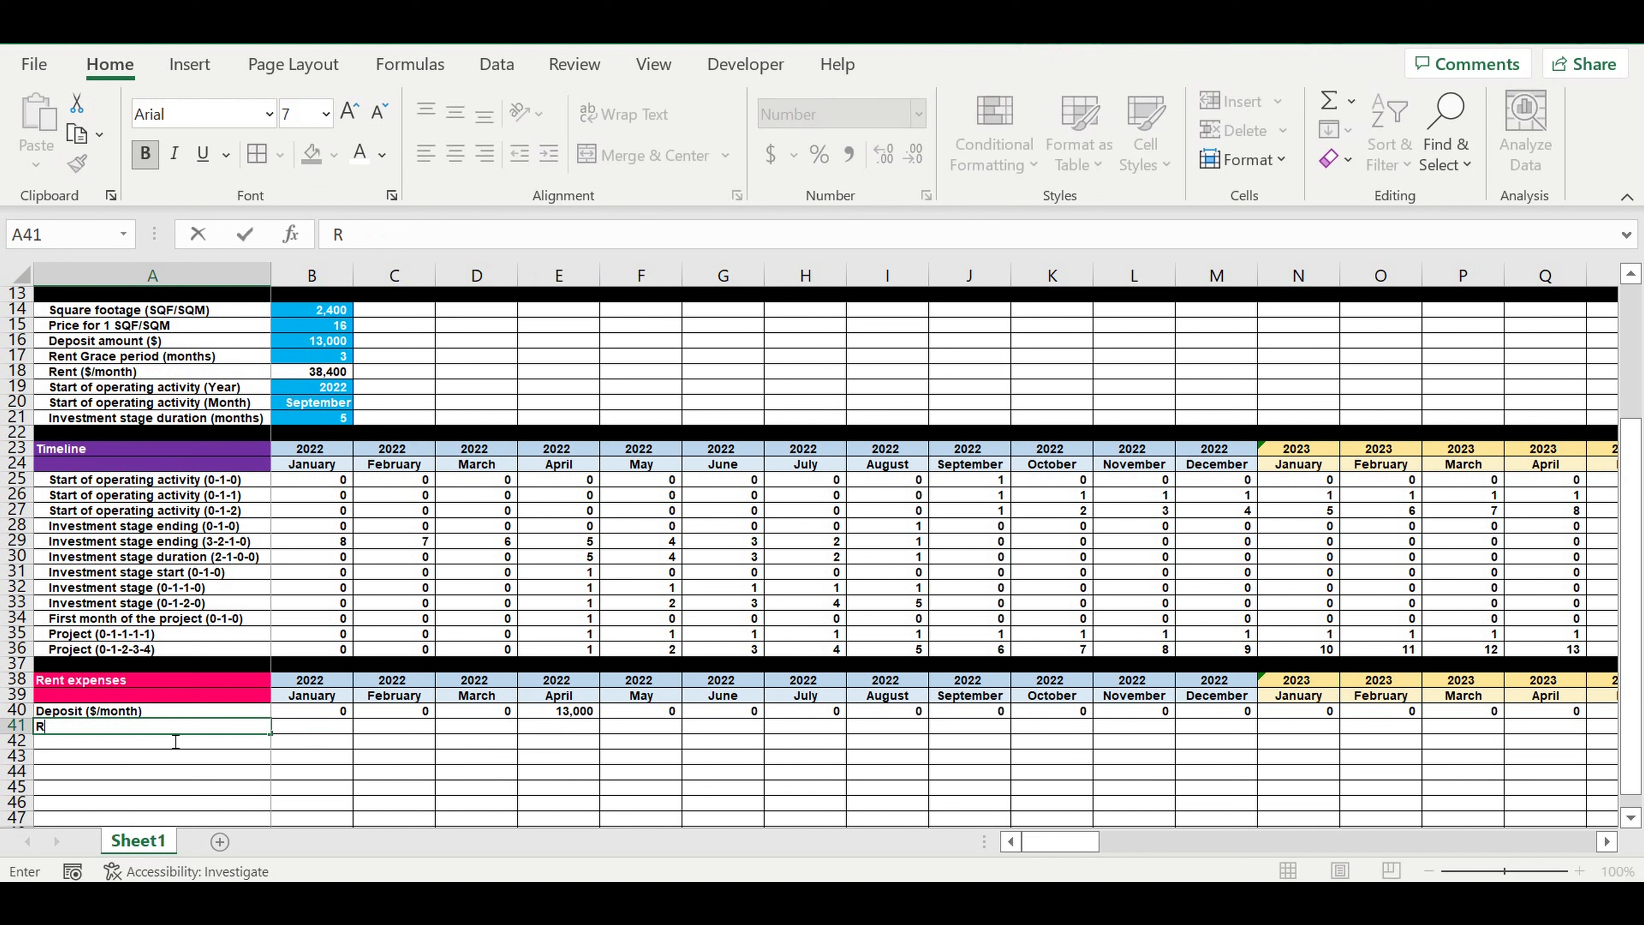
type("ent")
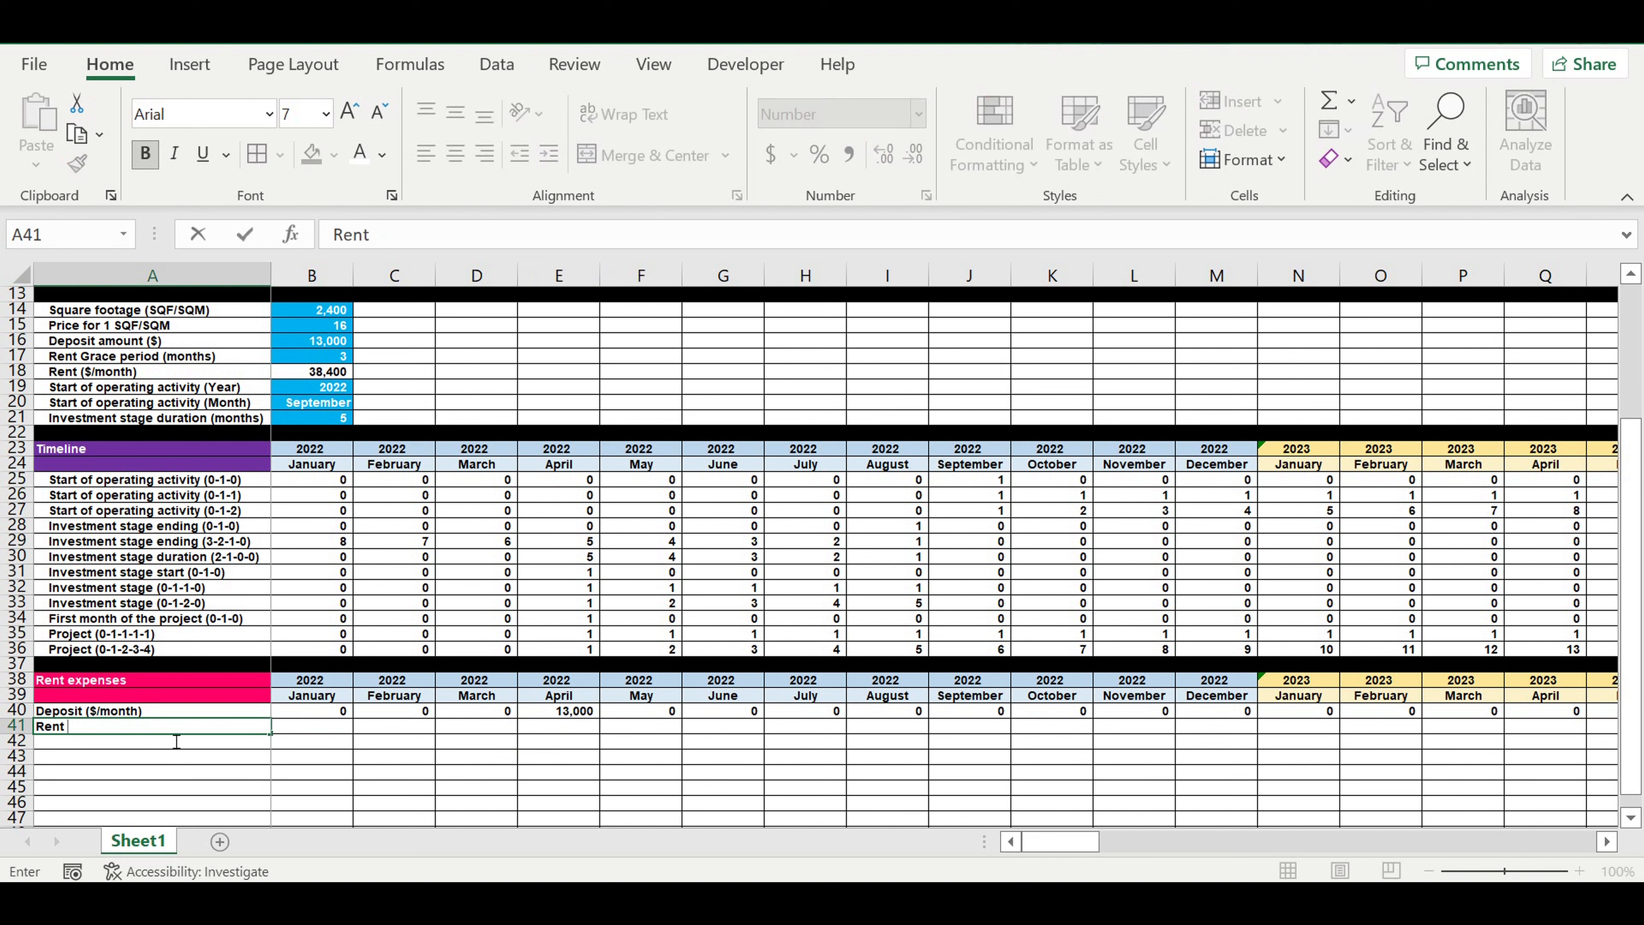
type("($/month")
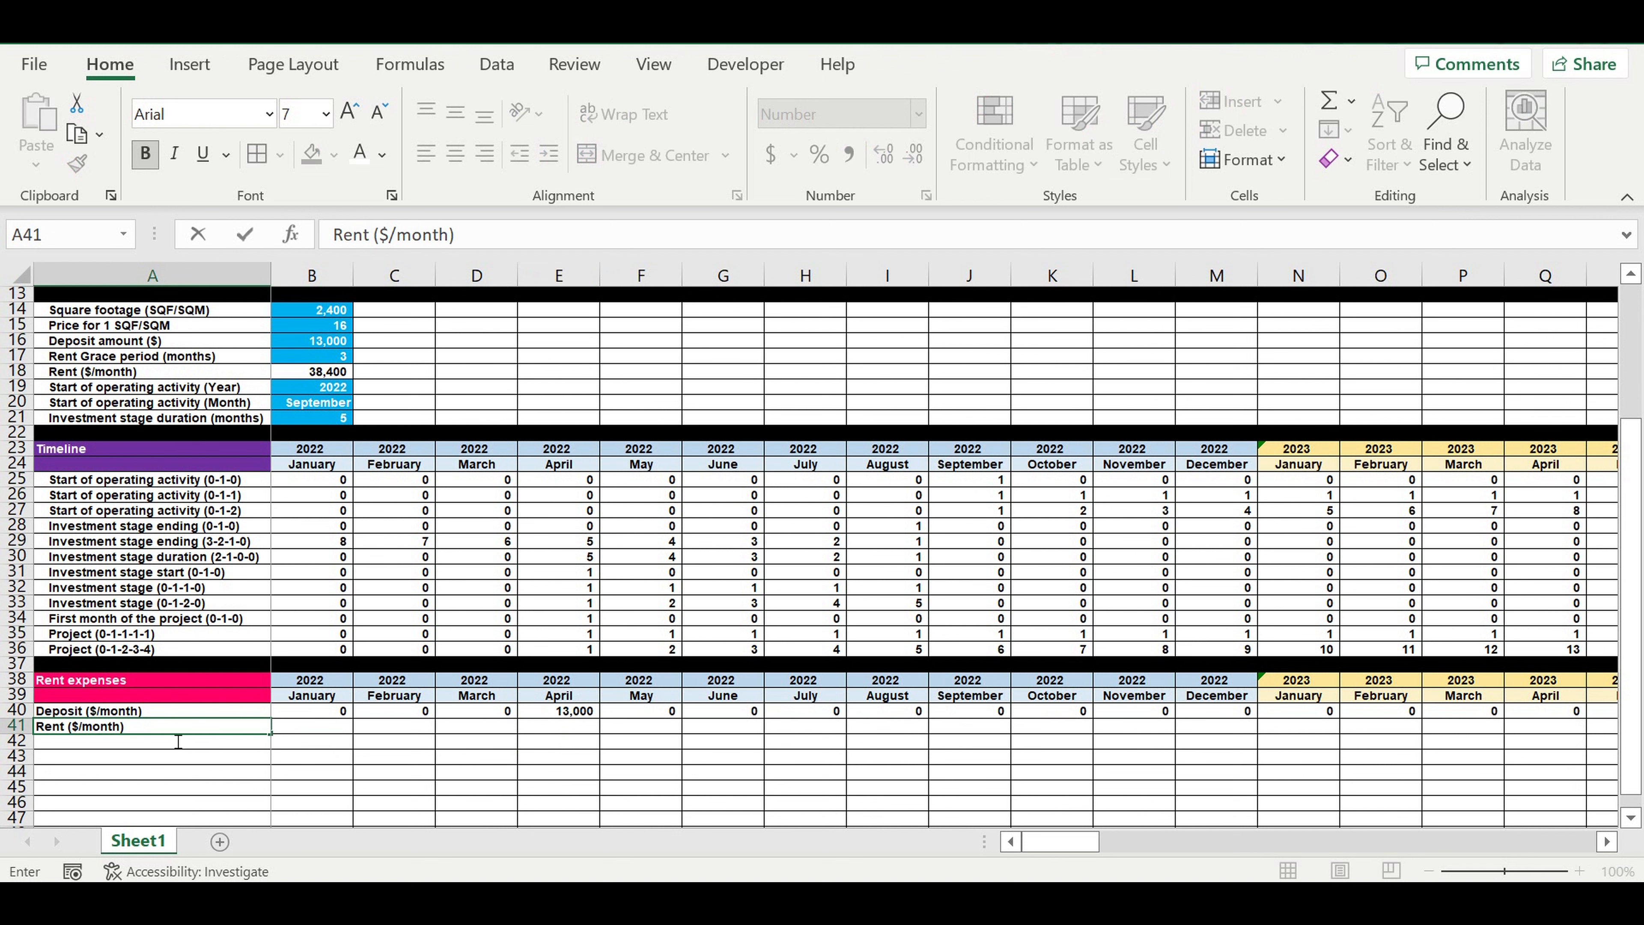
Step: Begin an =IF( formula in January's Rent cell B41
left_click(310, 727)
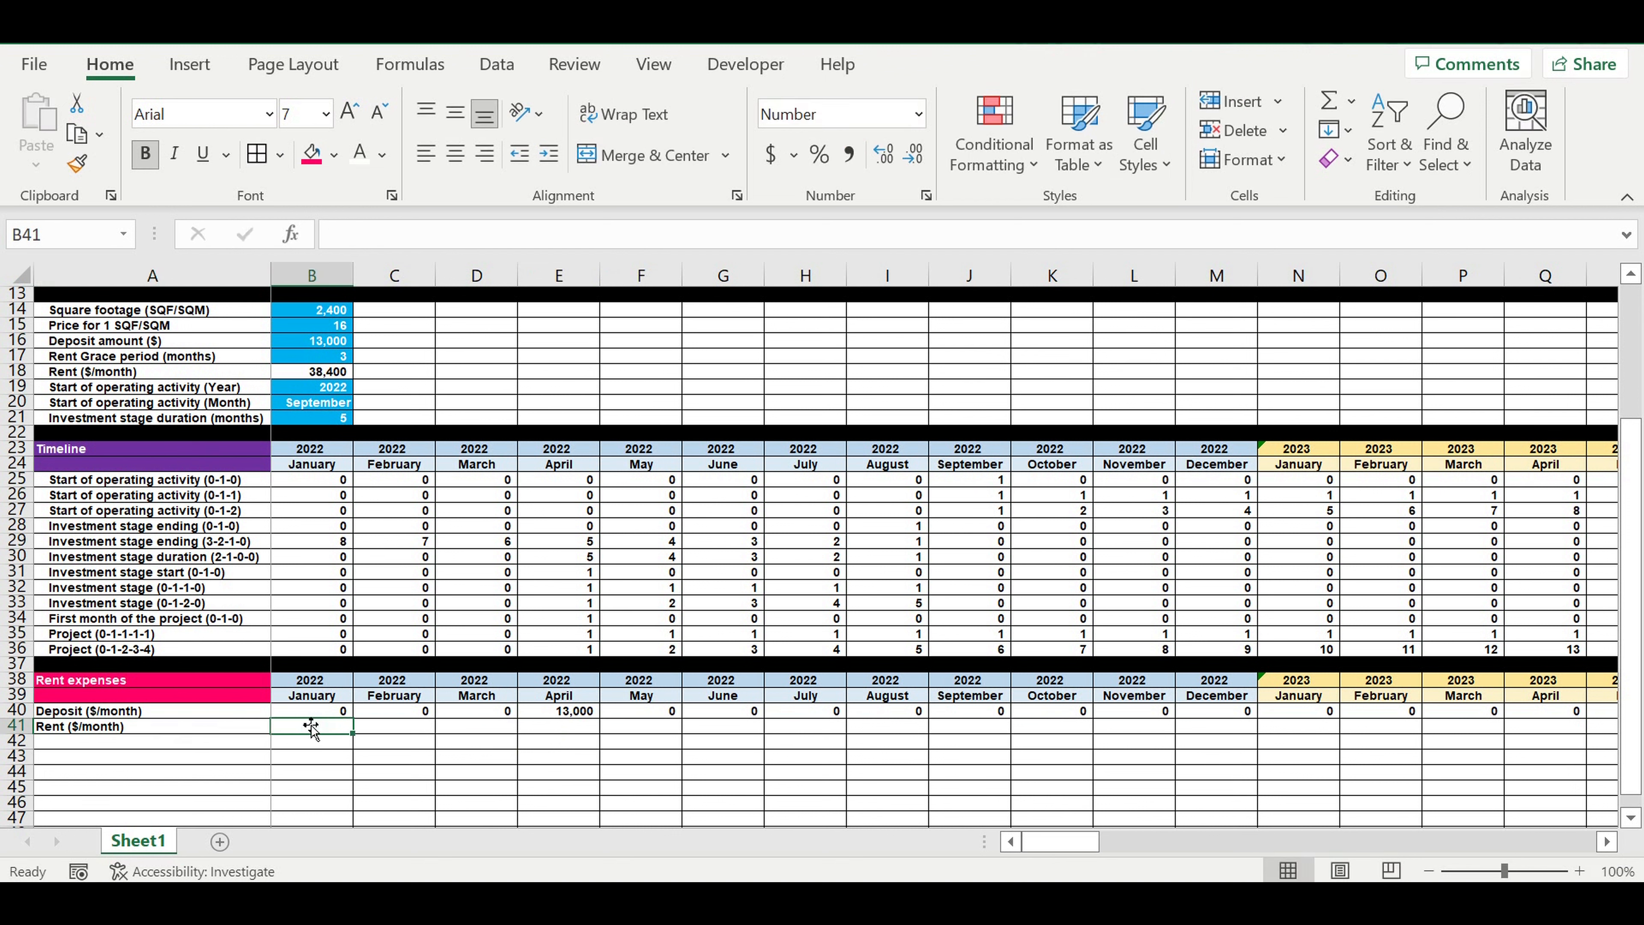
mouse_move(313, 729)
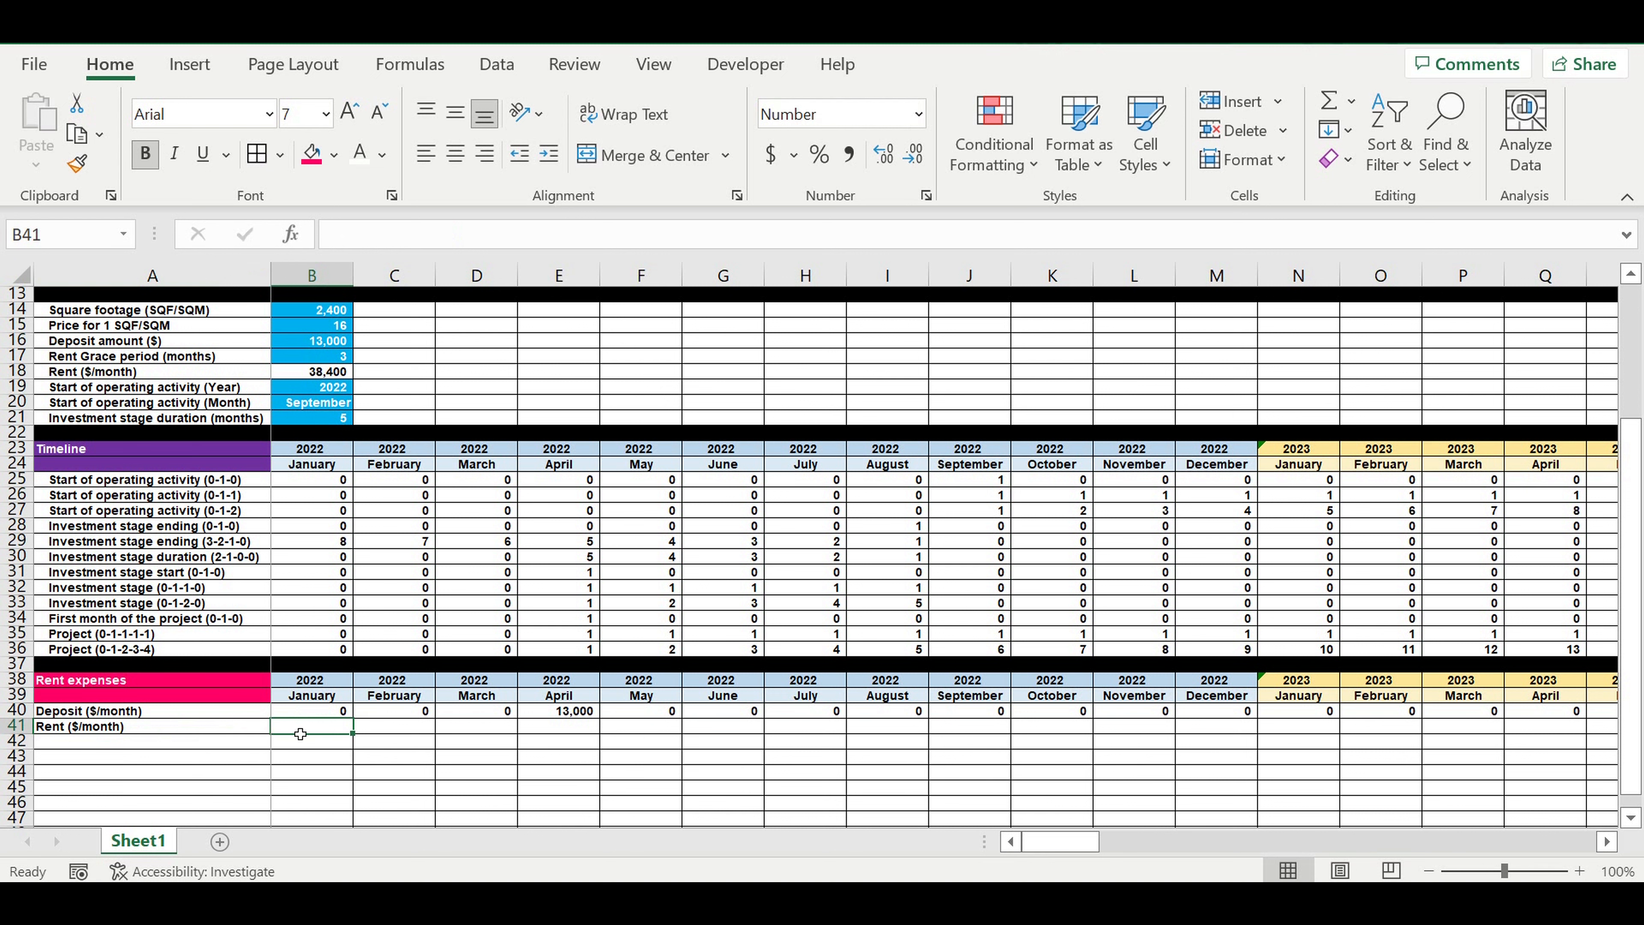
type("=")
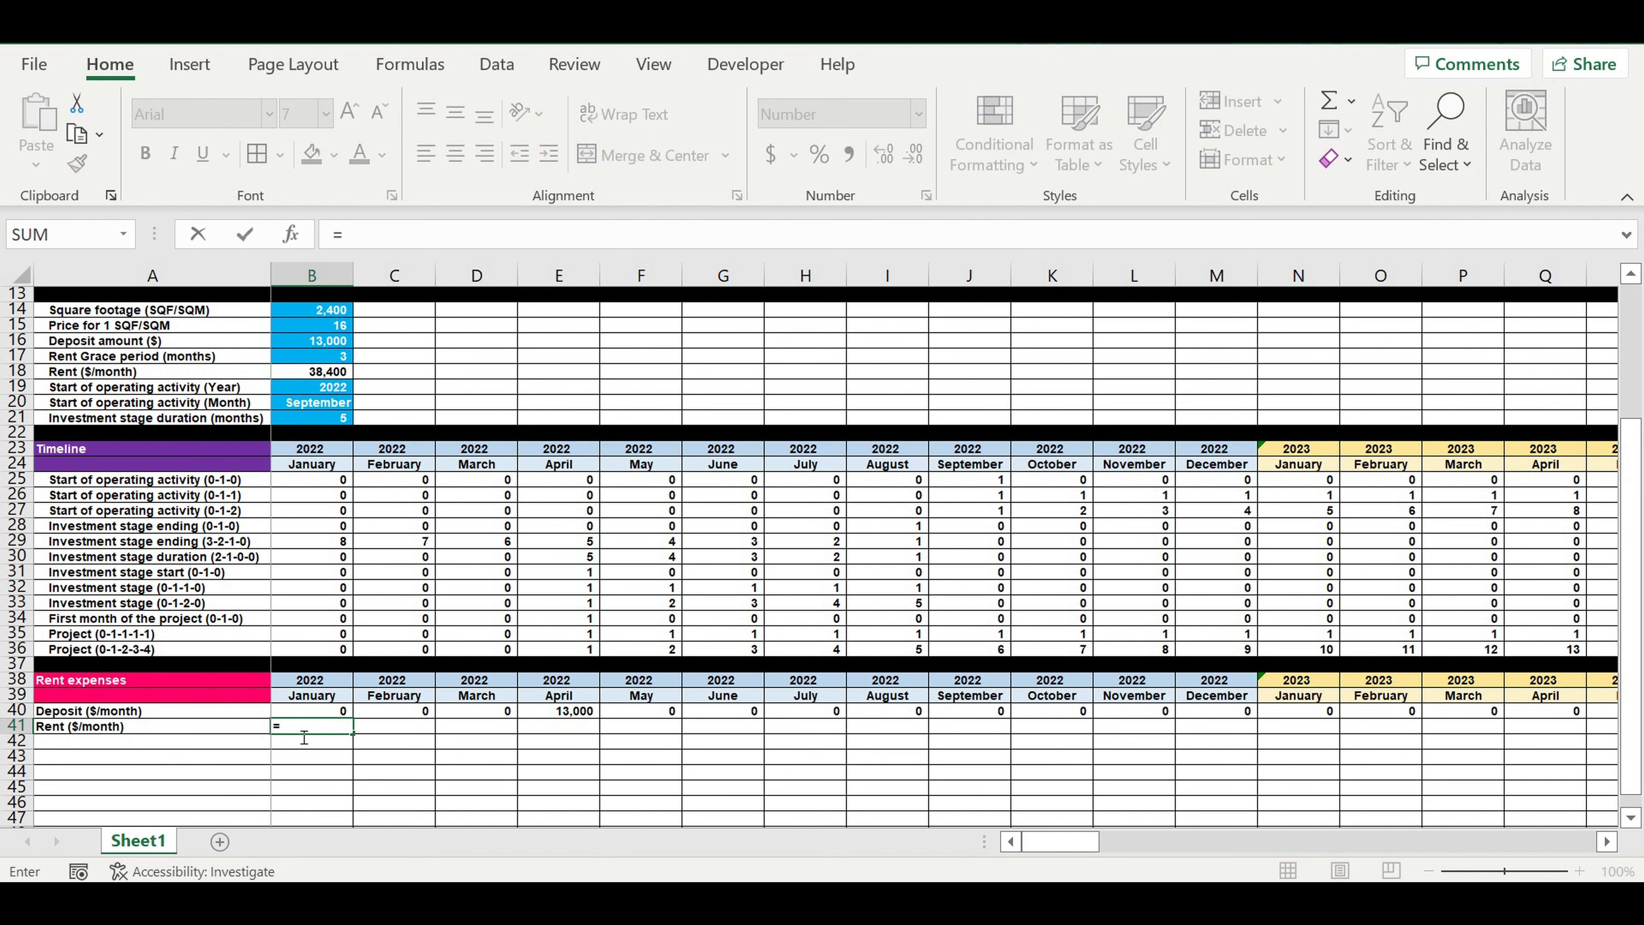
type("if(")
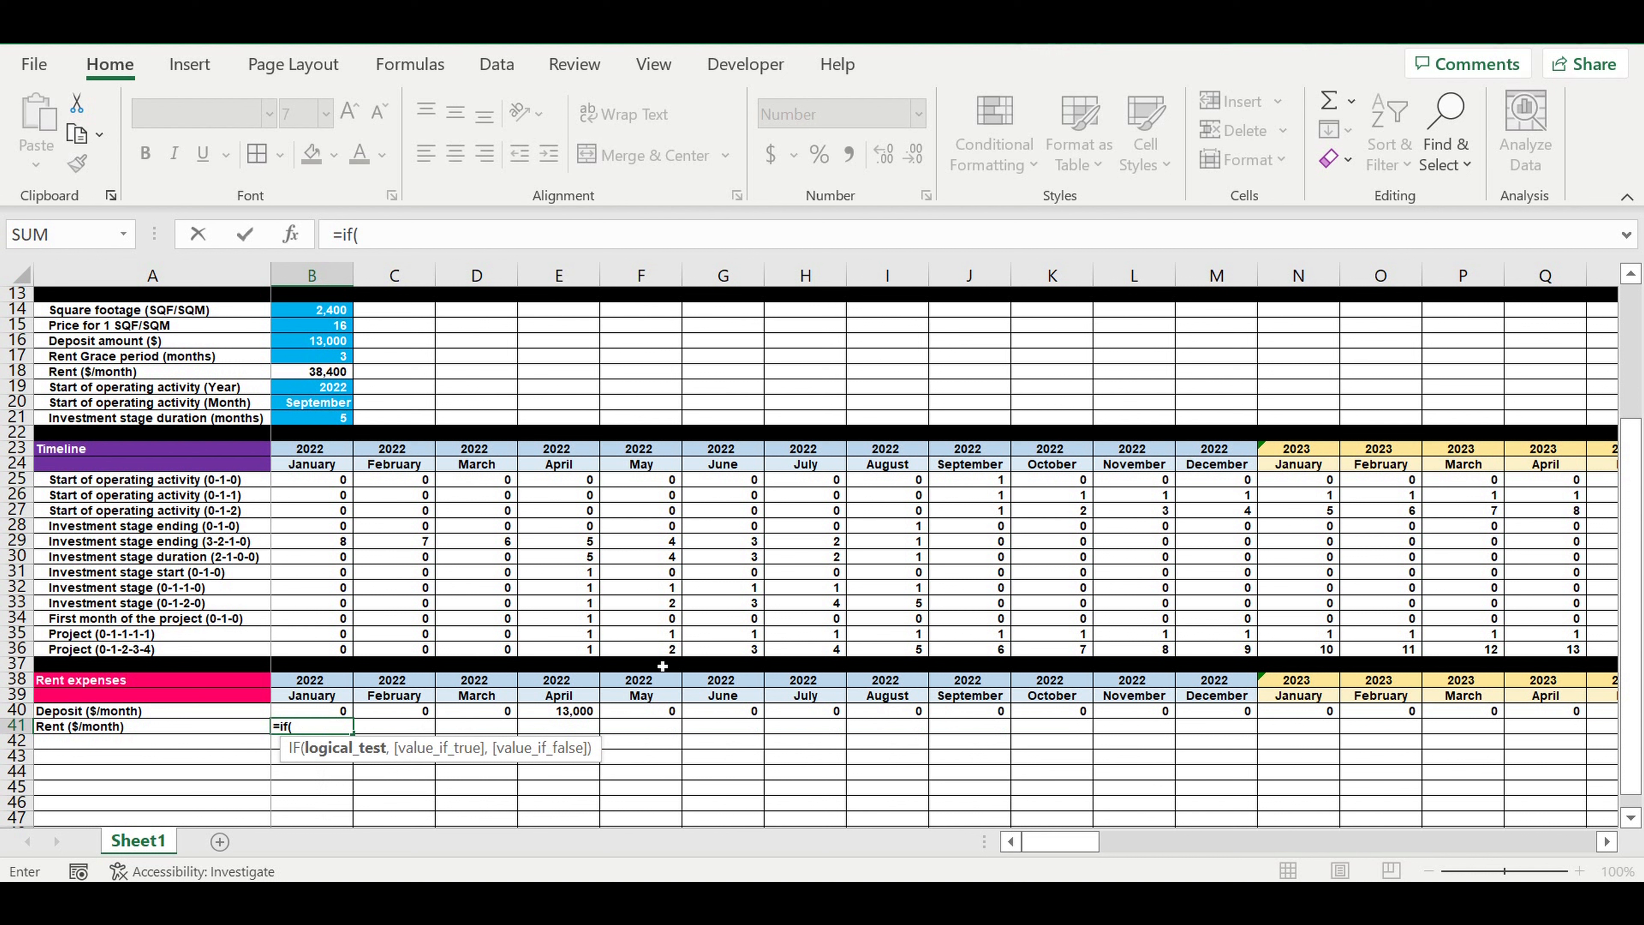
mouse_move(317, 422)
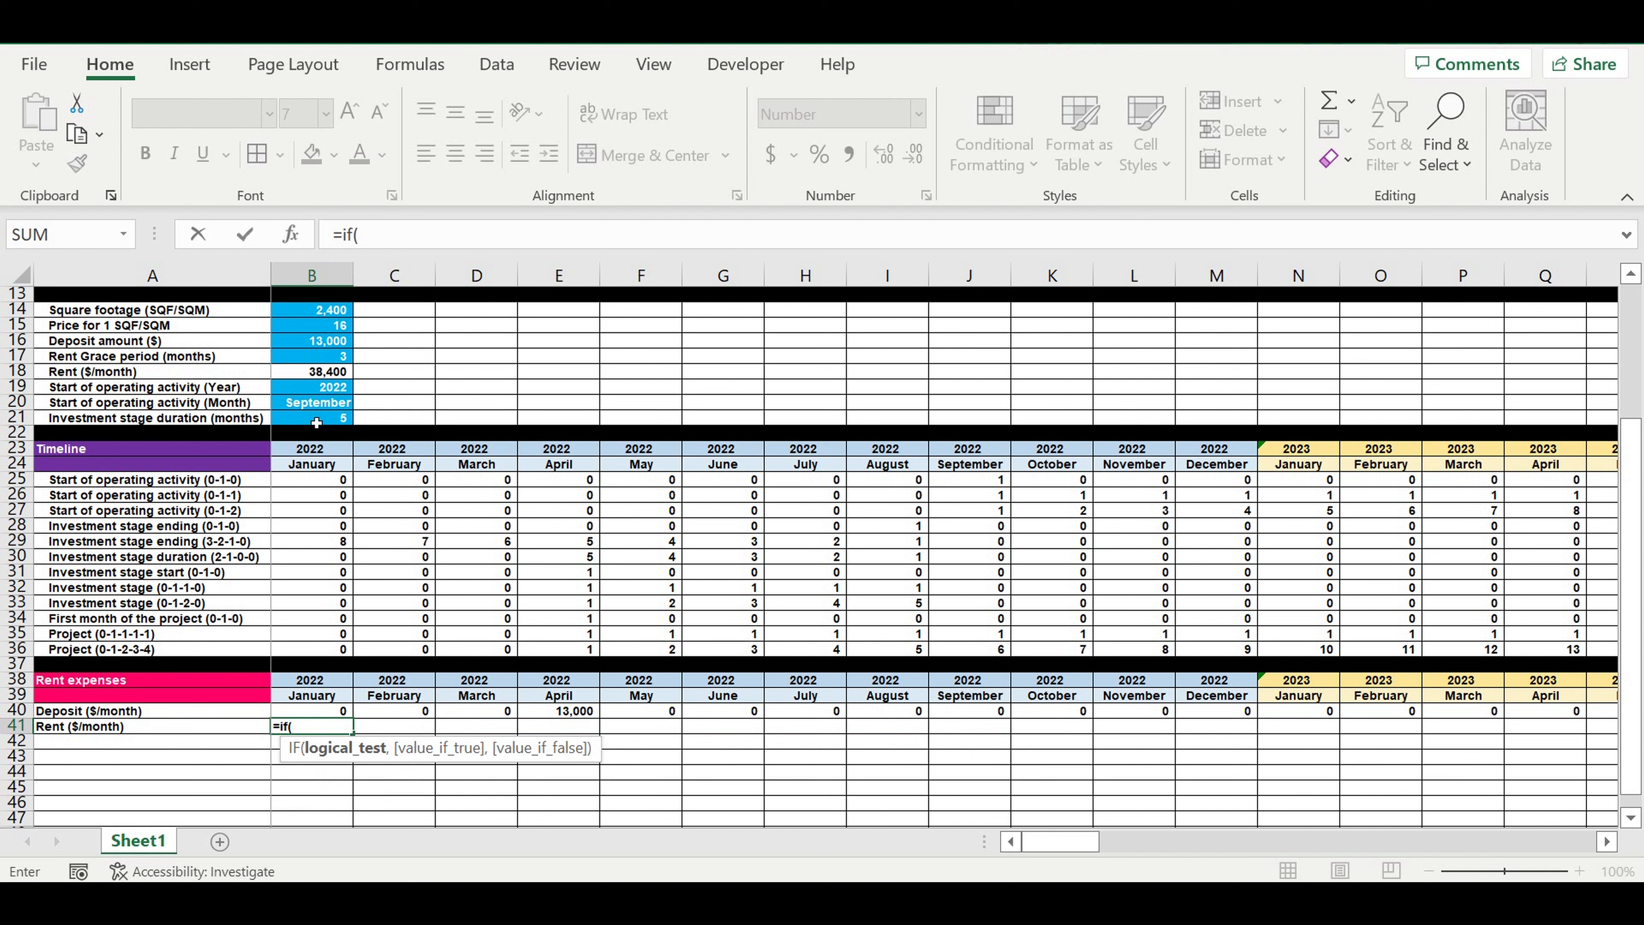
Step: Build the first branch IF($B$17=0,$B$18*B35, using the grace period, rent and project flag
left_click(312, 417)
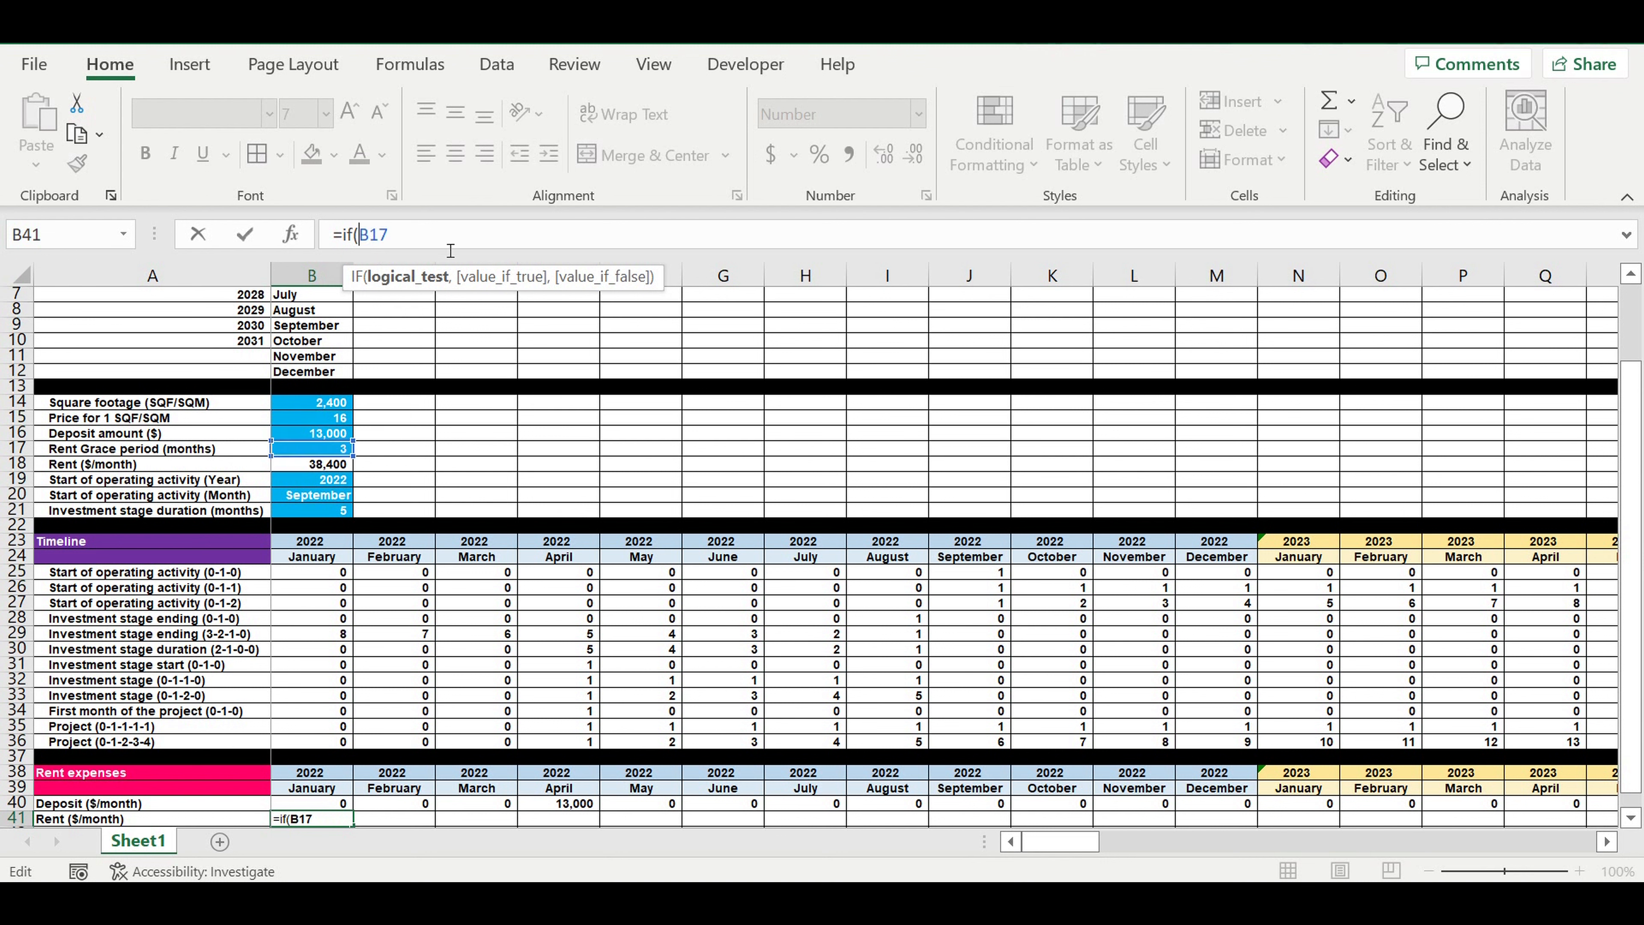
key("f4")
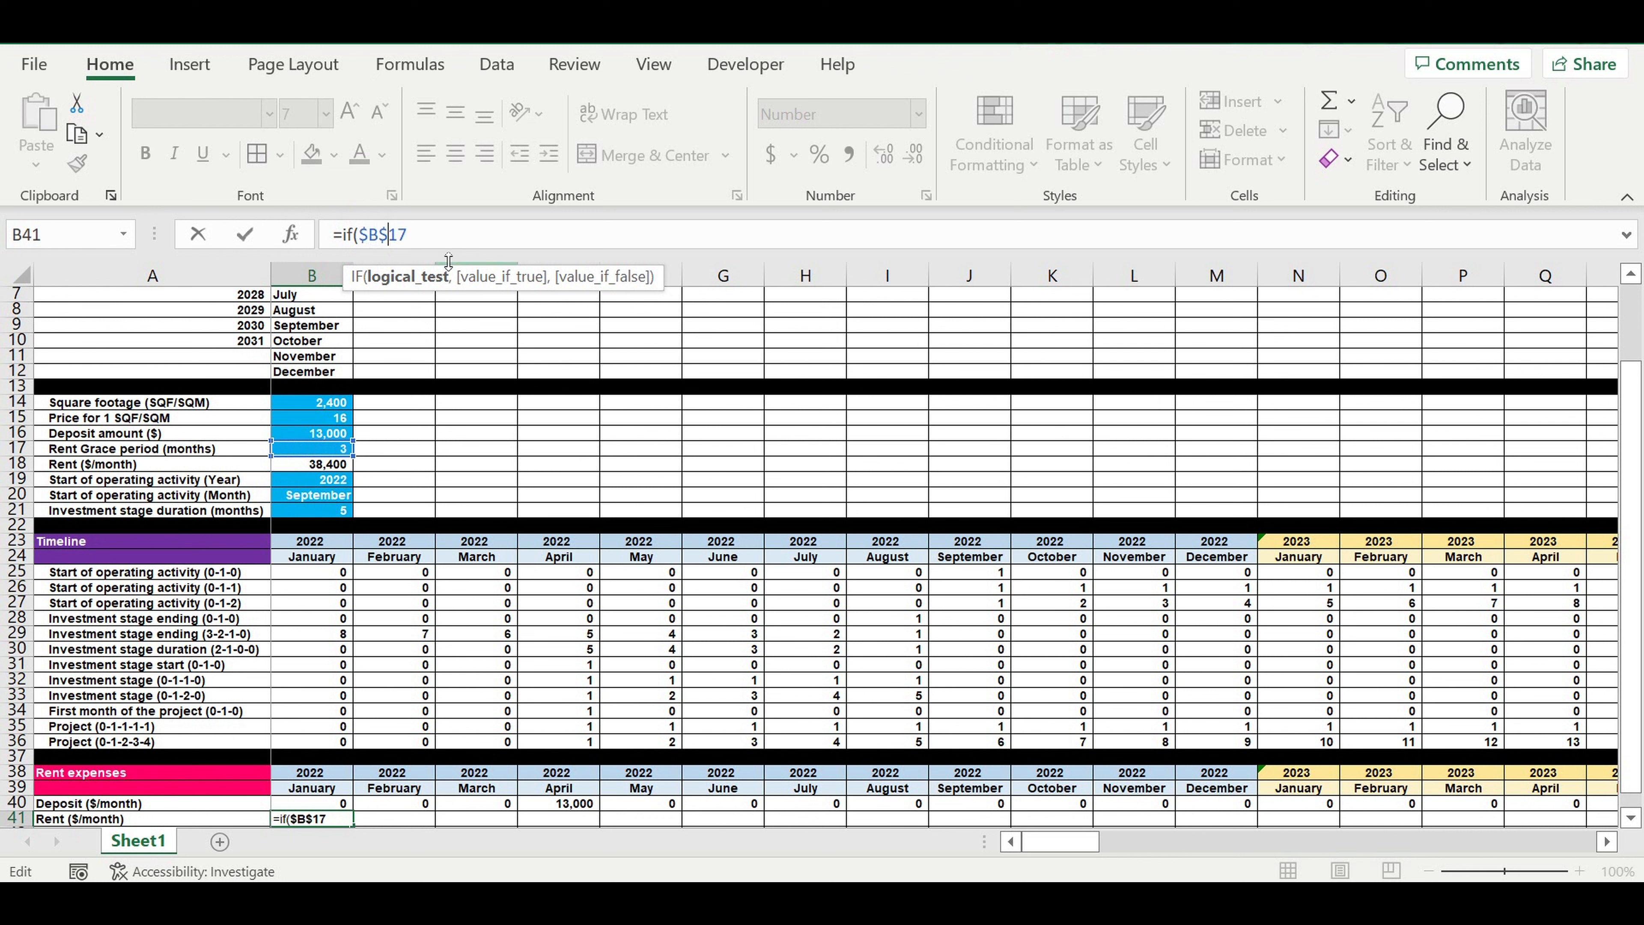
type("=0")
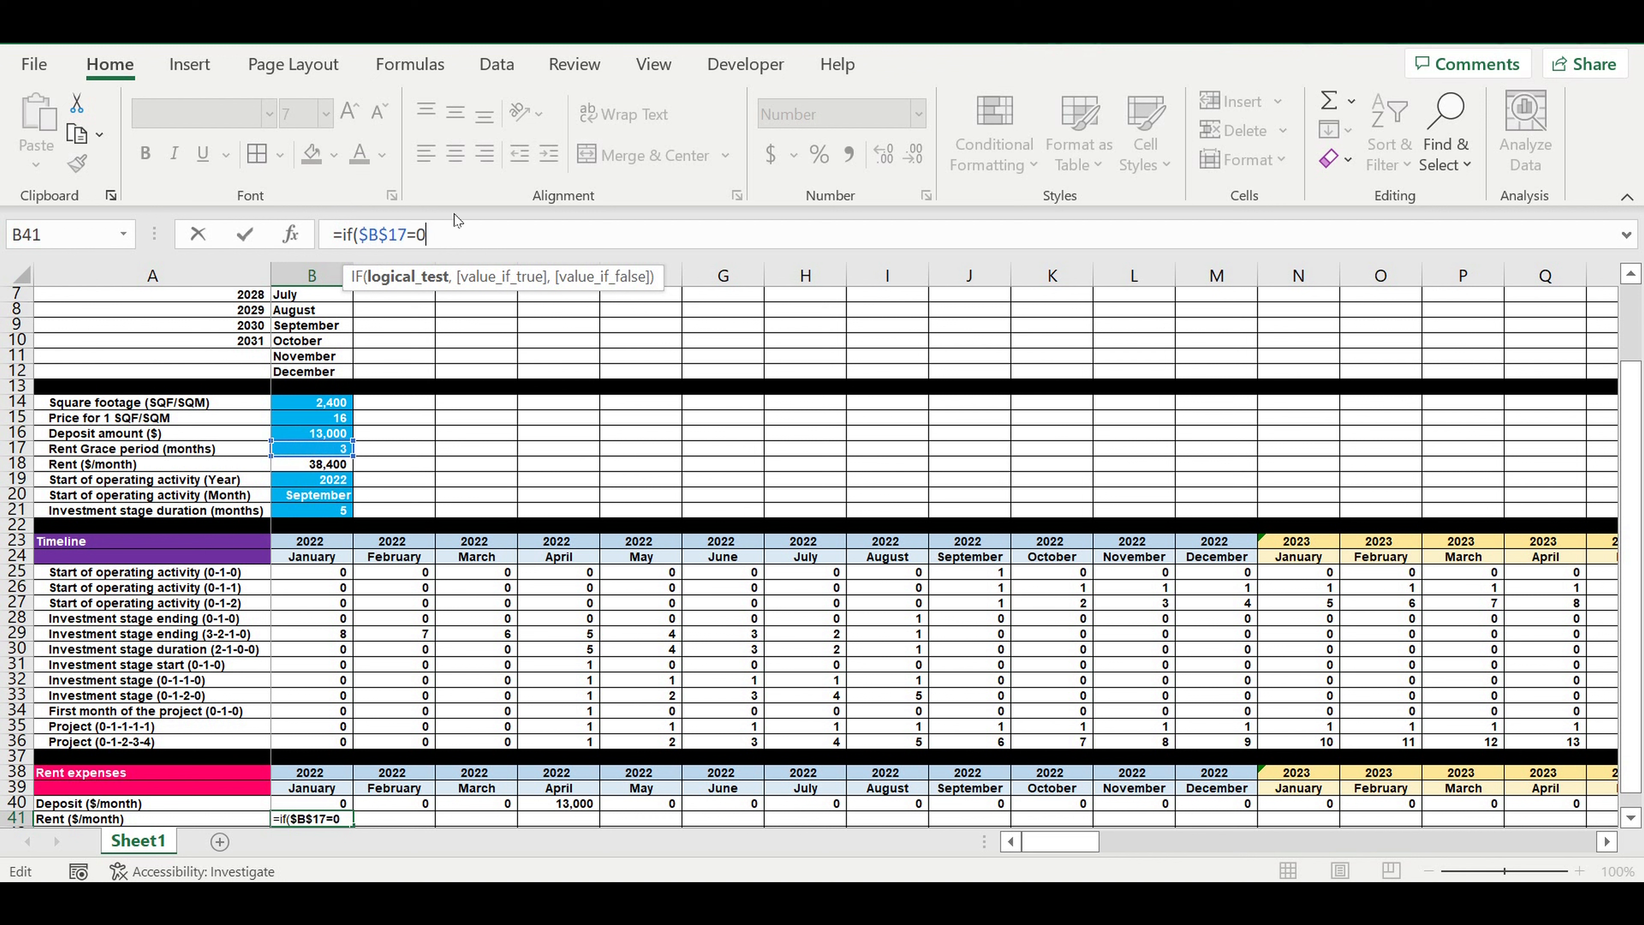
type(",")
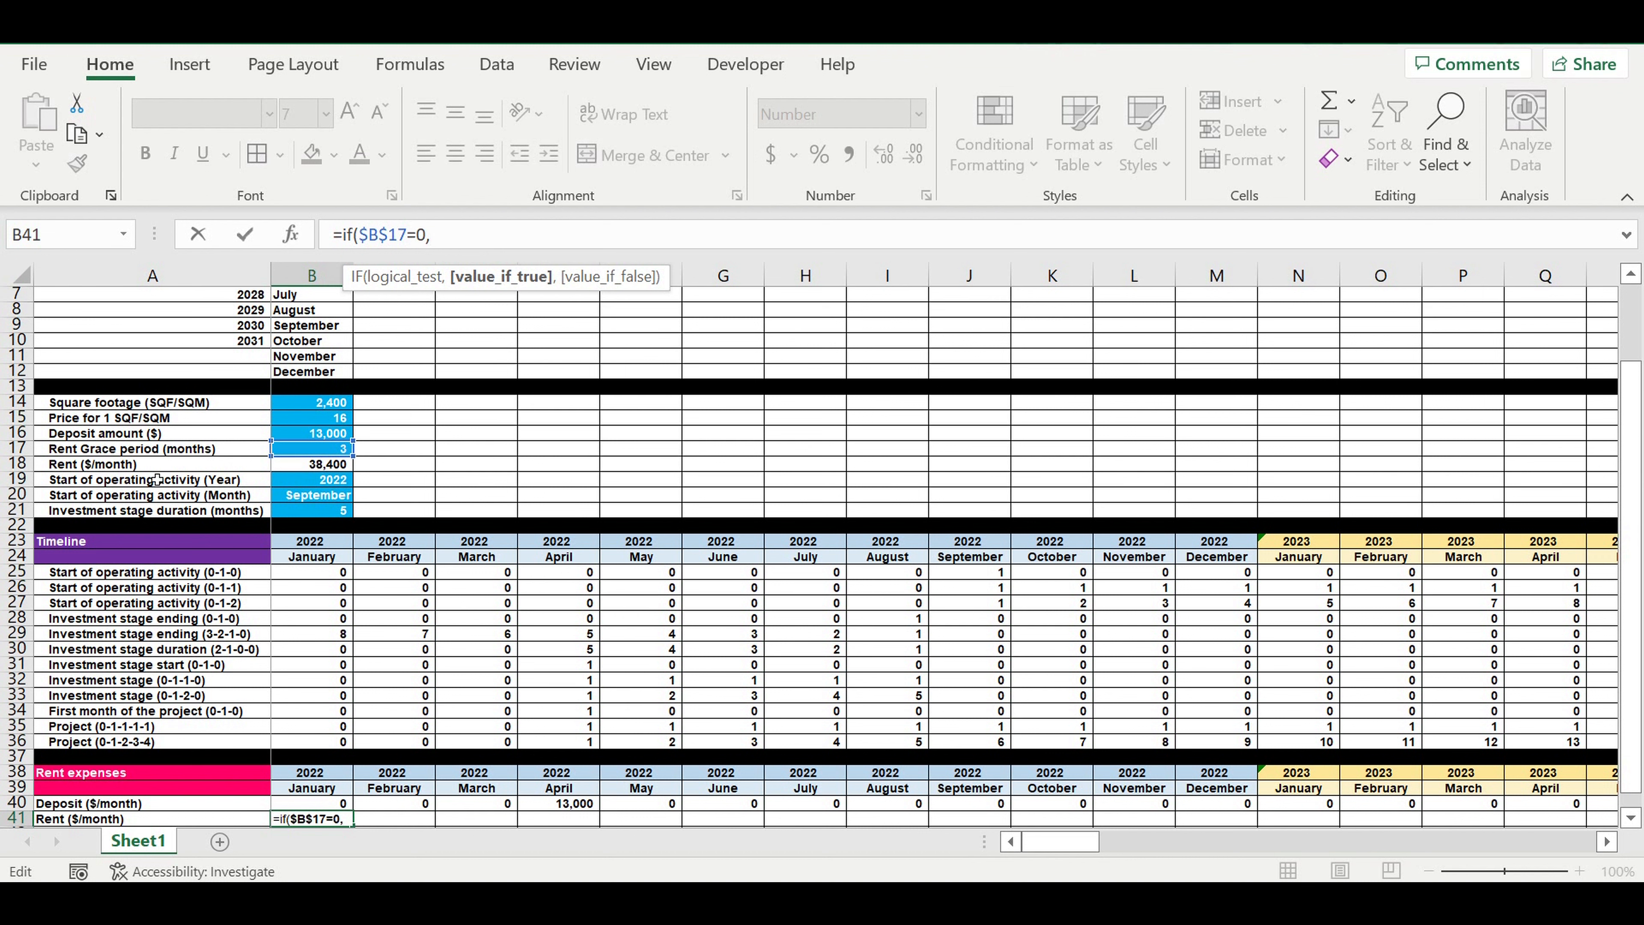
left_click(312, 464)
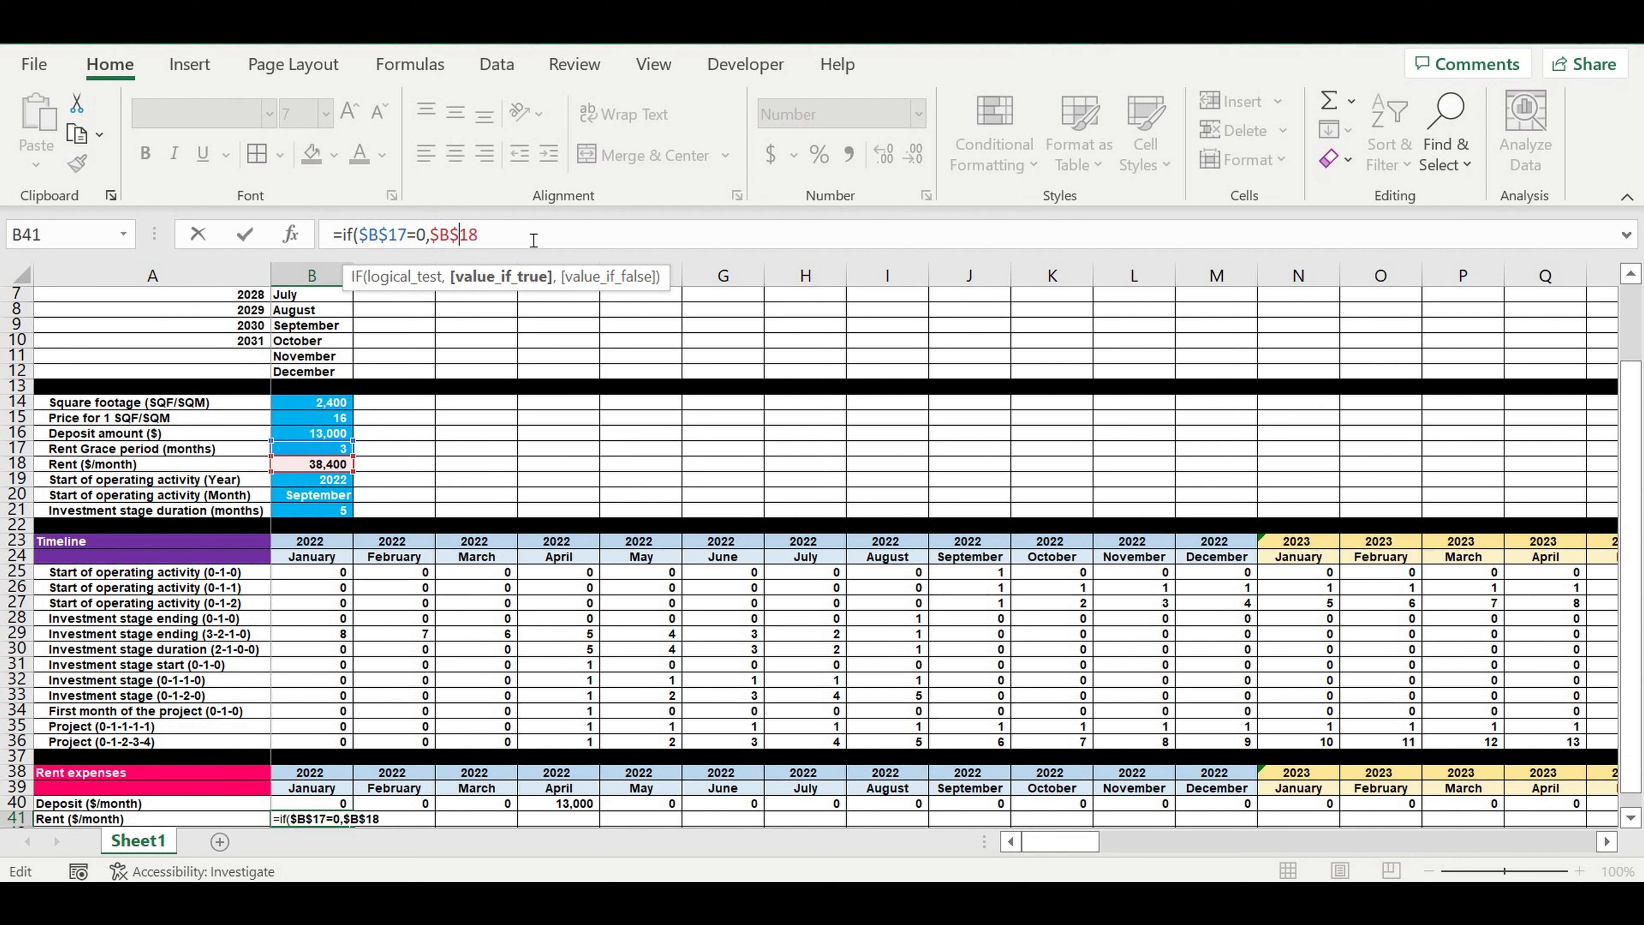
type("*")
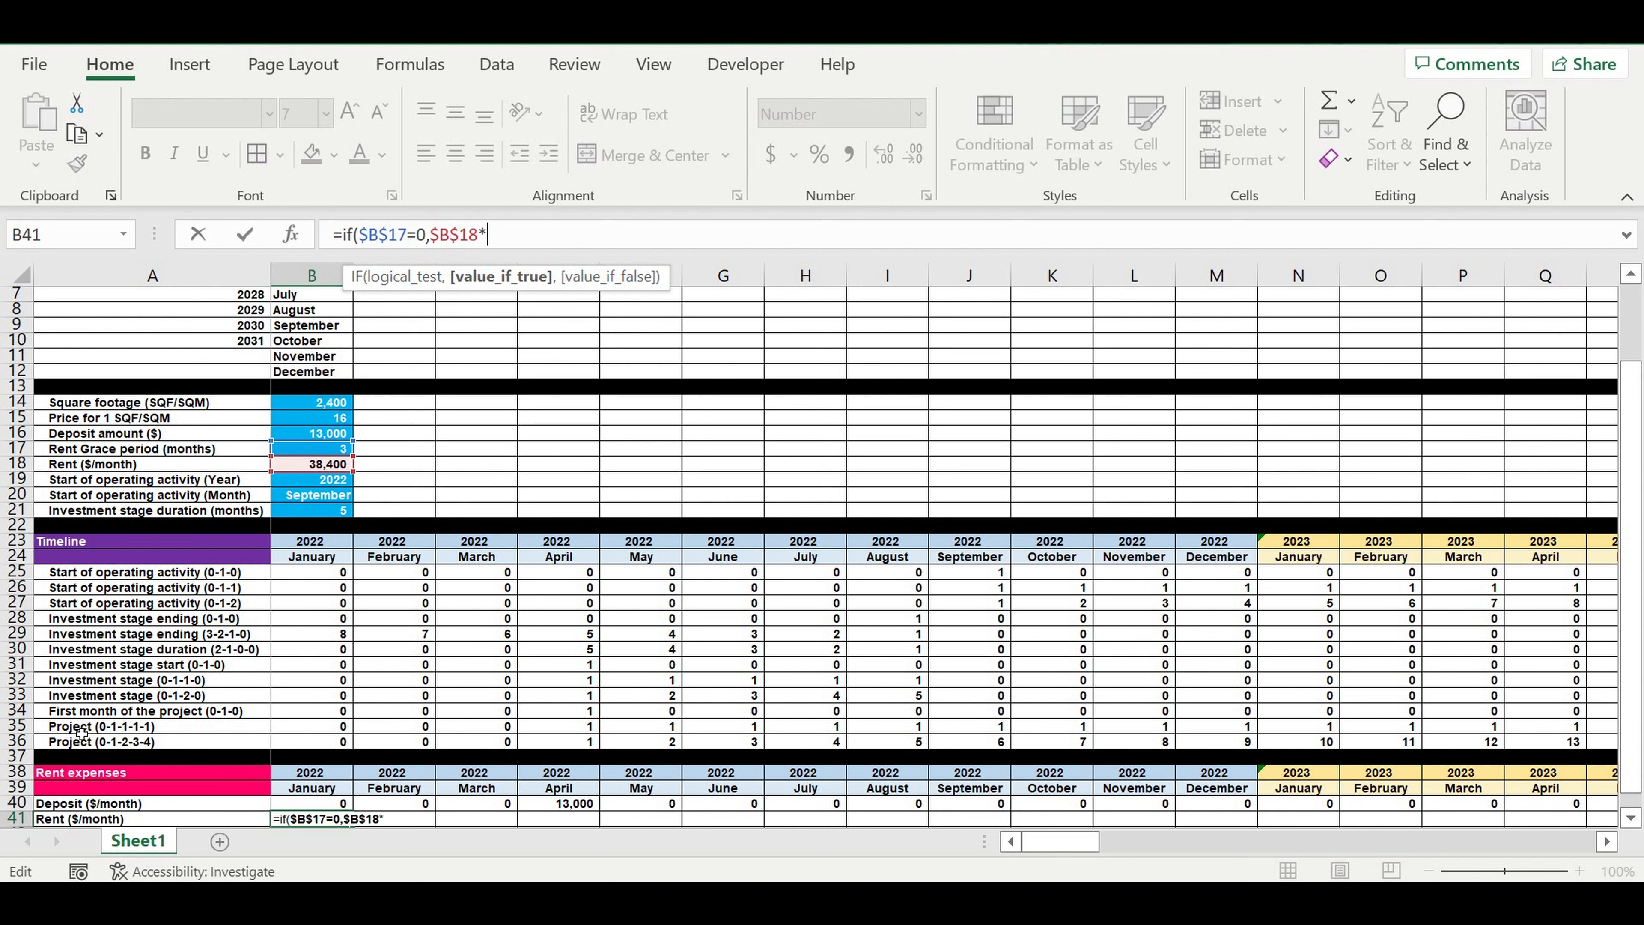
mouse_move(362, 752)
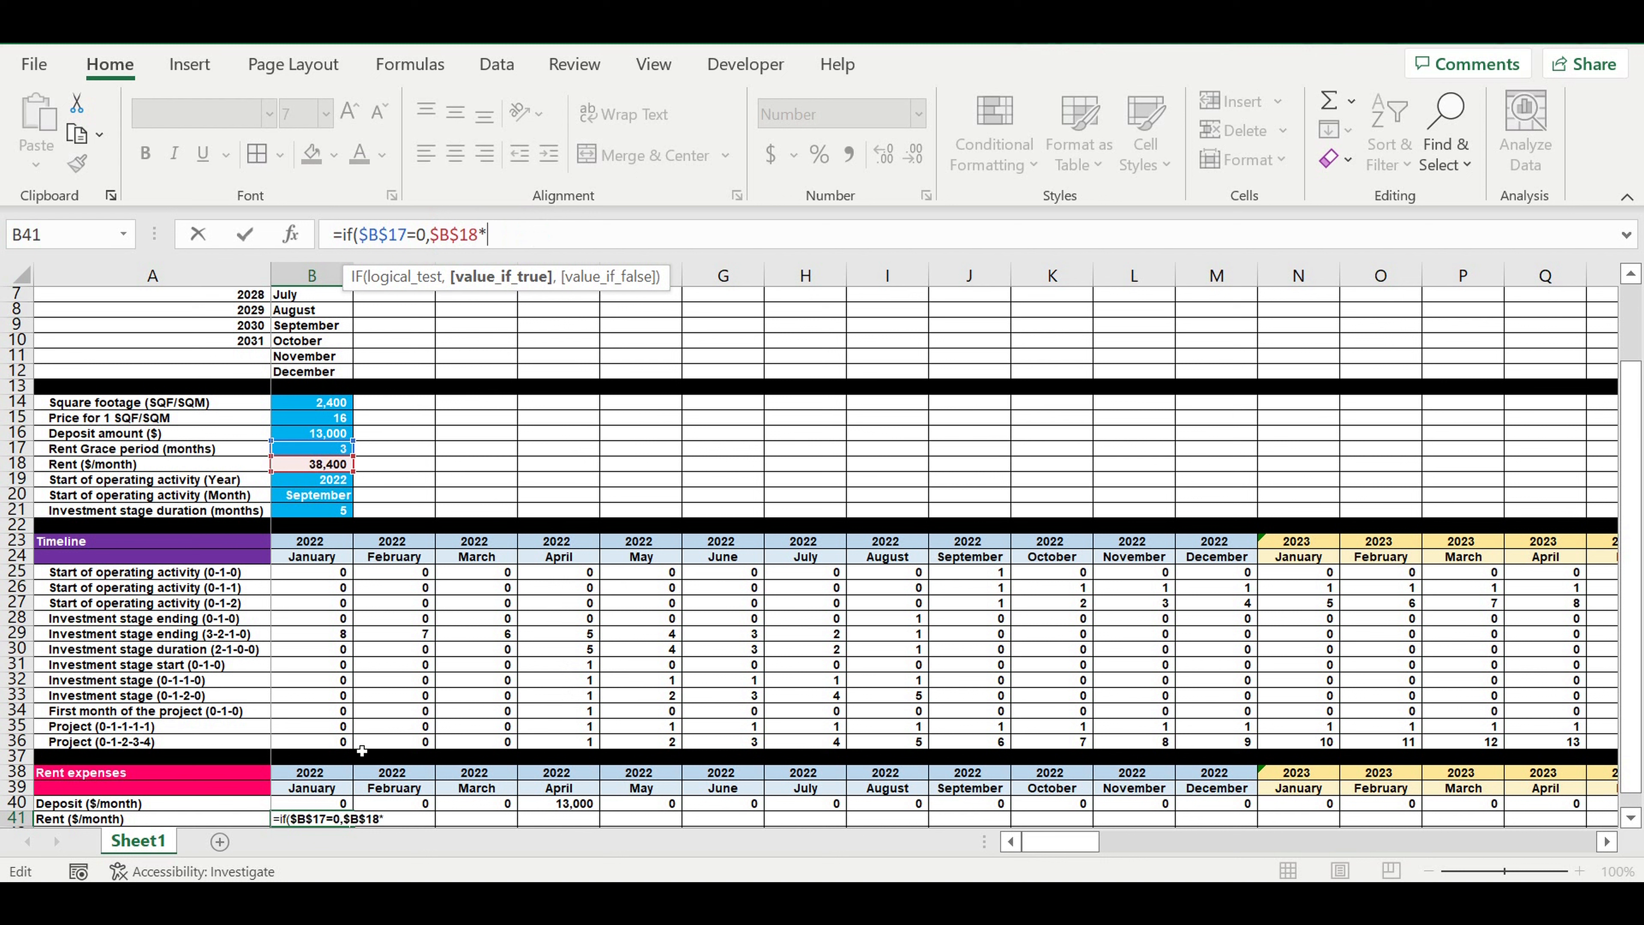
left_click(312, 726)
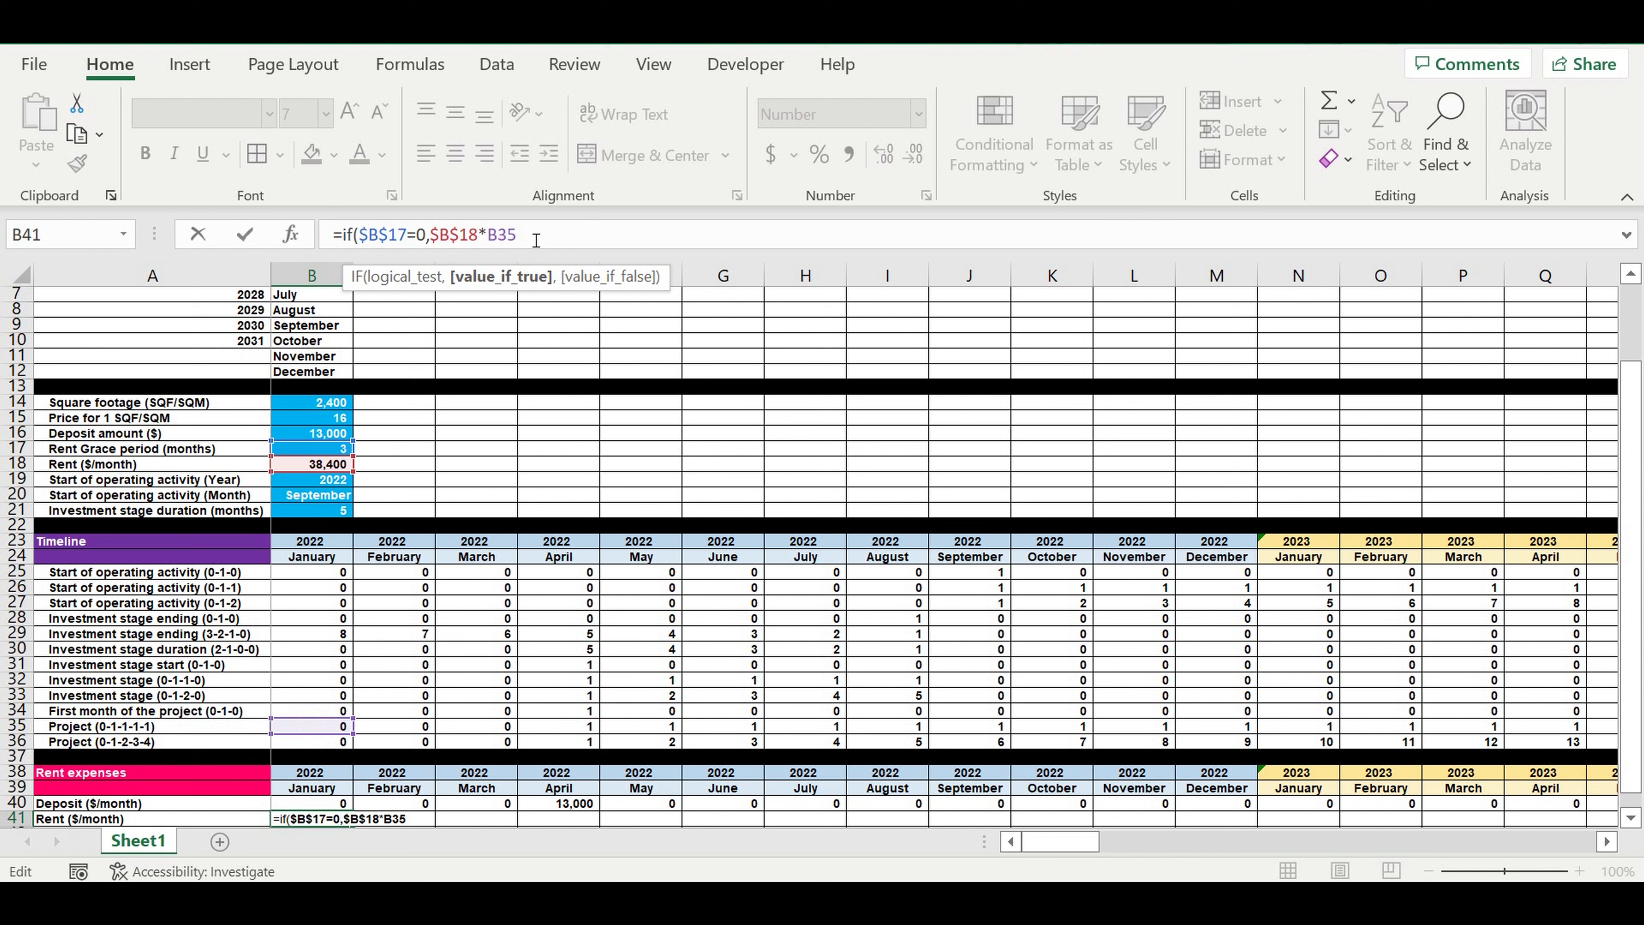
type(",")
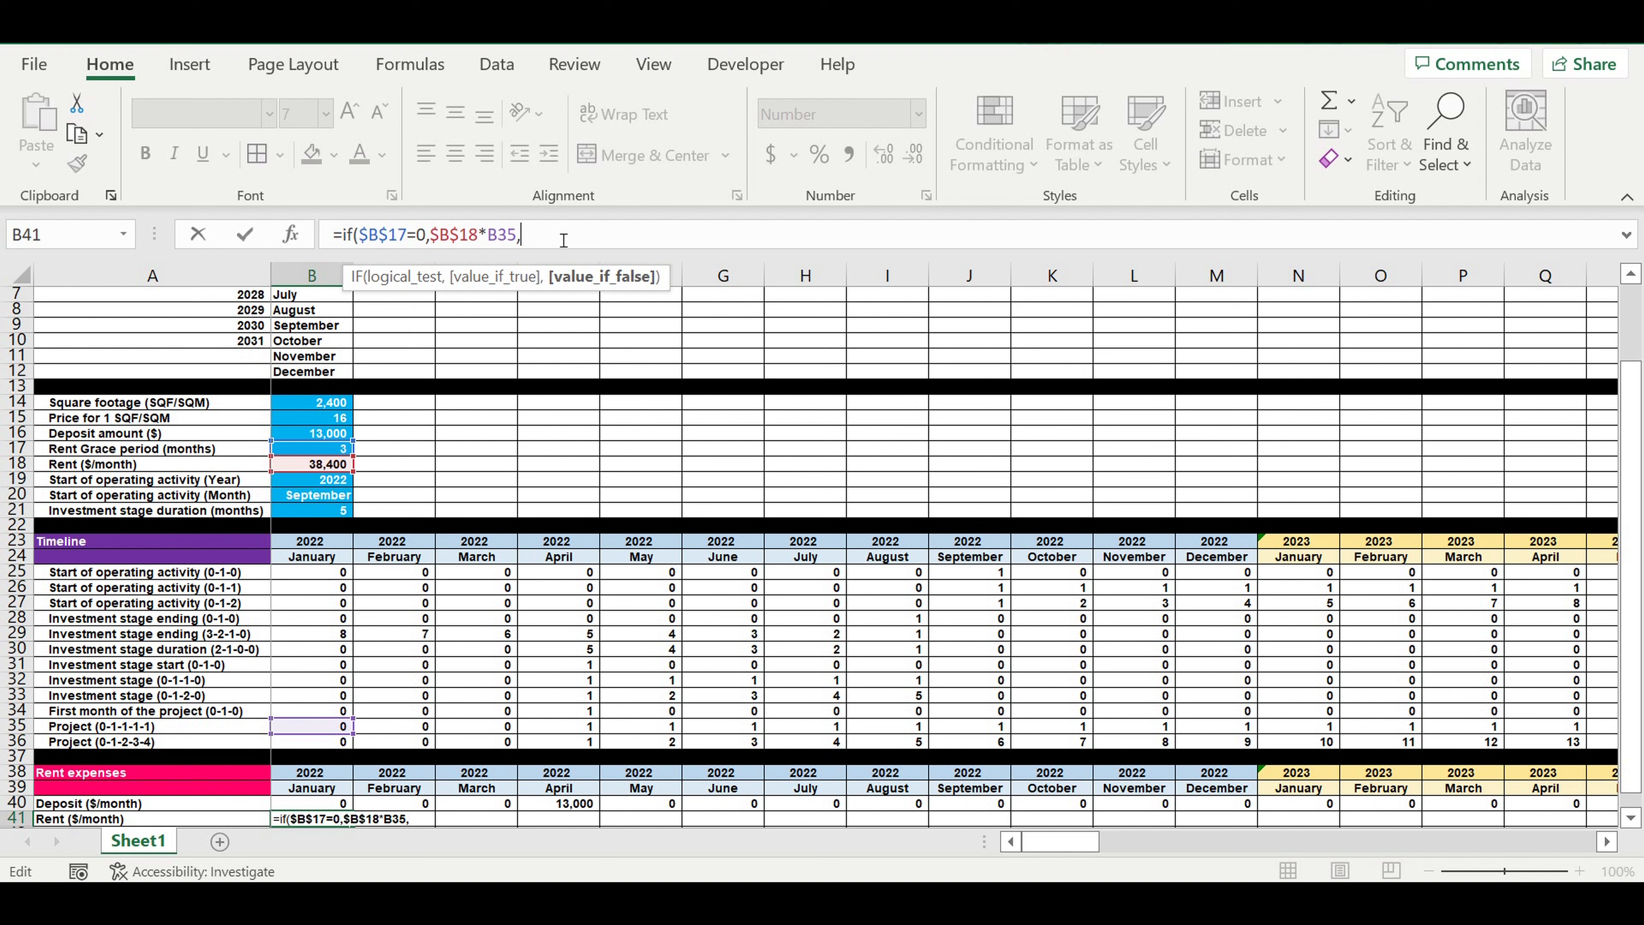
Step: Complete the nested IF(AND($B$17>0,B36>$B$17),$B$18*B35,0)) so January's rent shows 0
type("if(and(")
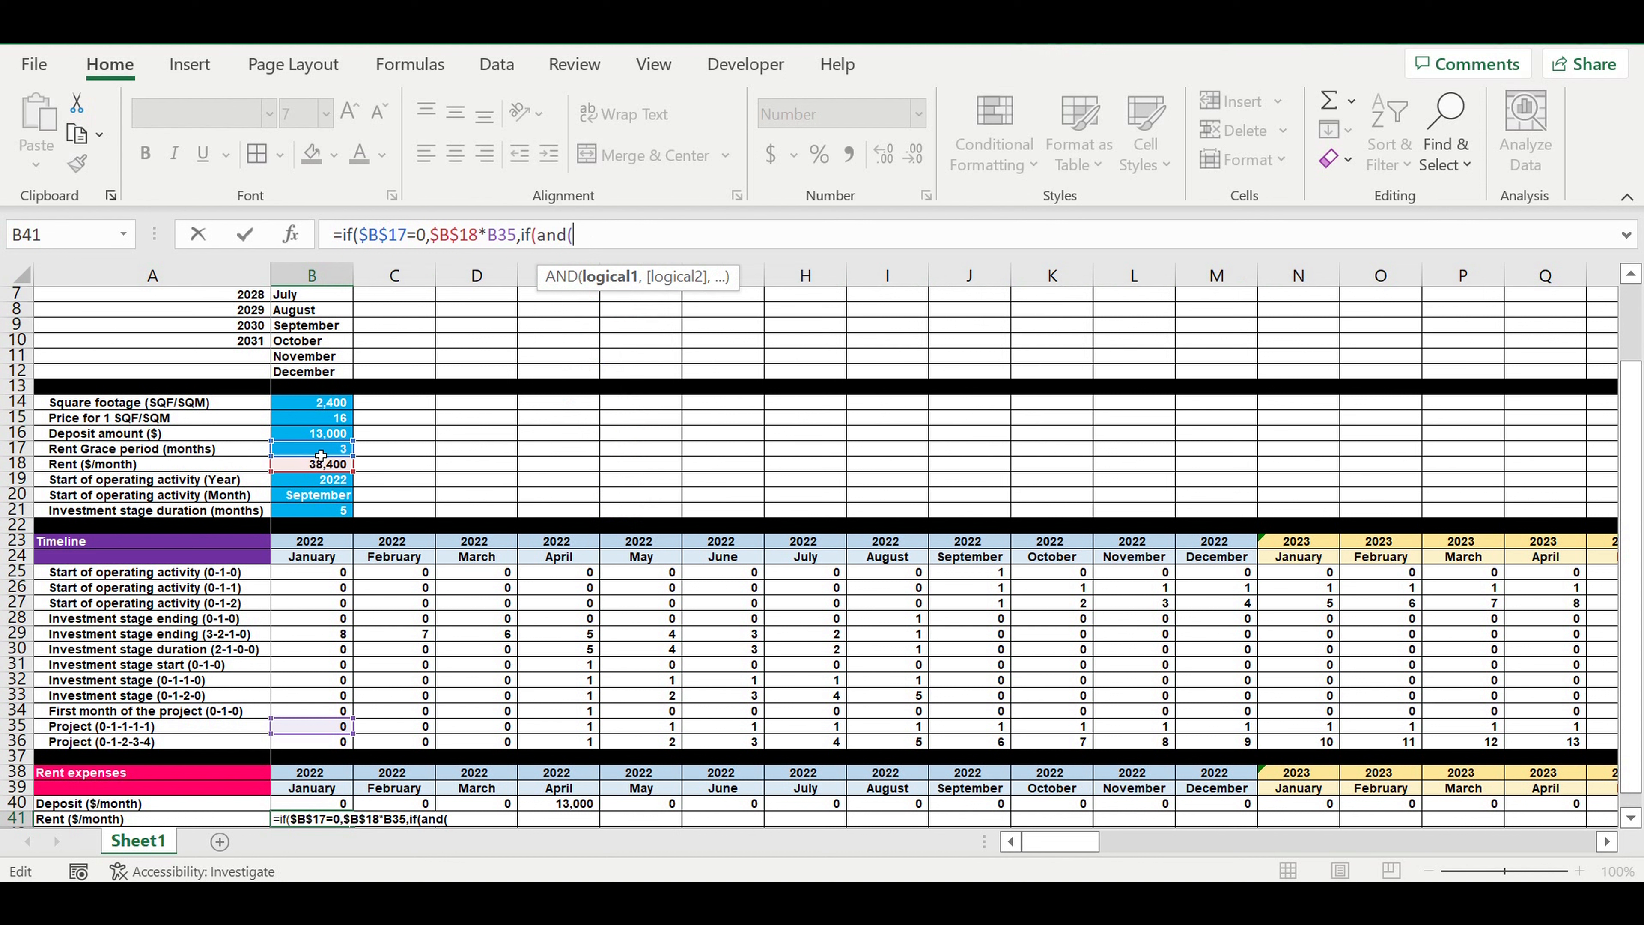
left_click(311, 449)
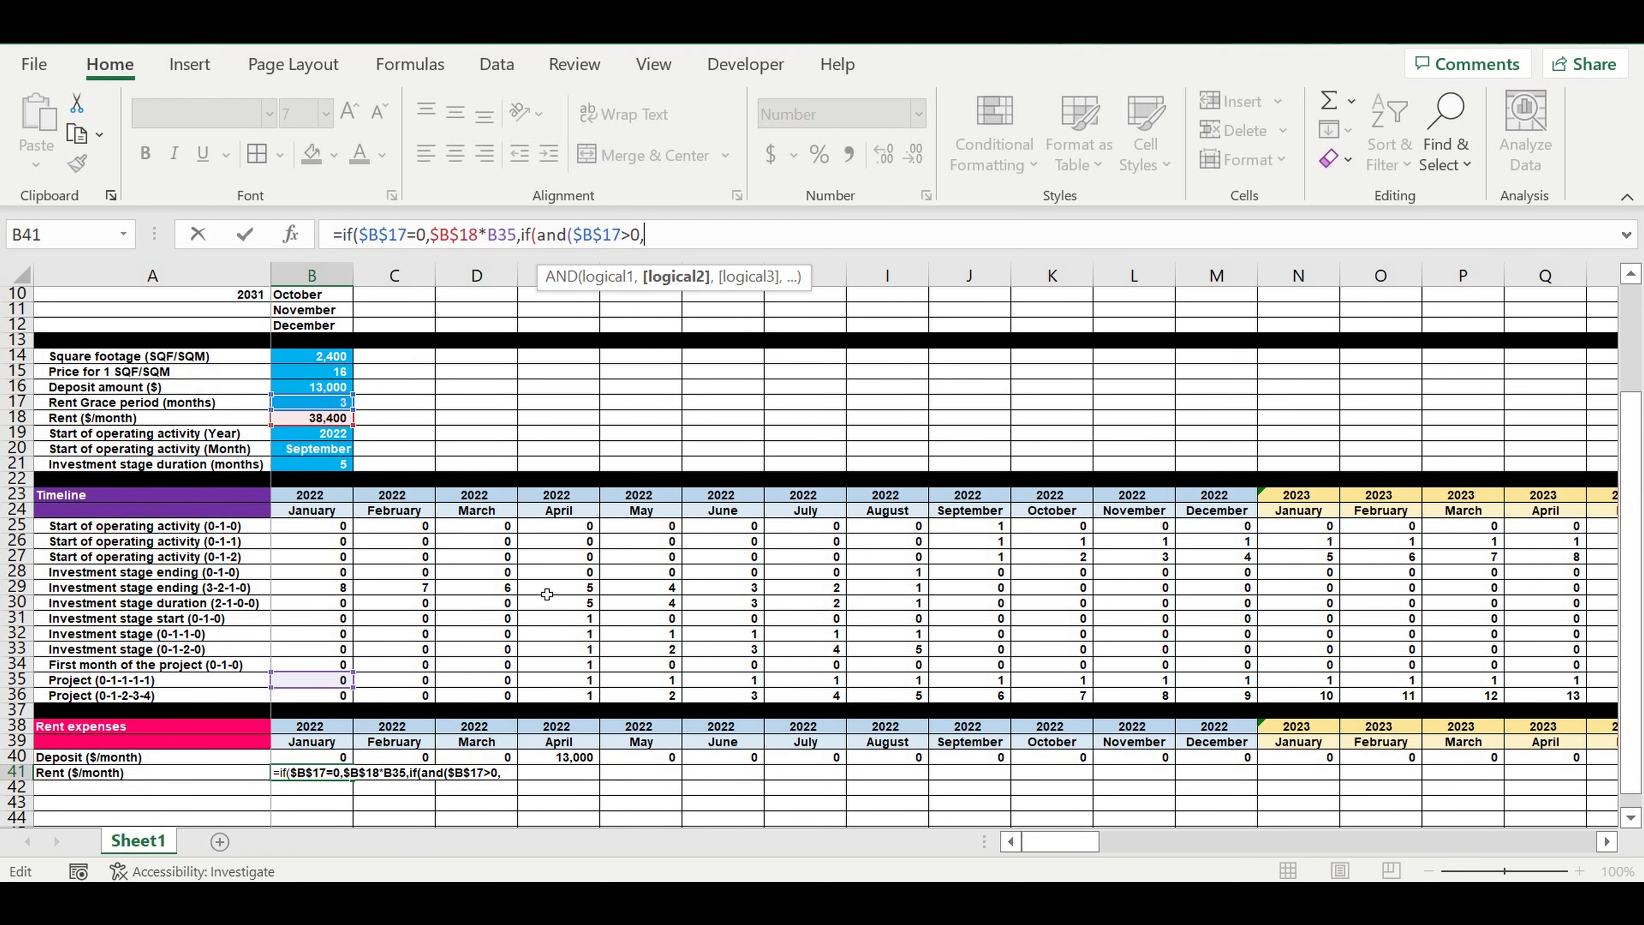
scroll("down", 3)
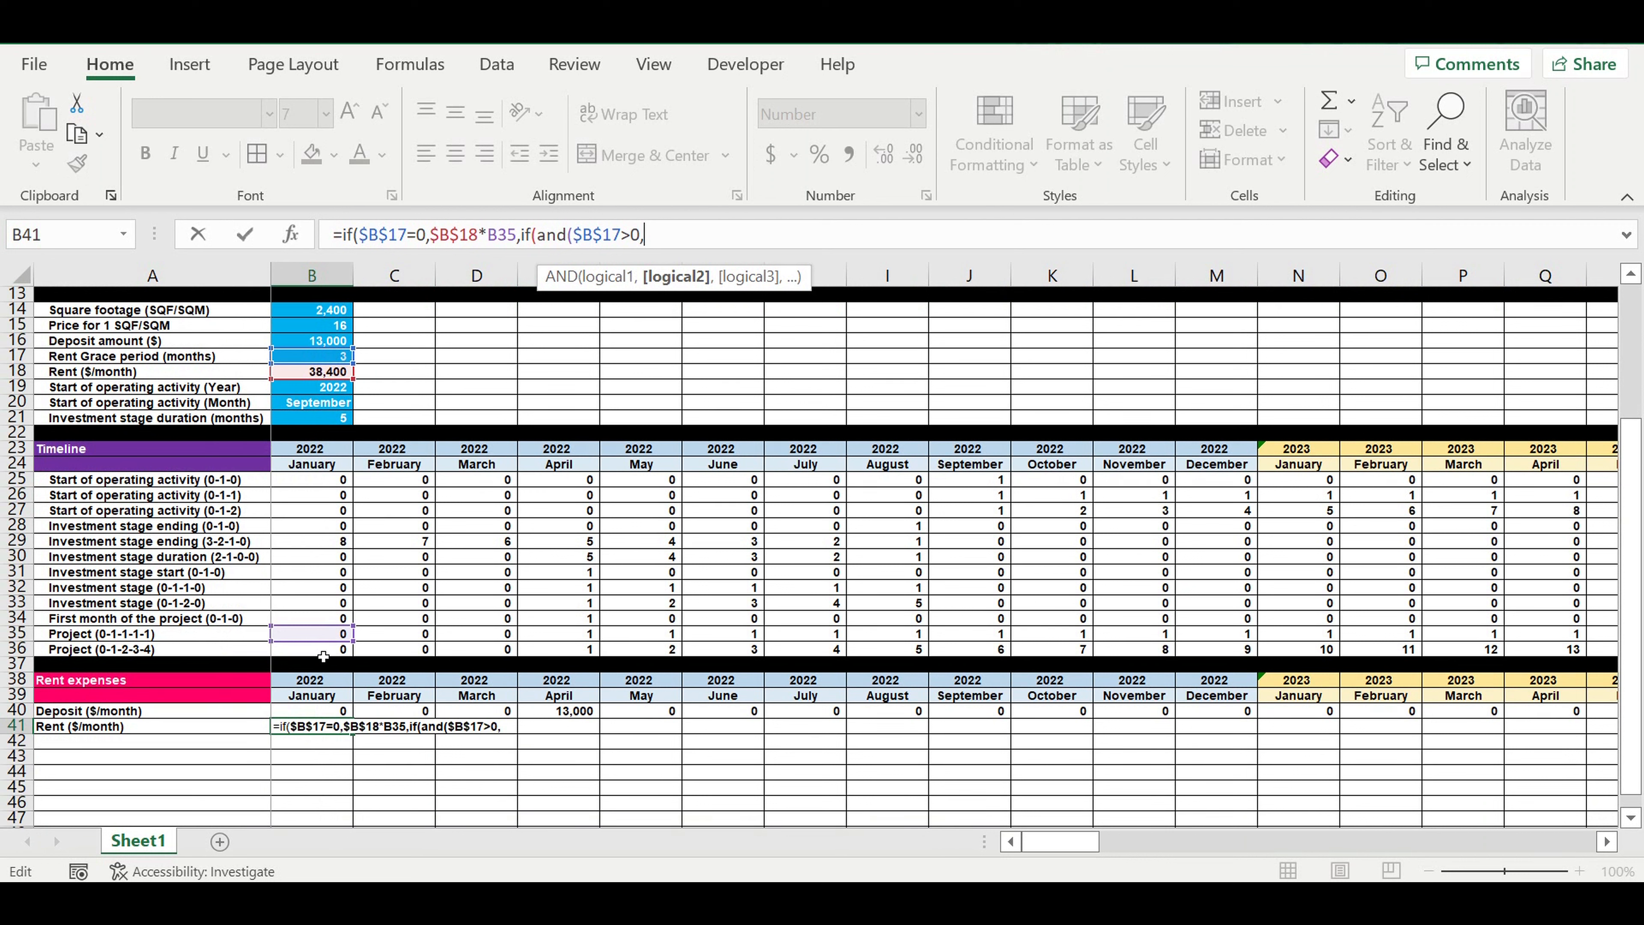
left_click(310, 648)
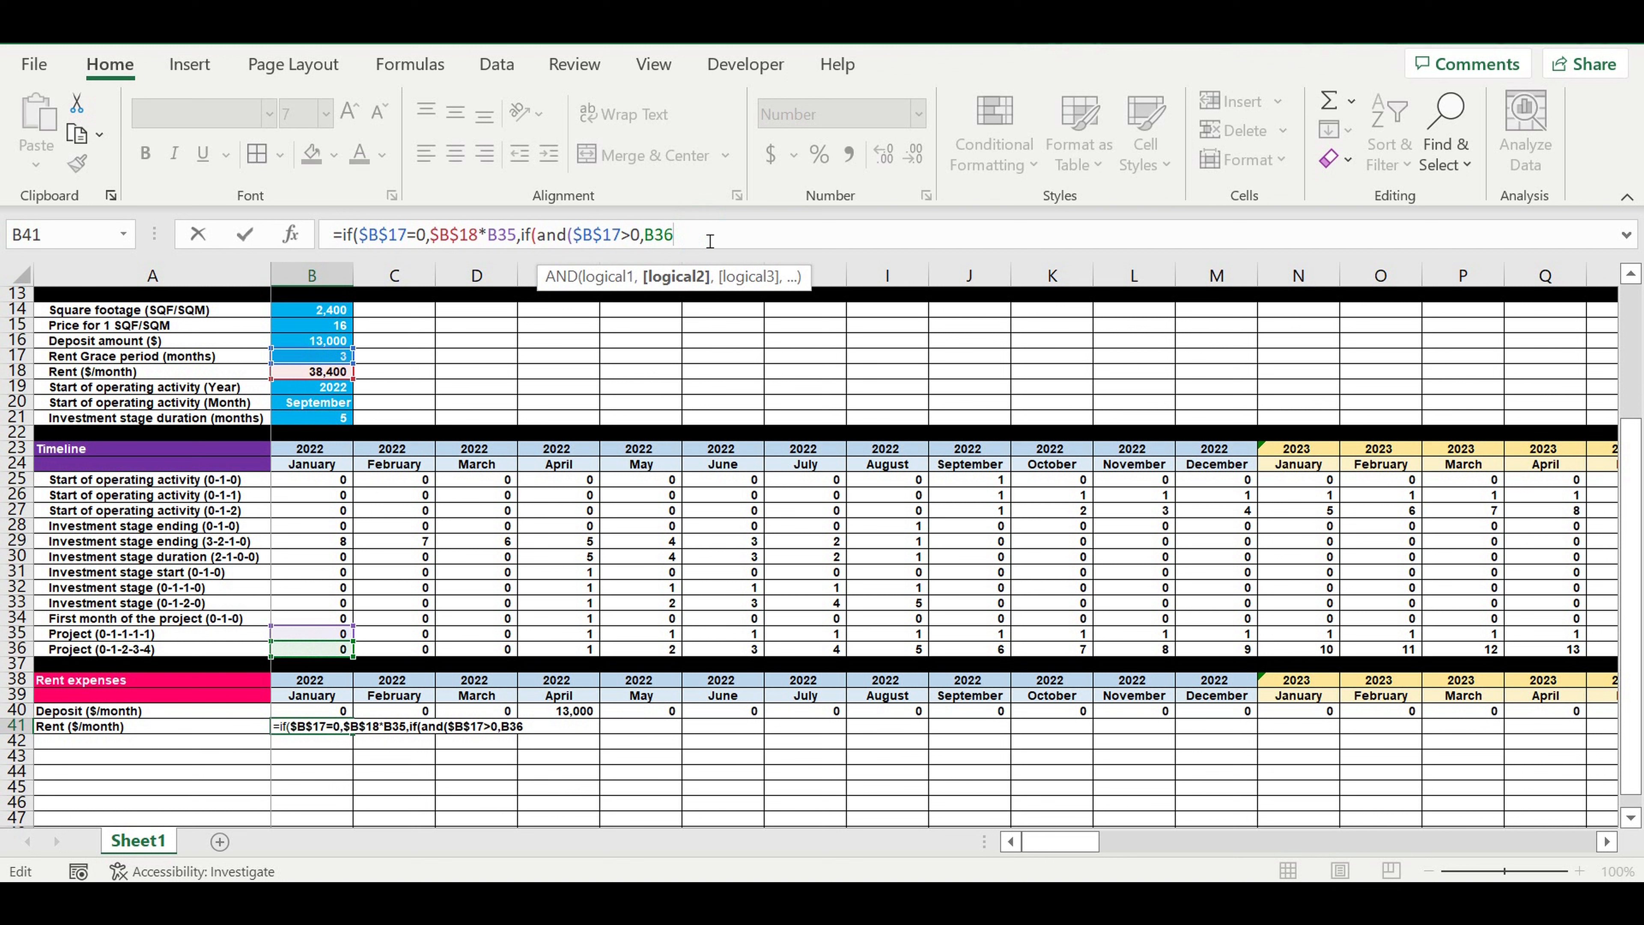
type(">$B$17")
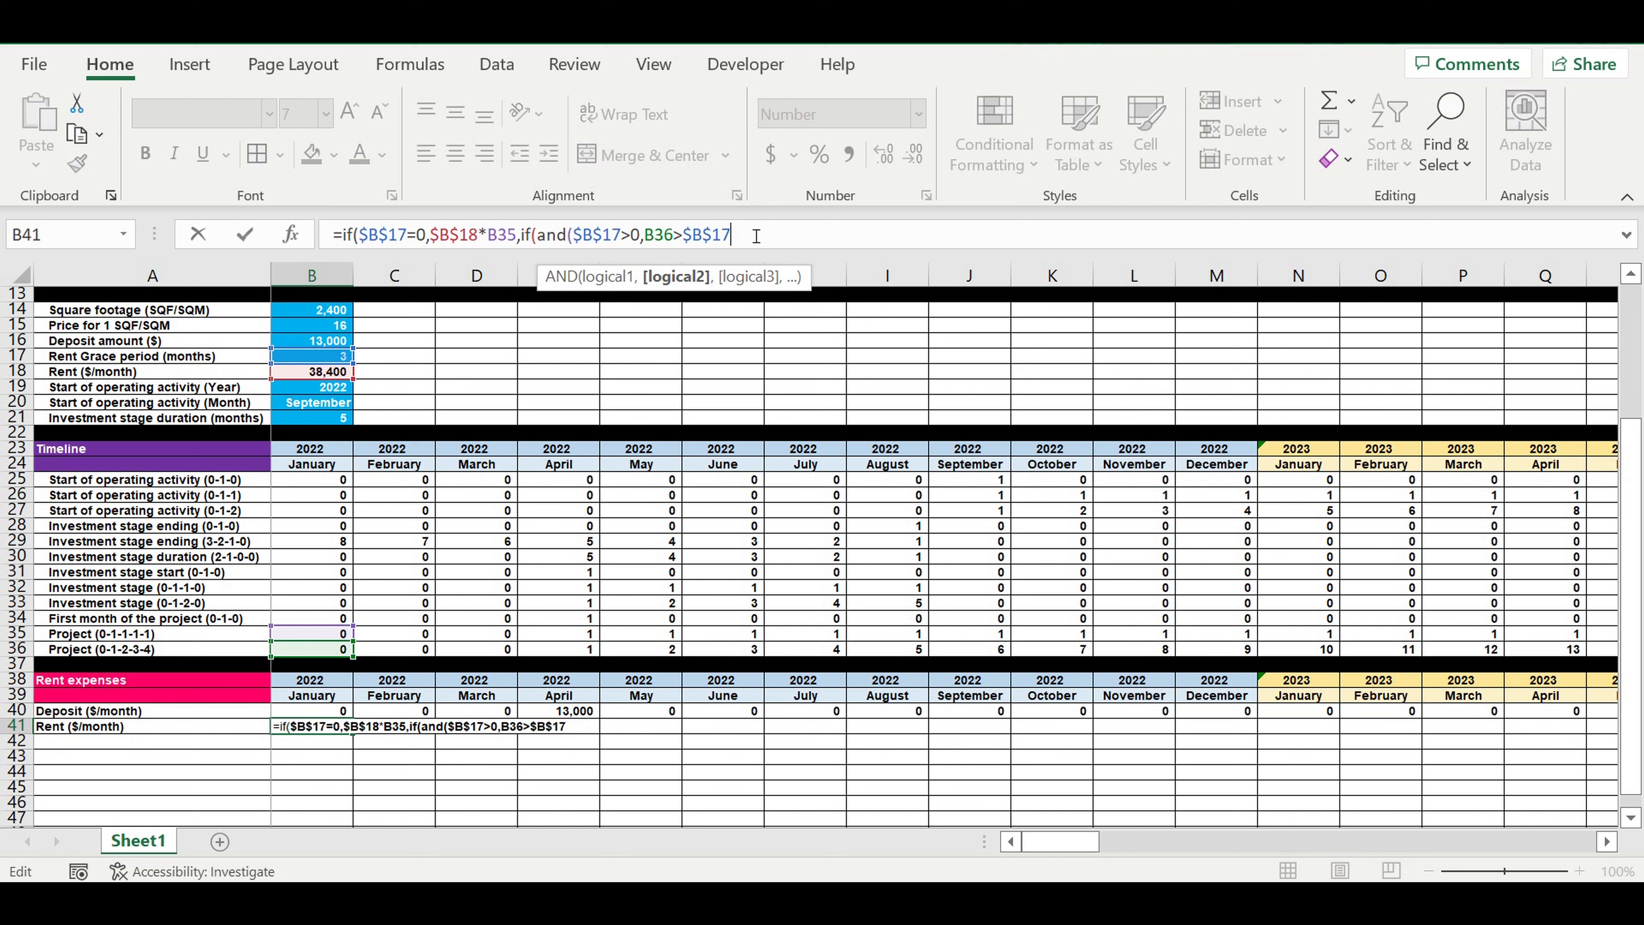
type(")")
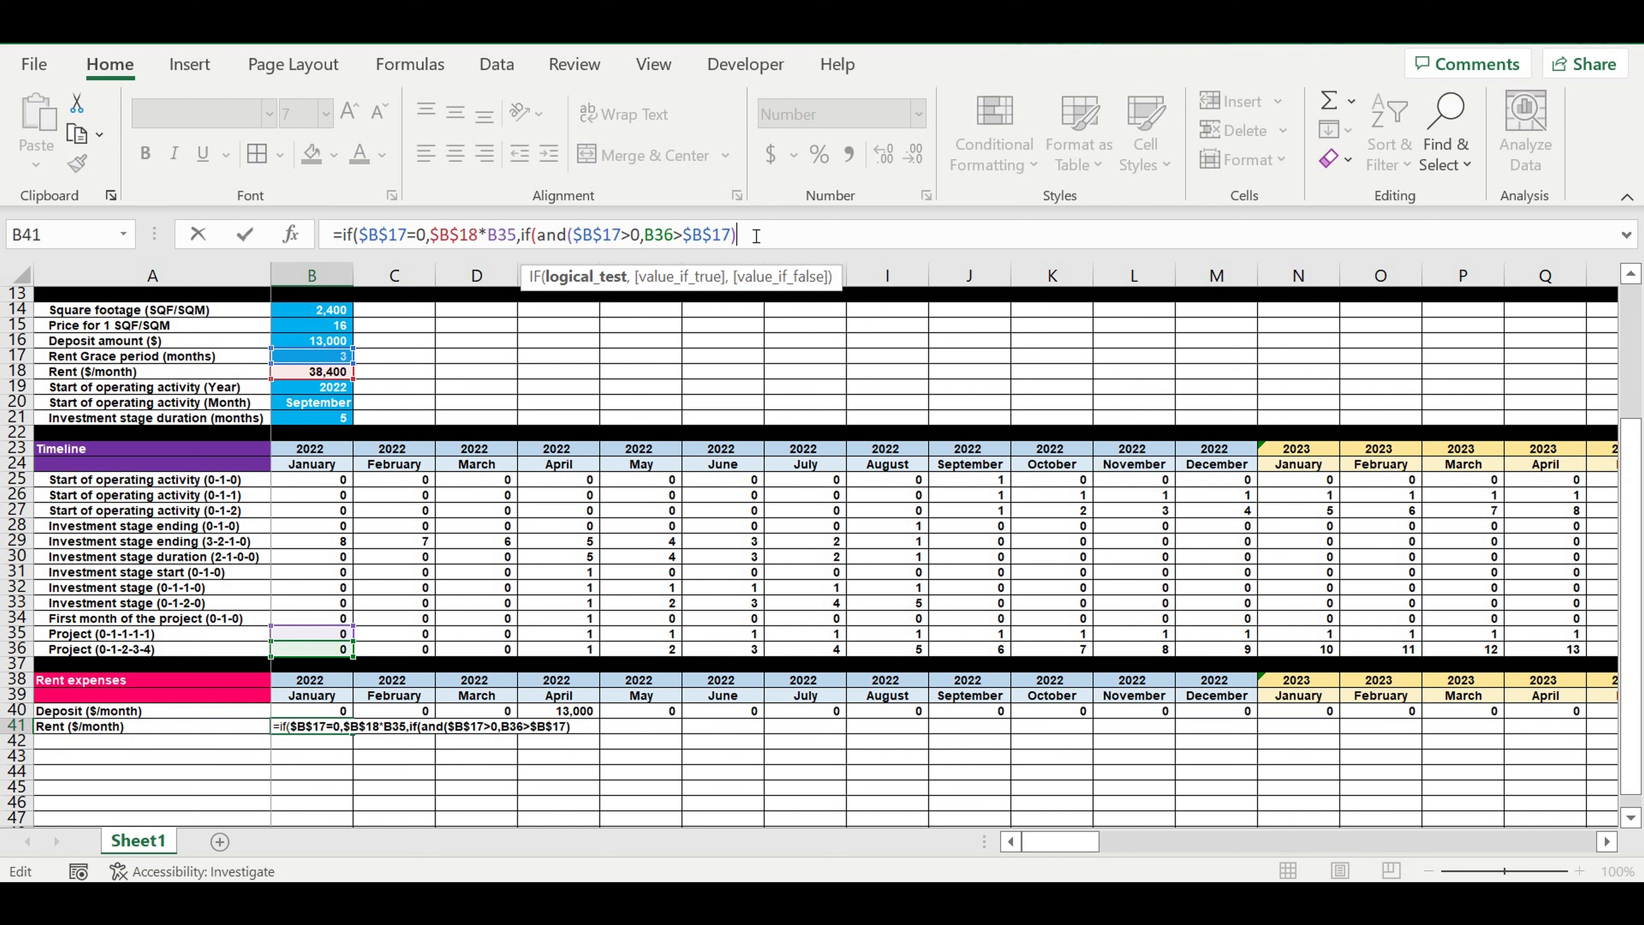
type(",")
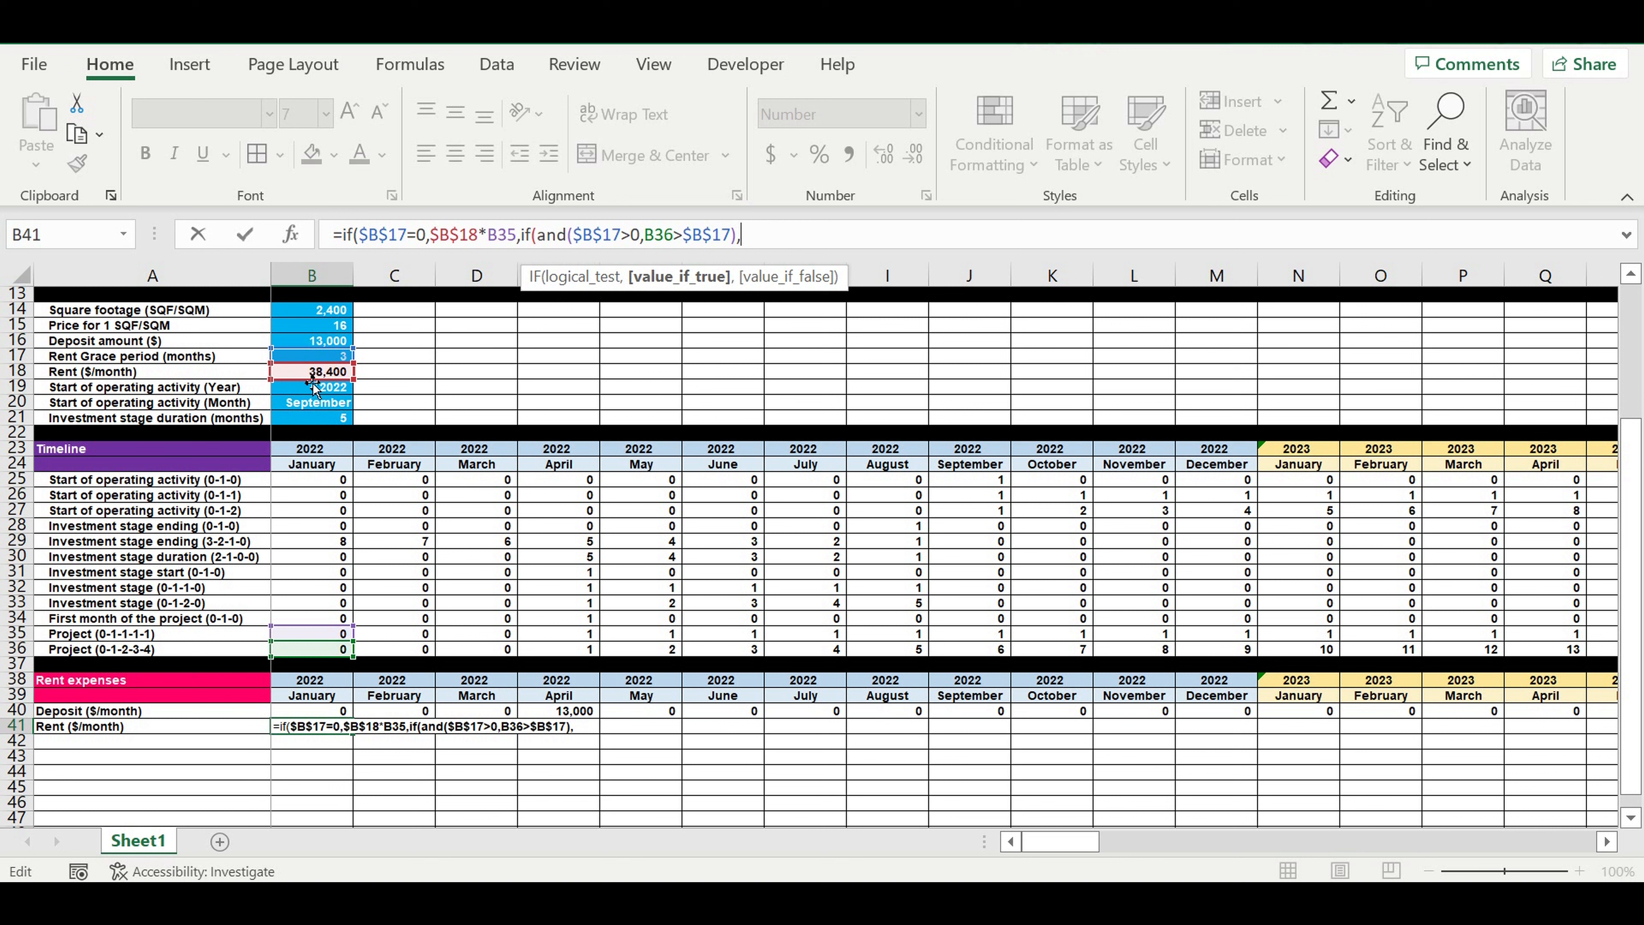
left_click(311, 371)
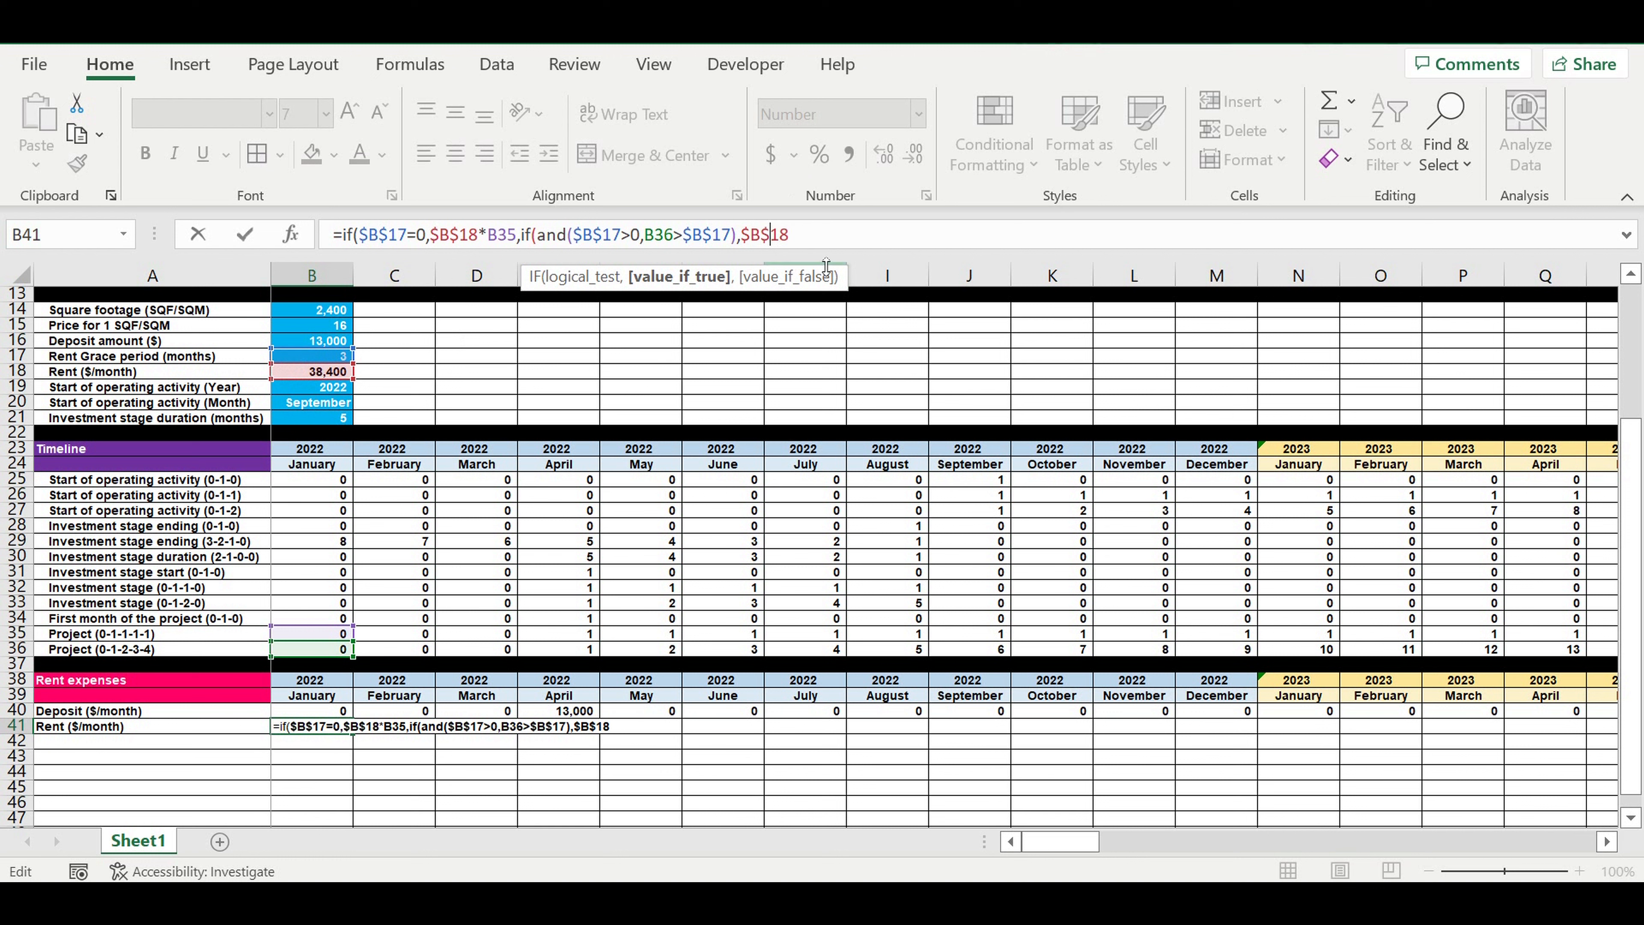
type("*")
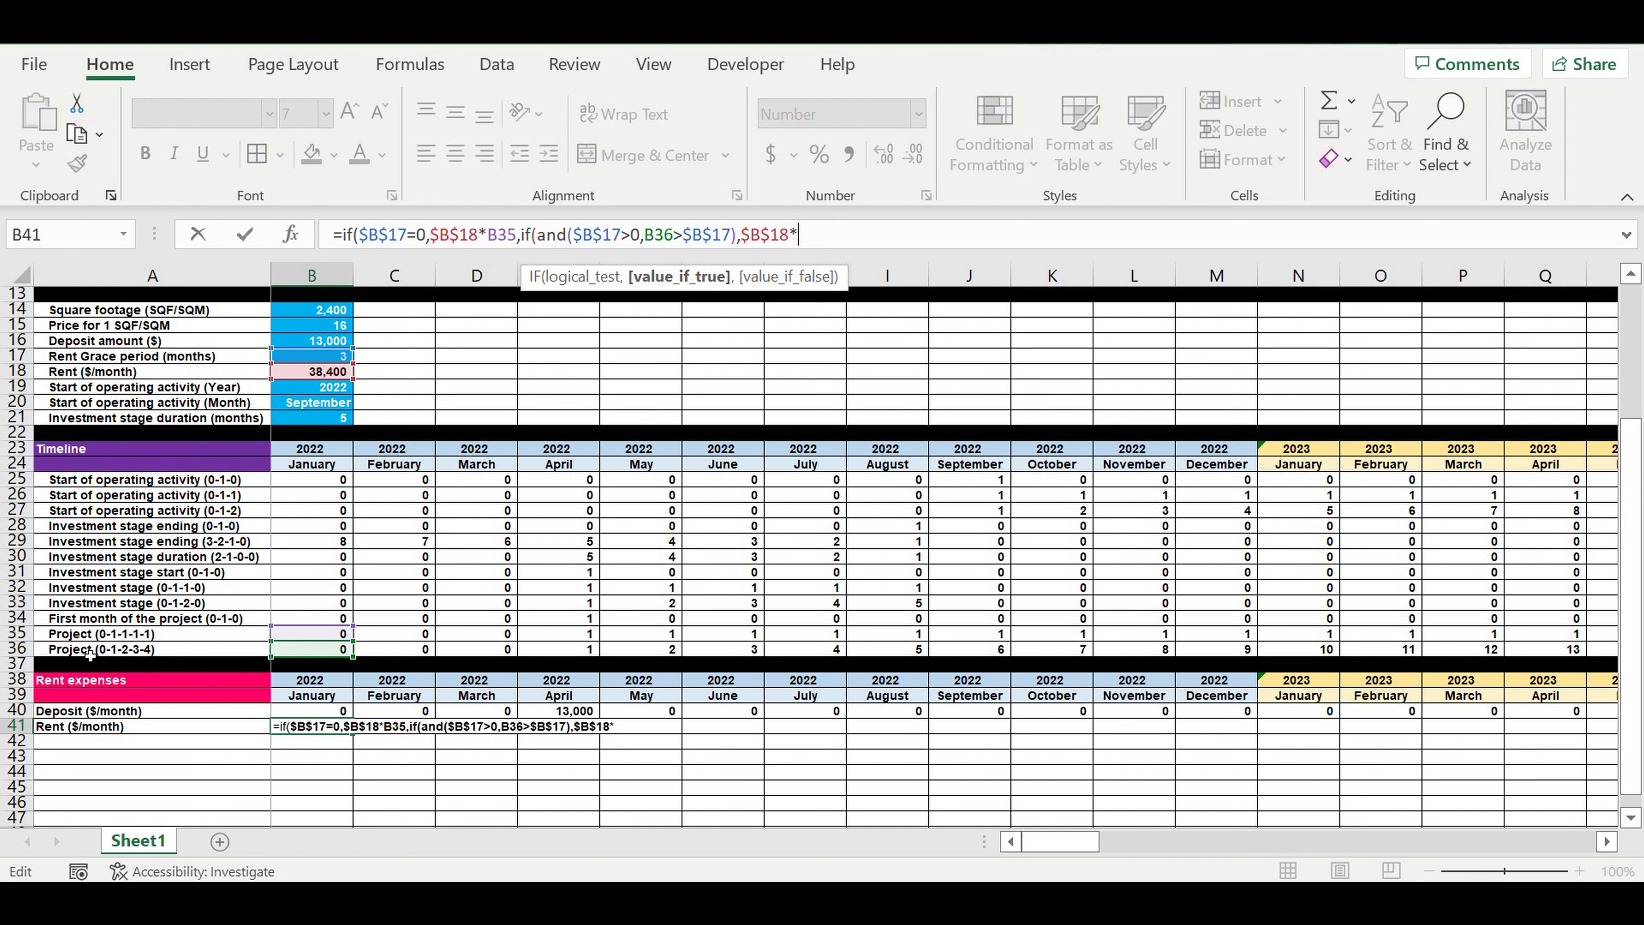
mouse_move(304, 639)
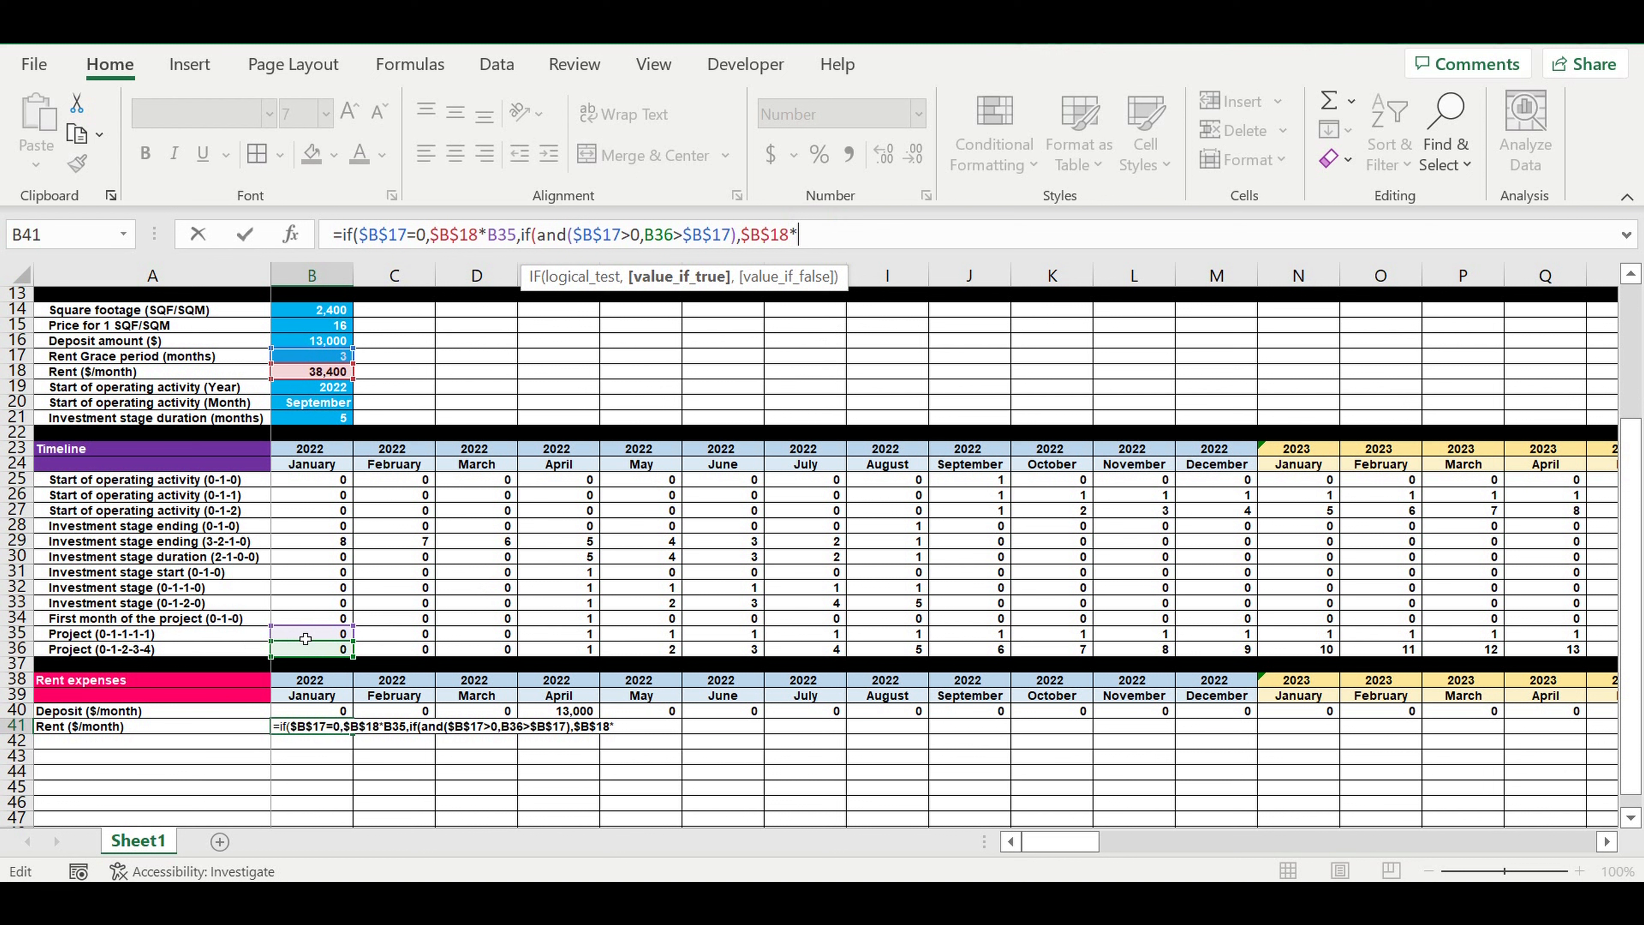
left_click(312, 634)
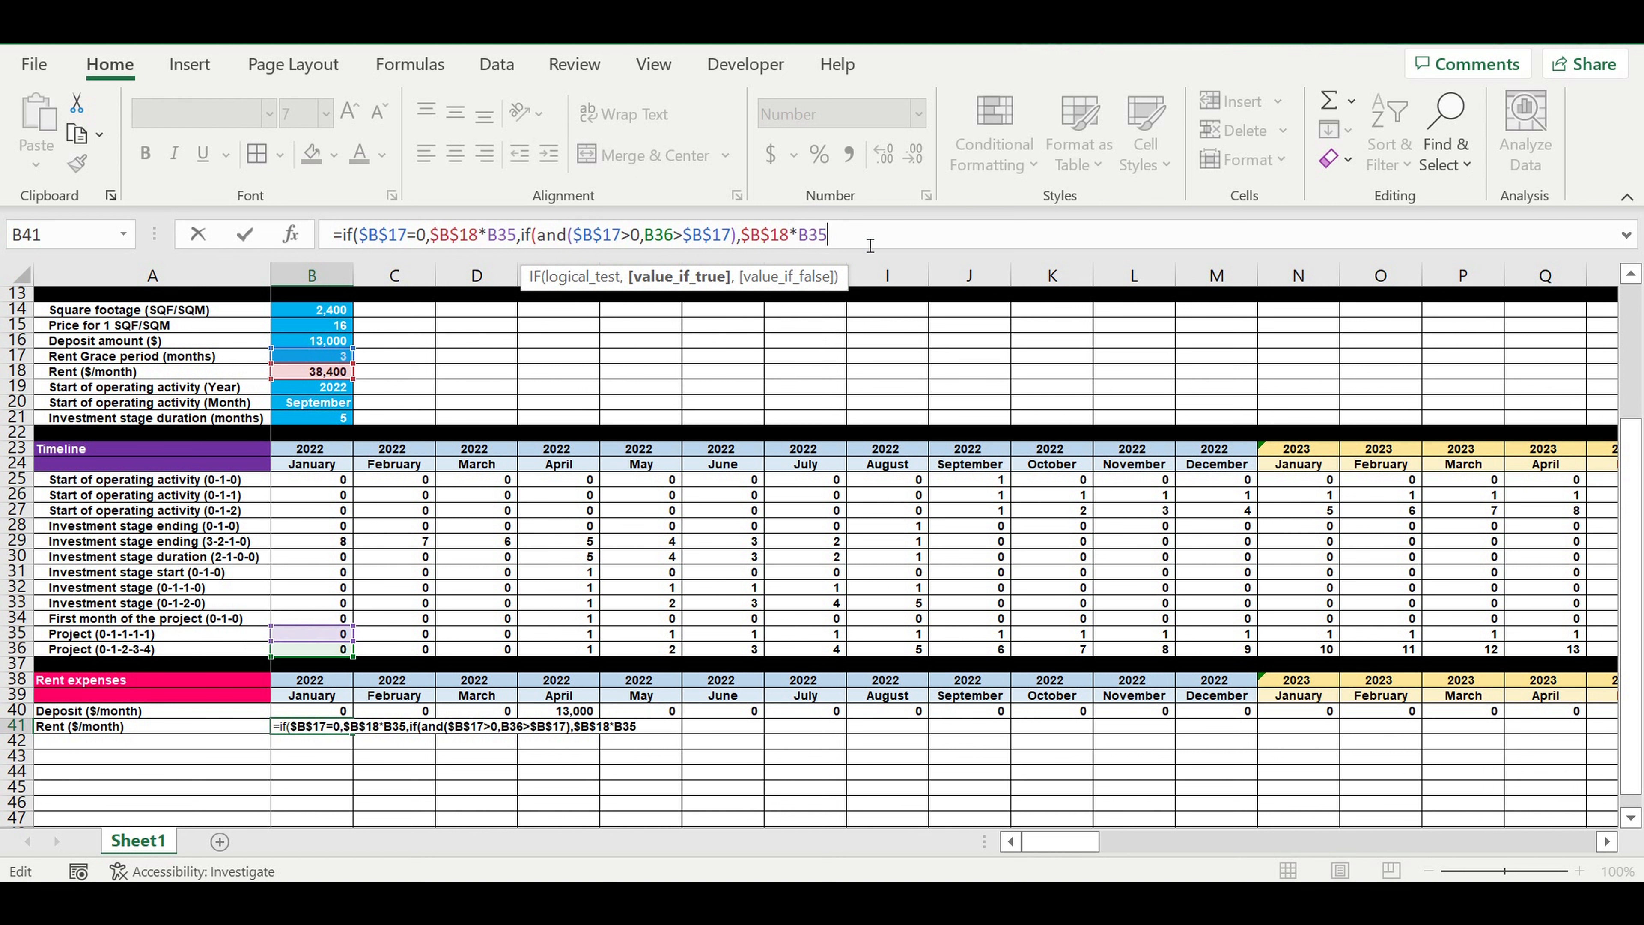
type(",0")
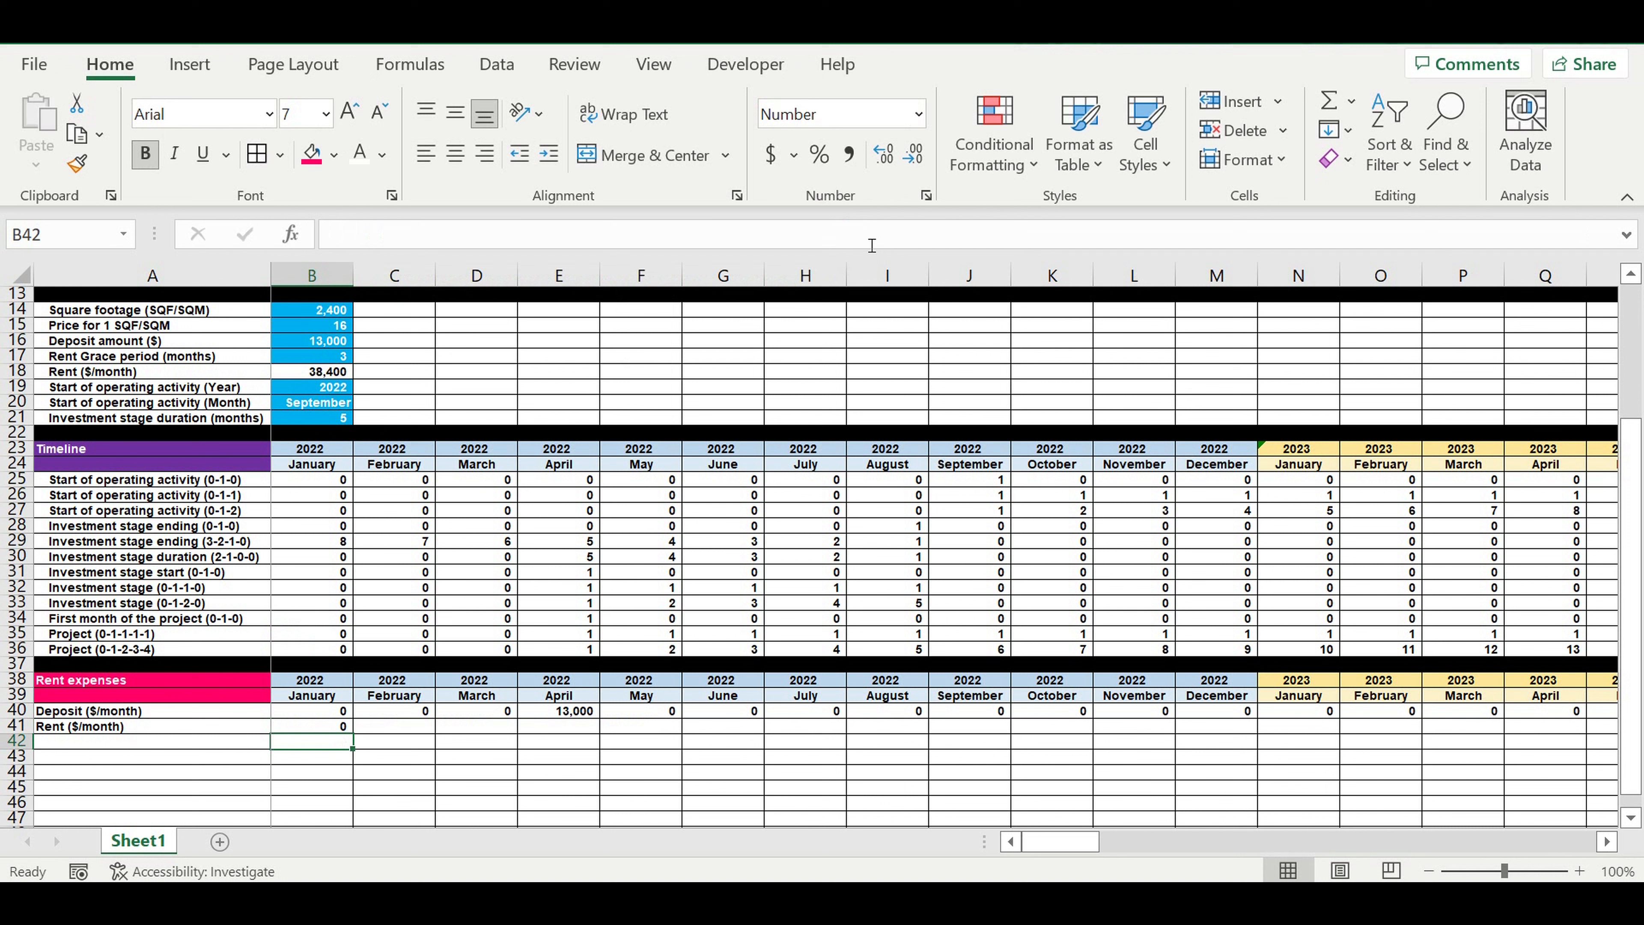
Step: Apply a bright red fill to the Deposit and Rent rows A40:Q41
left_click(312, 726)
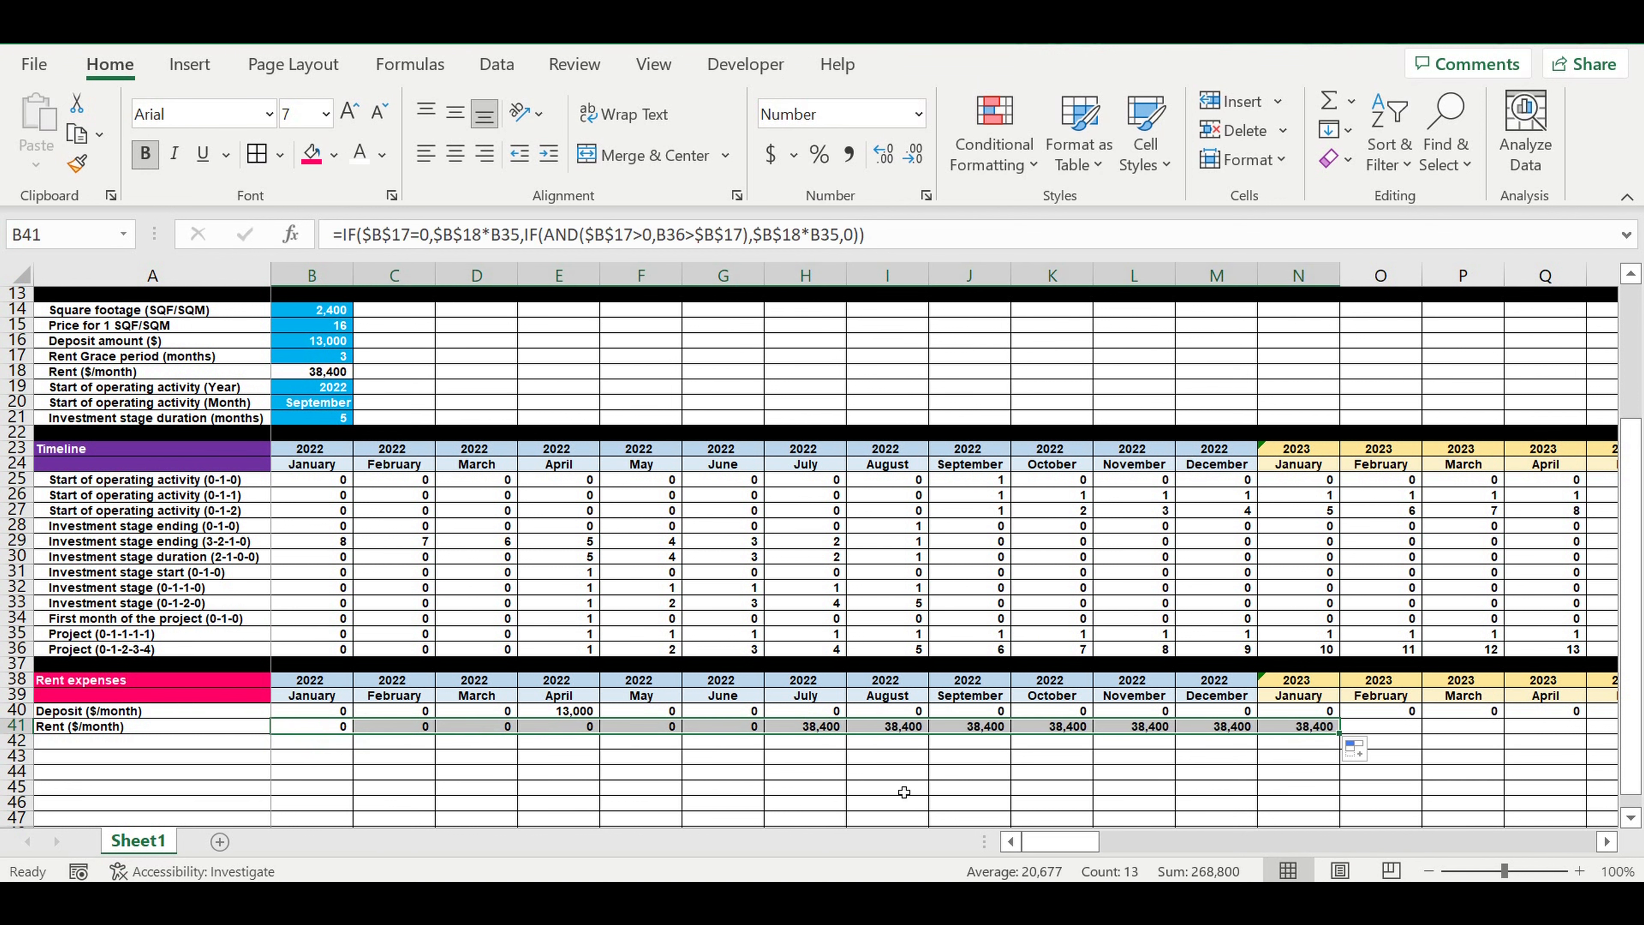
left_click(805, 786)
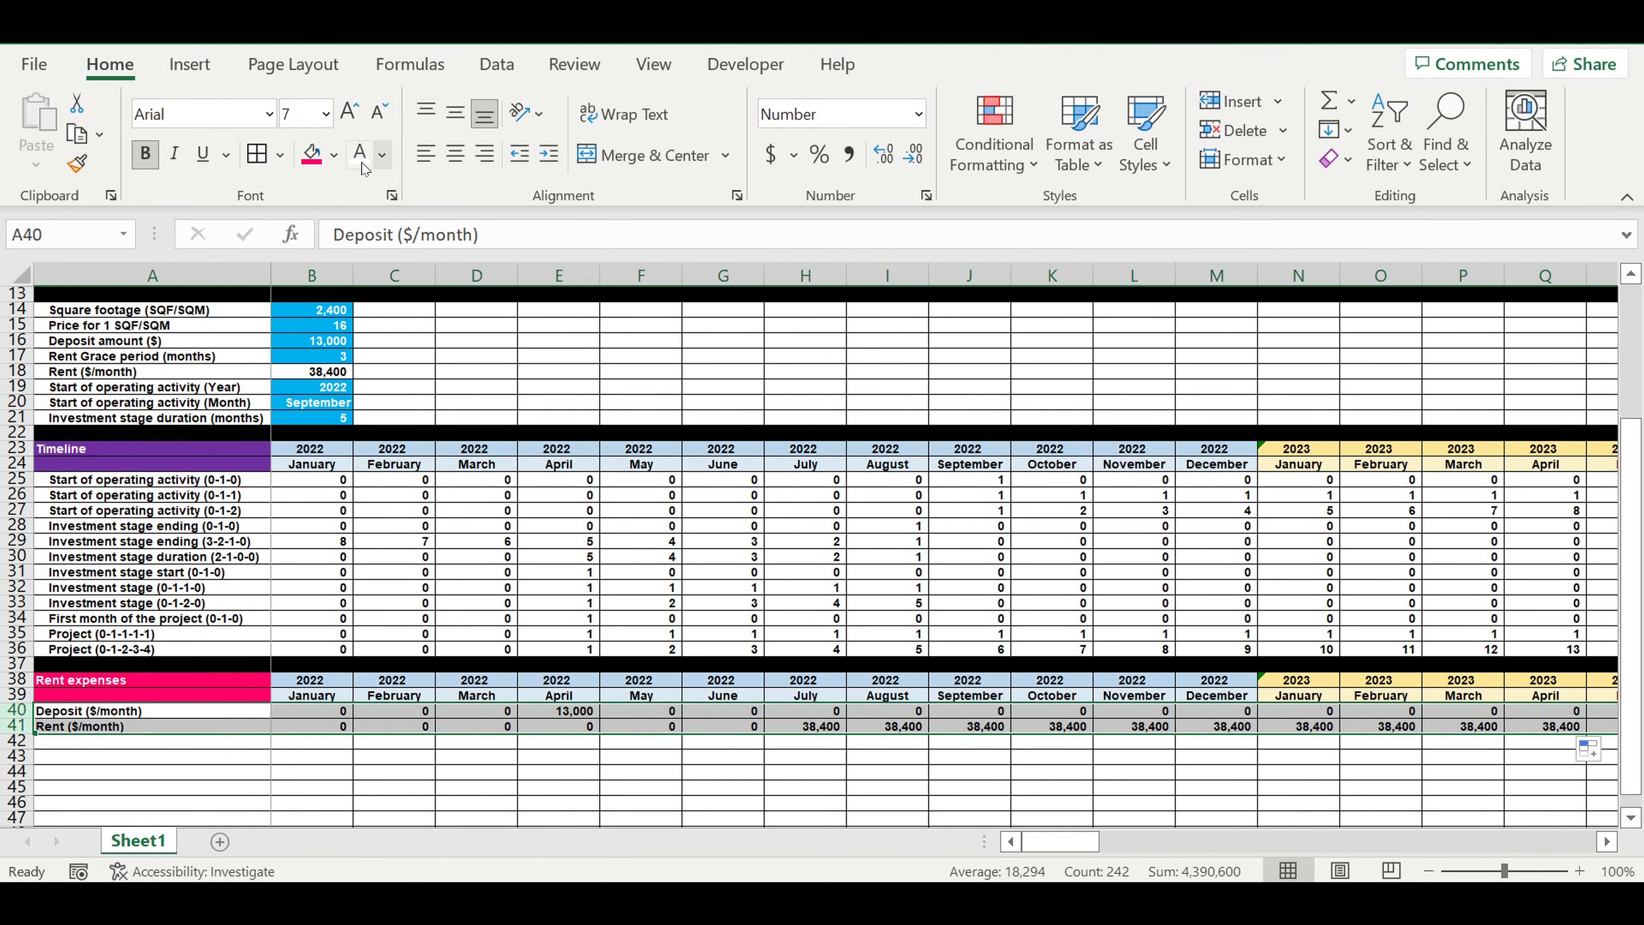
left_click(336, 155)
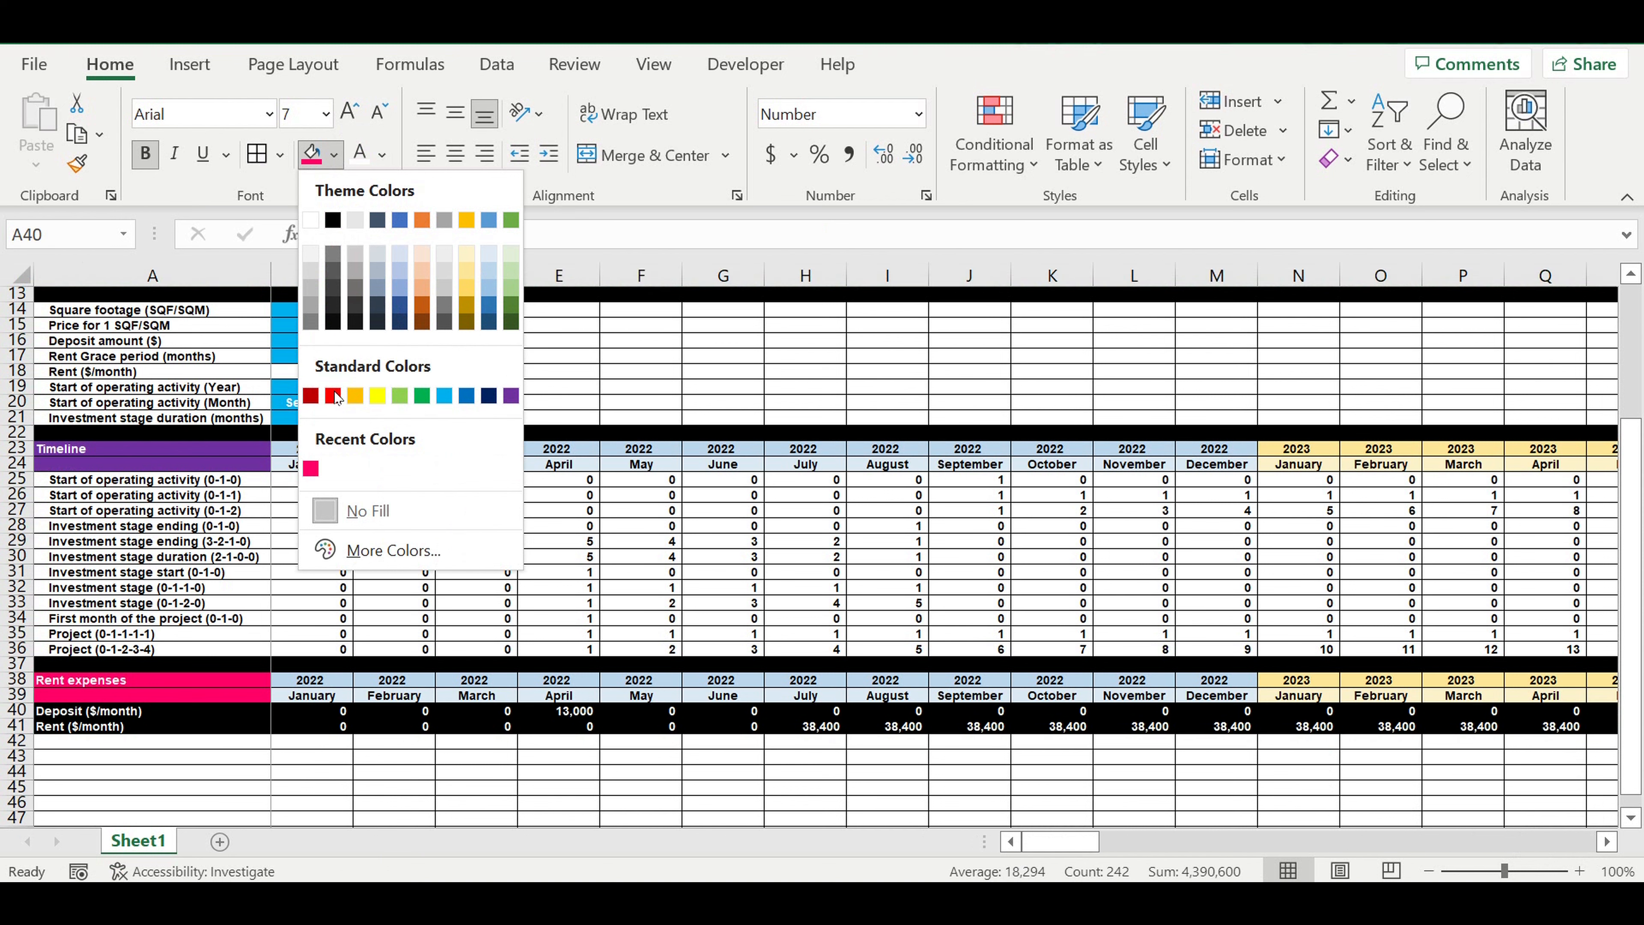
left_click(310, 396)
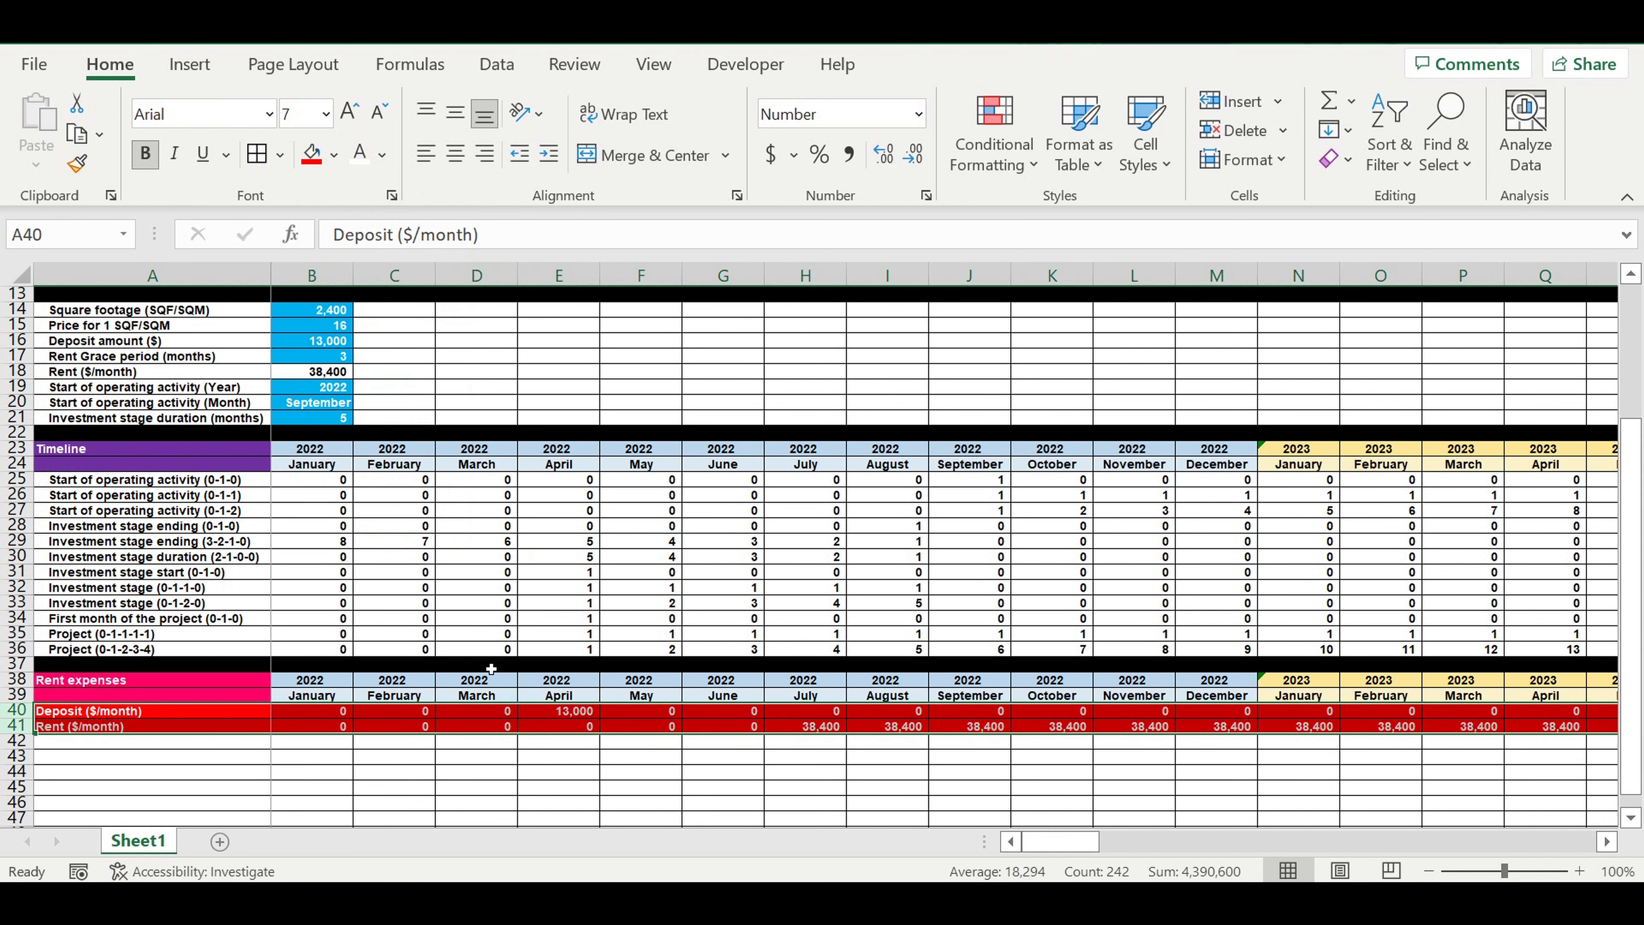
left_click(153, 741)
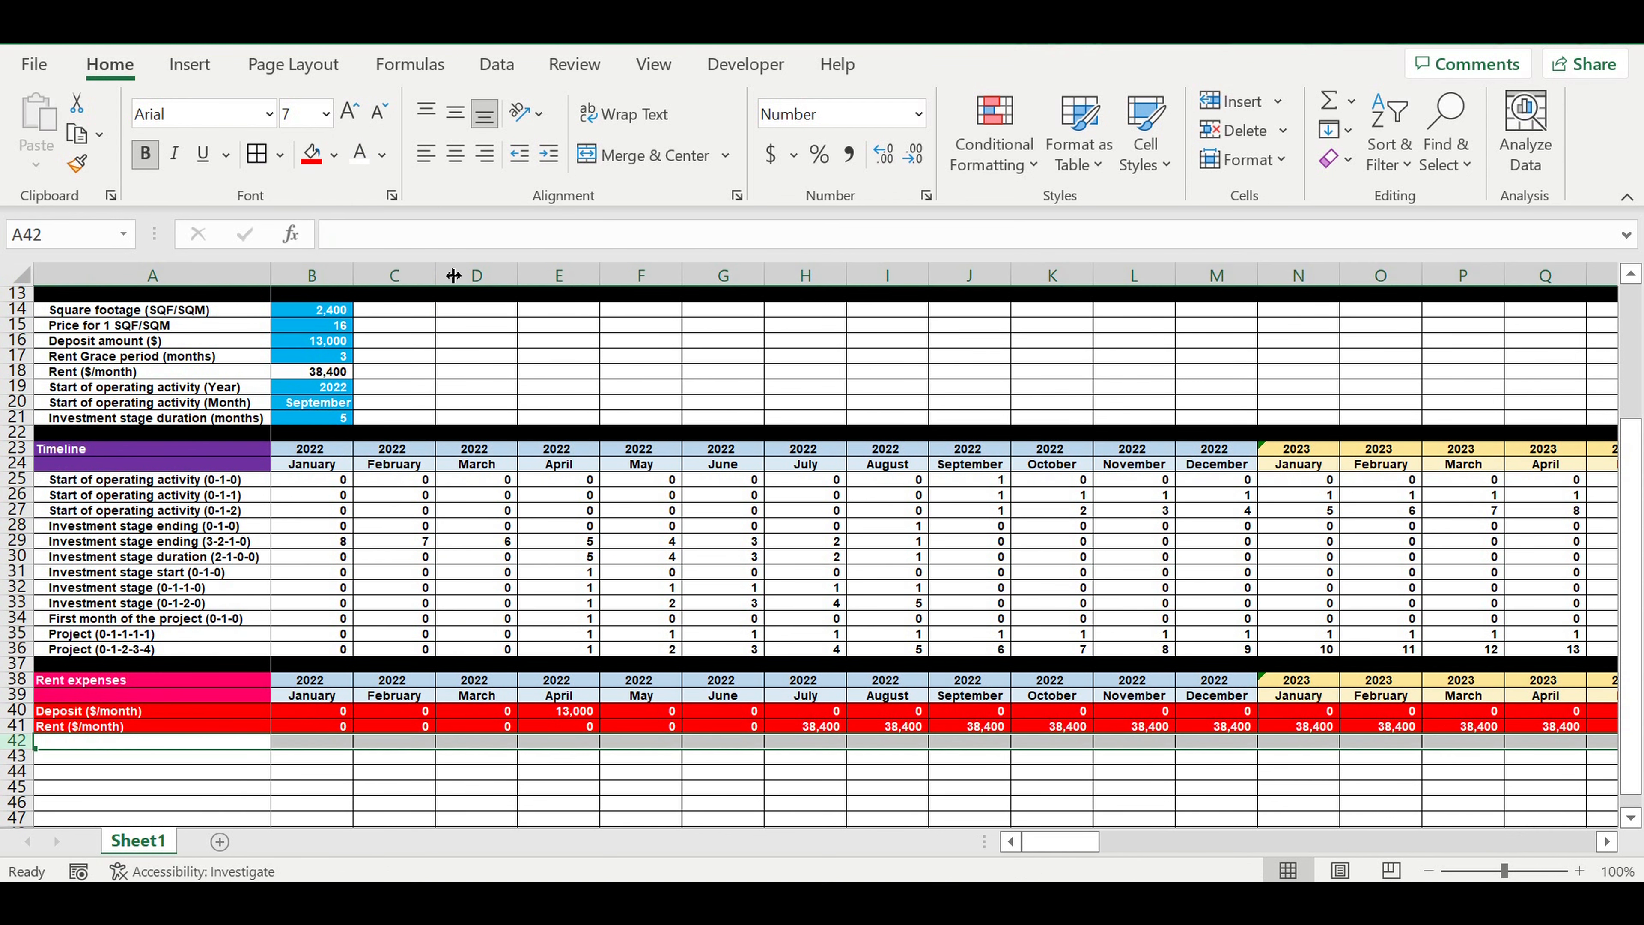
Step: Indent the Deposit and Rent labels in A40:A41
left_click(333, 154)
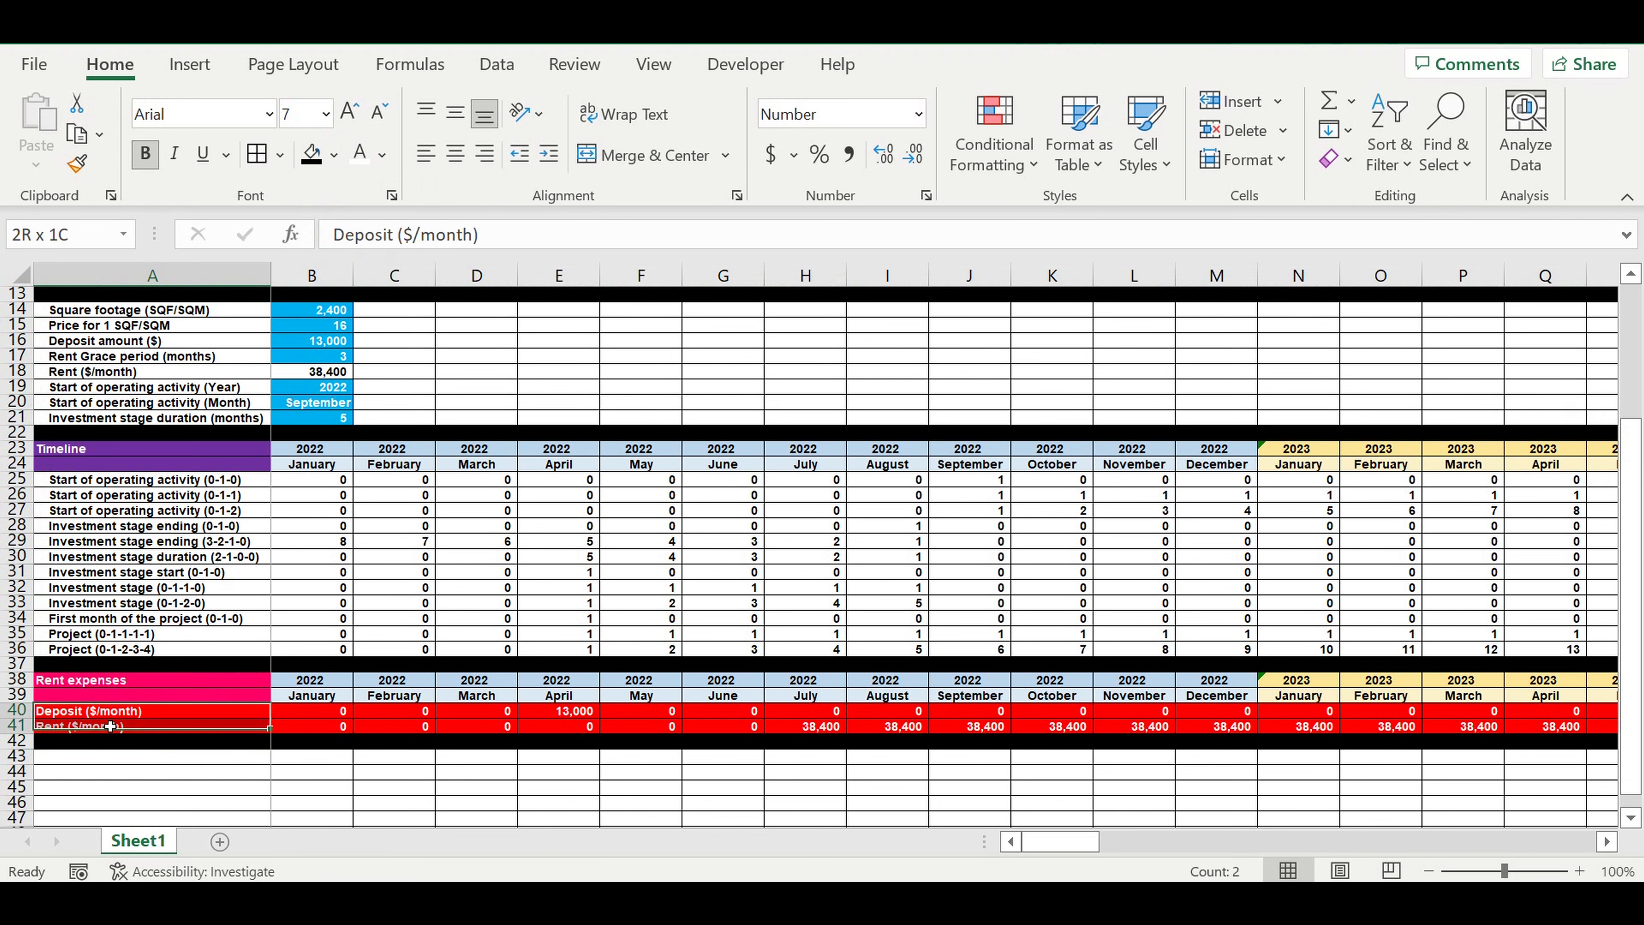
left_click(153, 711)
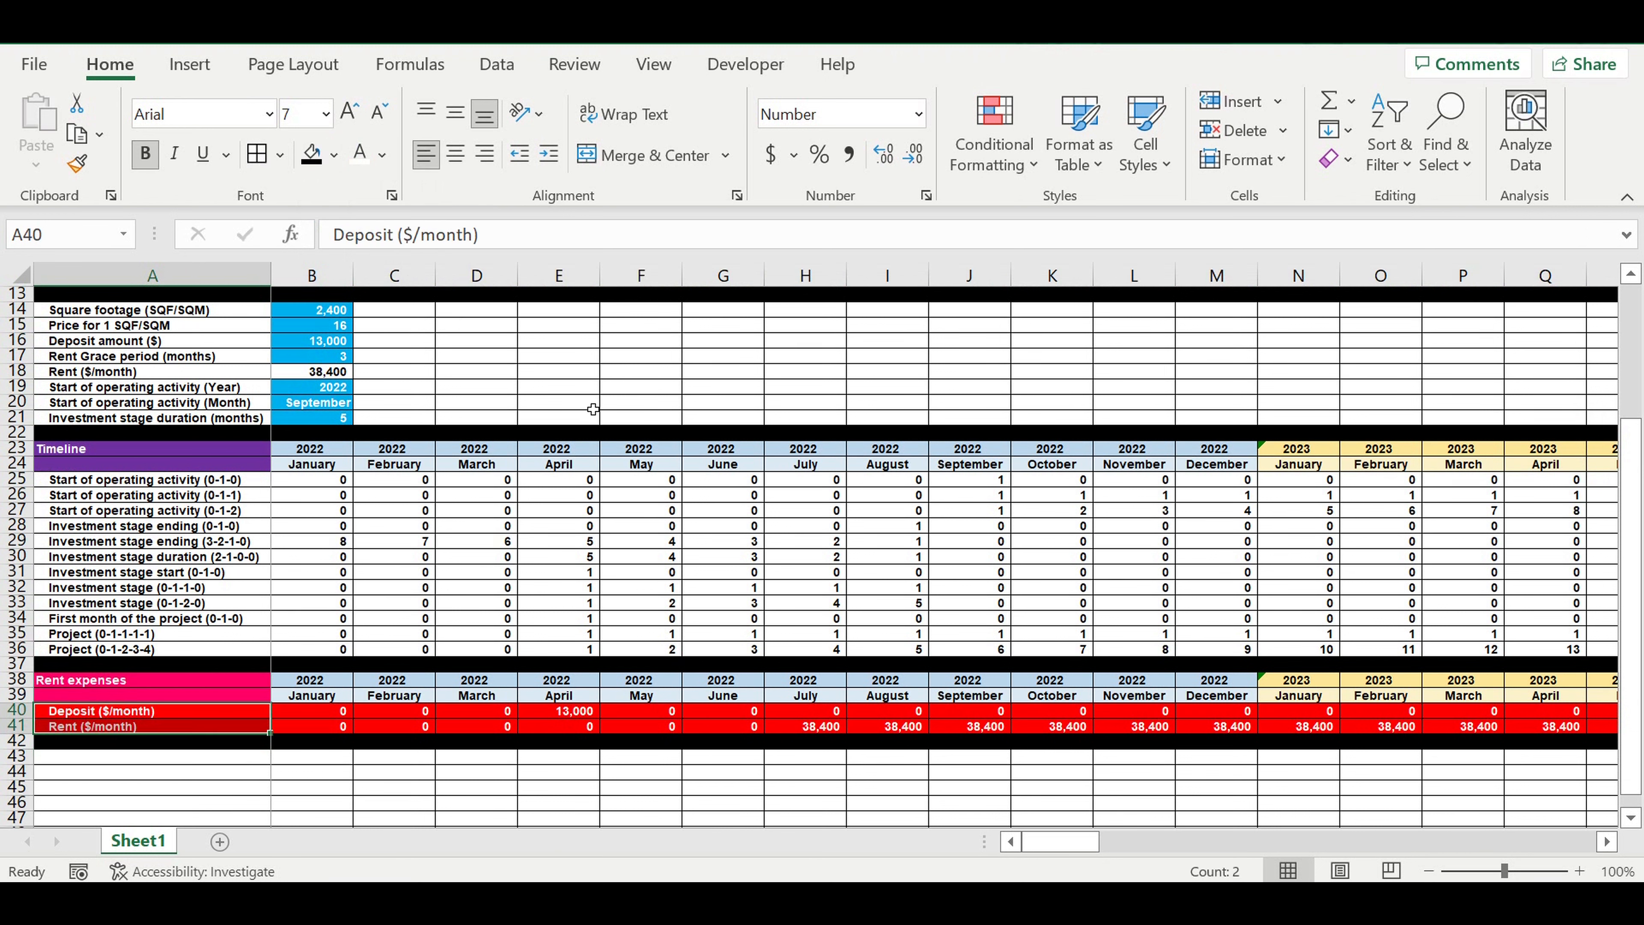
left_click(805, 768)
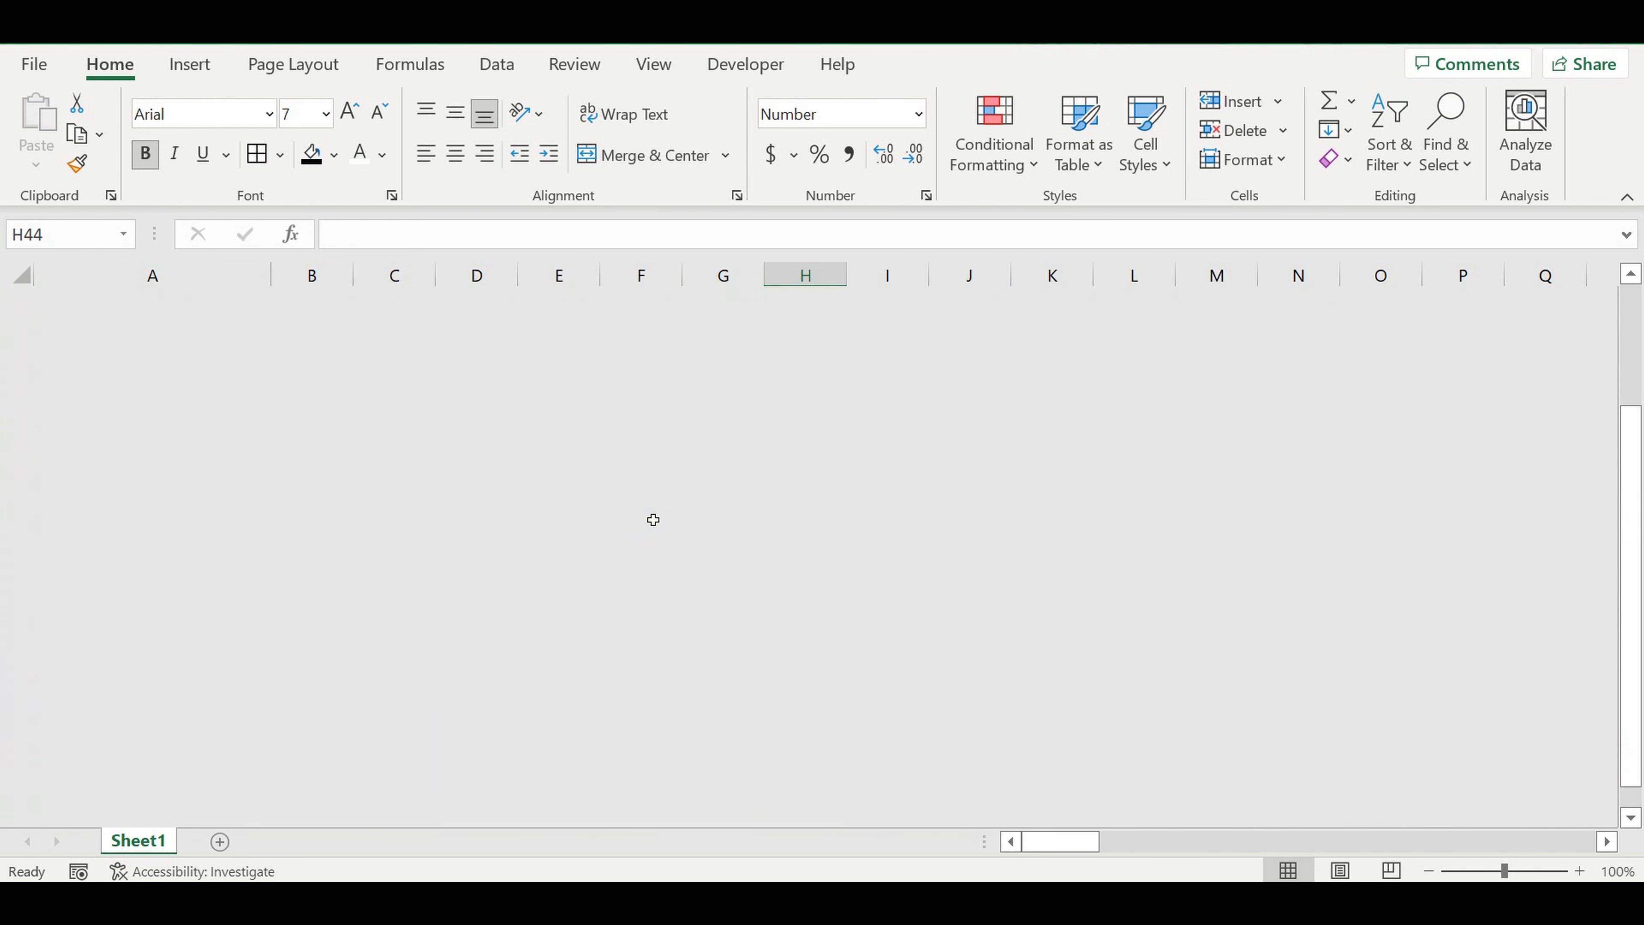
Step: Inspect the April deposit and rent formulas in E40 and E41
scroll("down", 3)
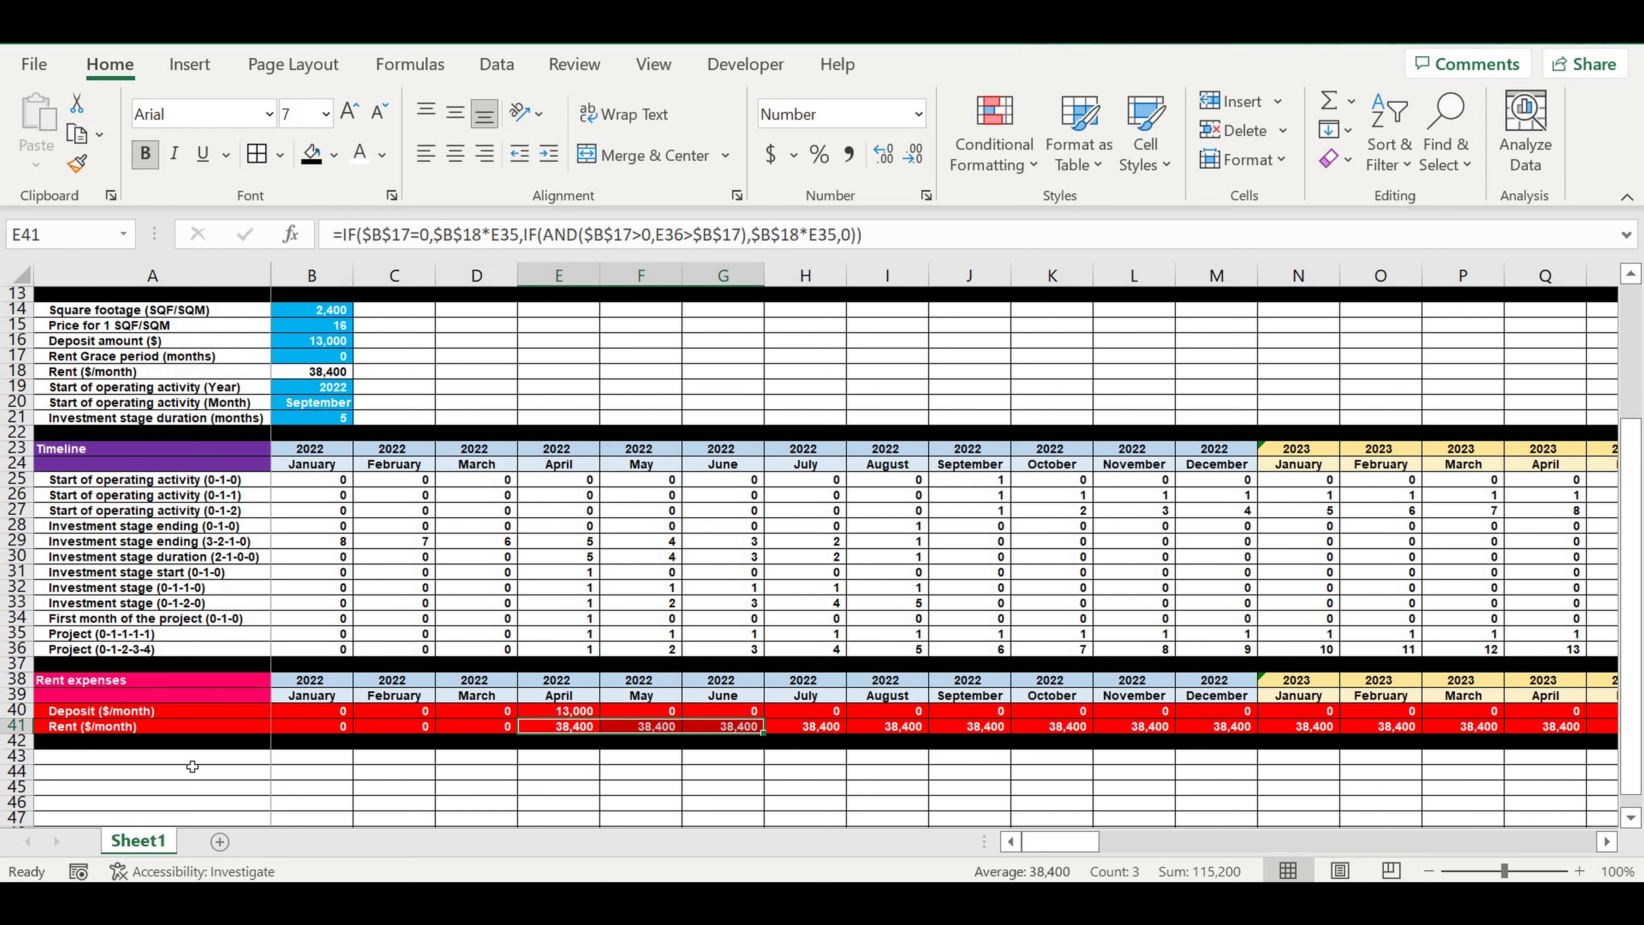
left_click(558, 710)
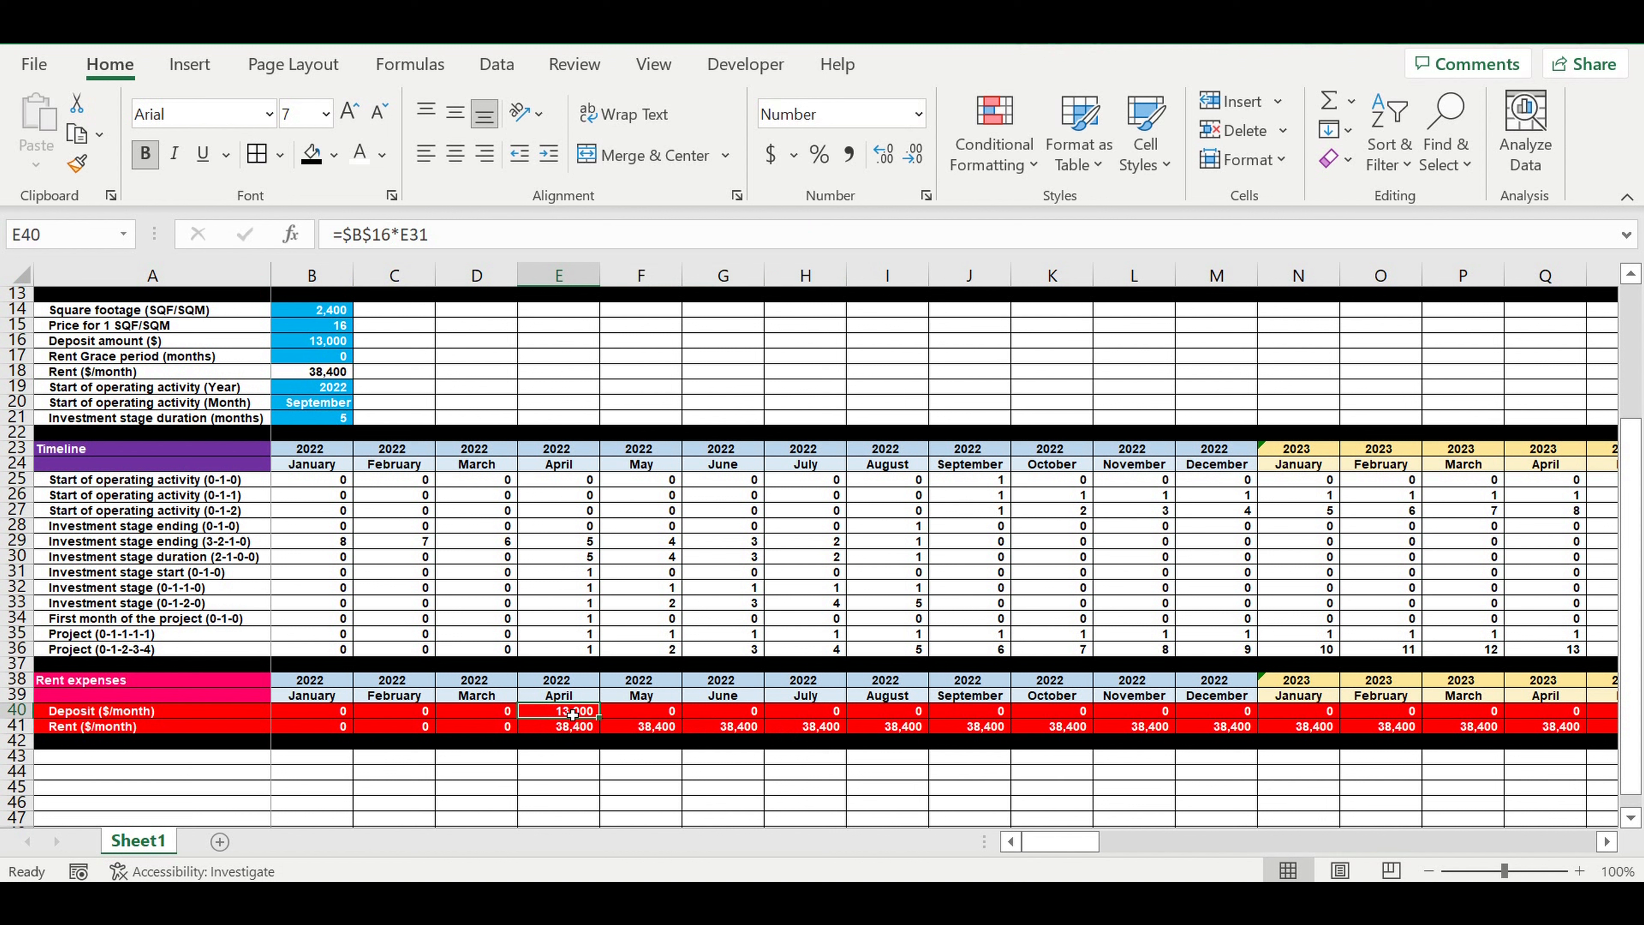
left_click_drag(558, 711, 558, 727)
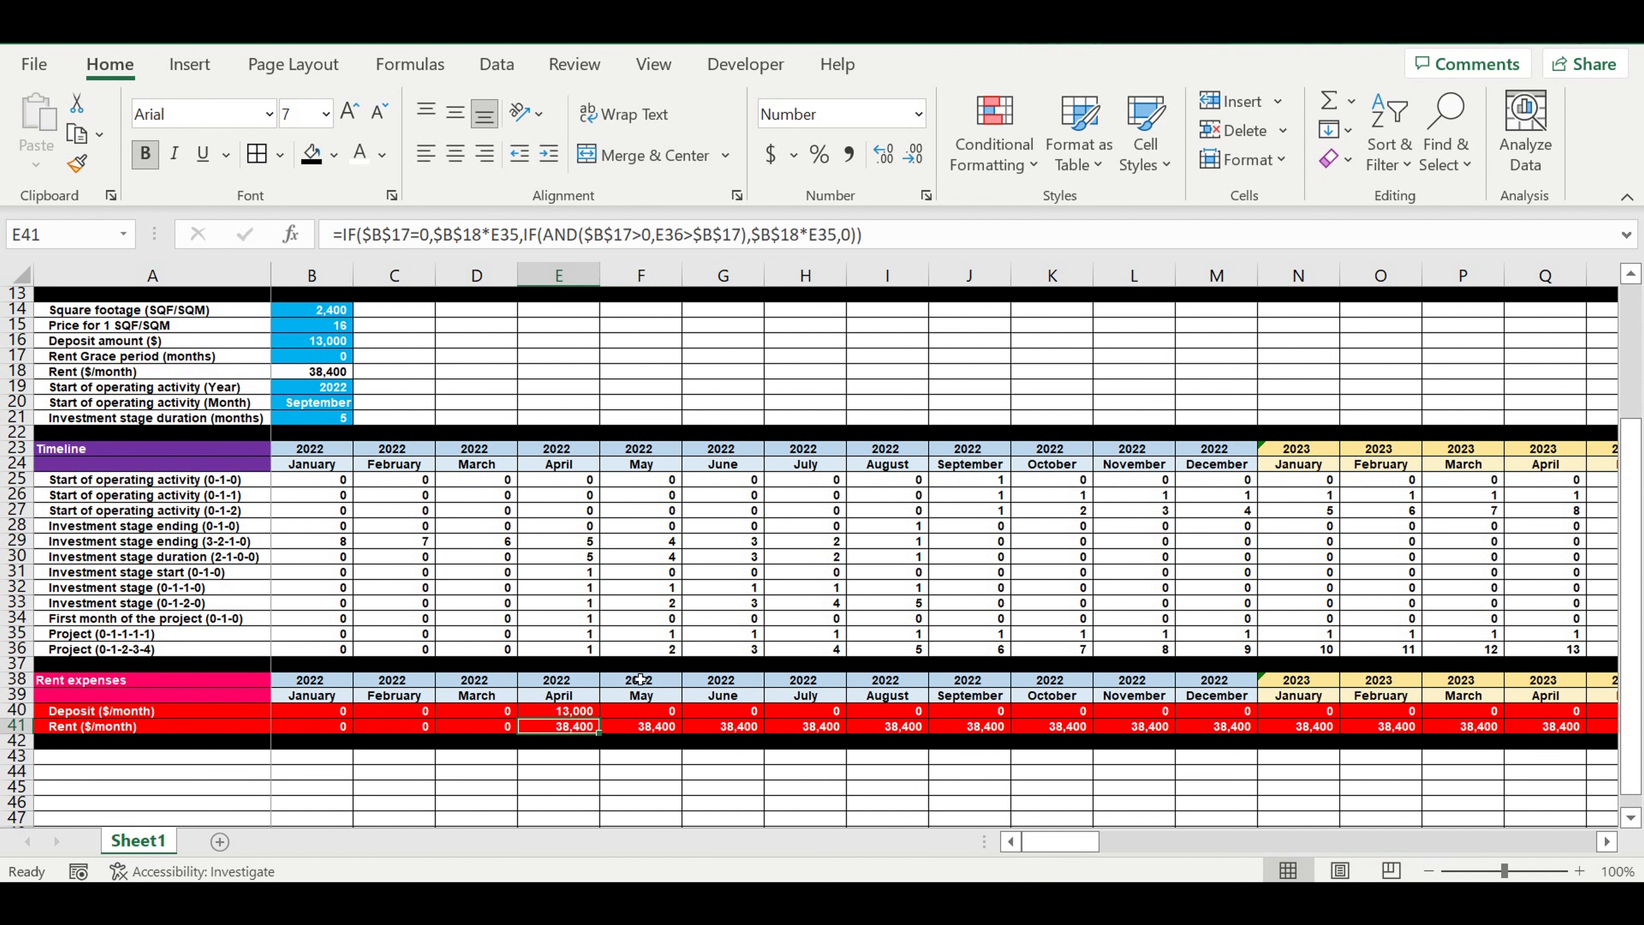
Step: Set the rent grace period to 7 months so 38,400 rent starts in November 2022
left_click(310, 355)
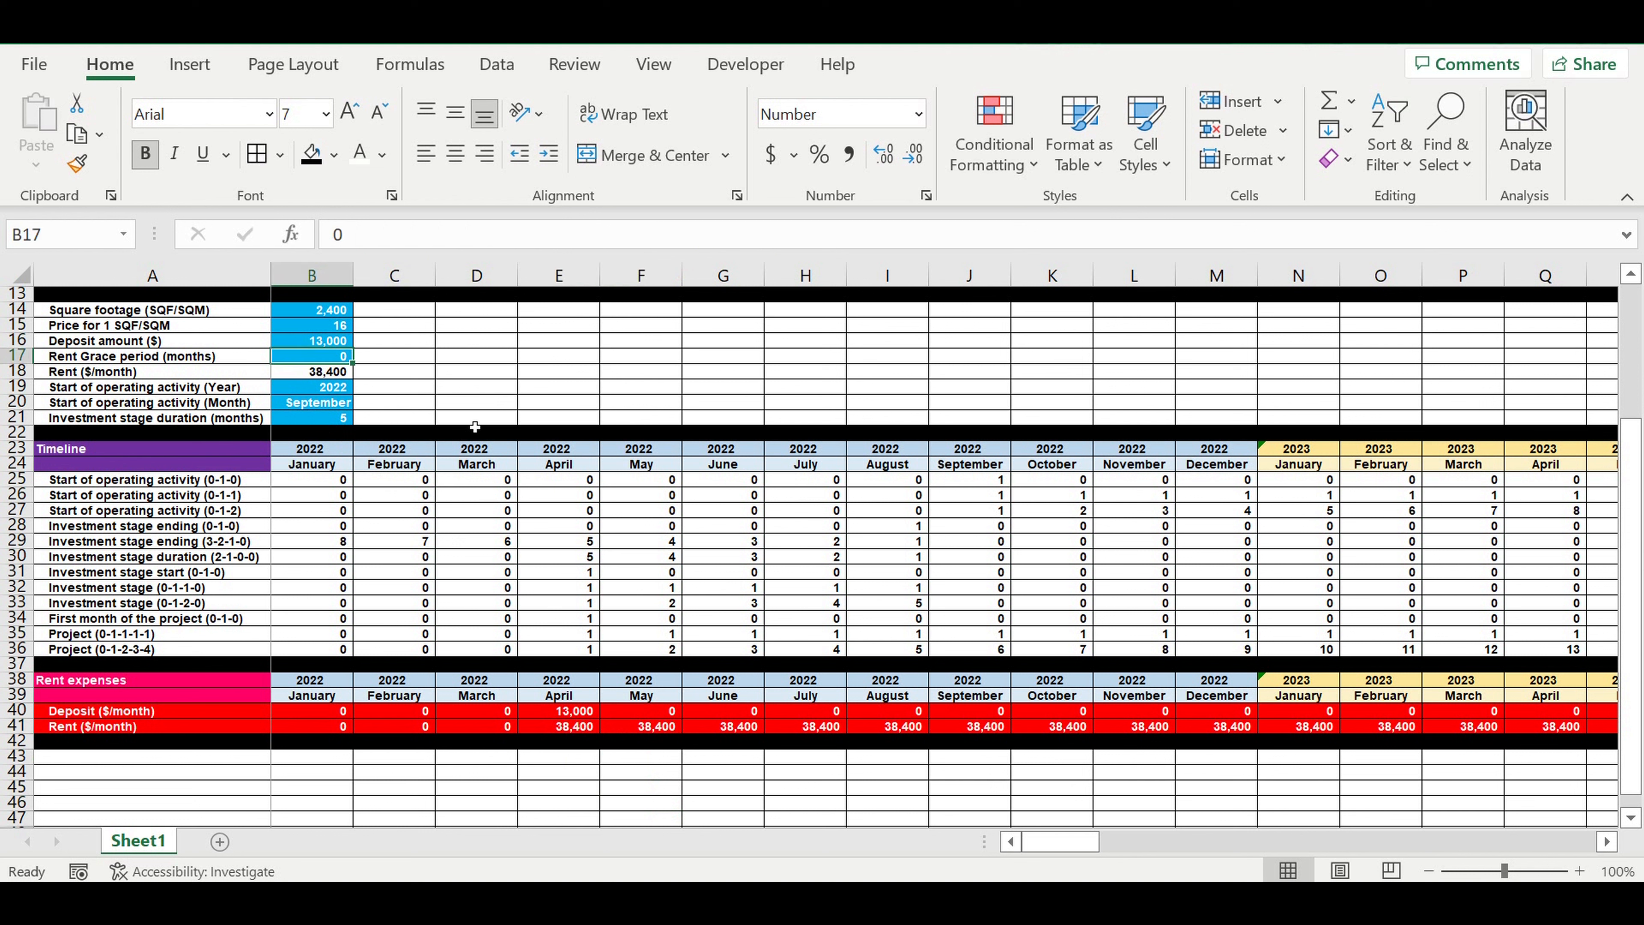
type("7")
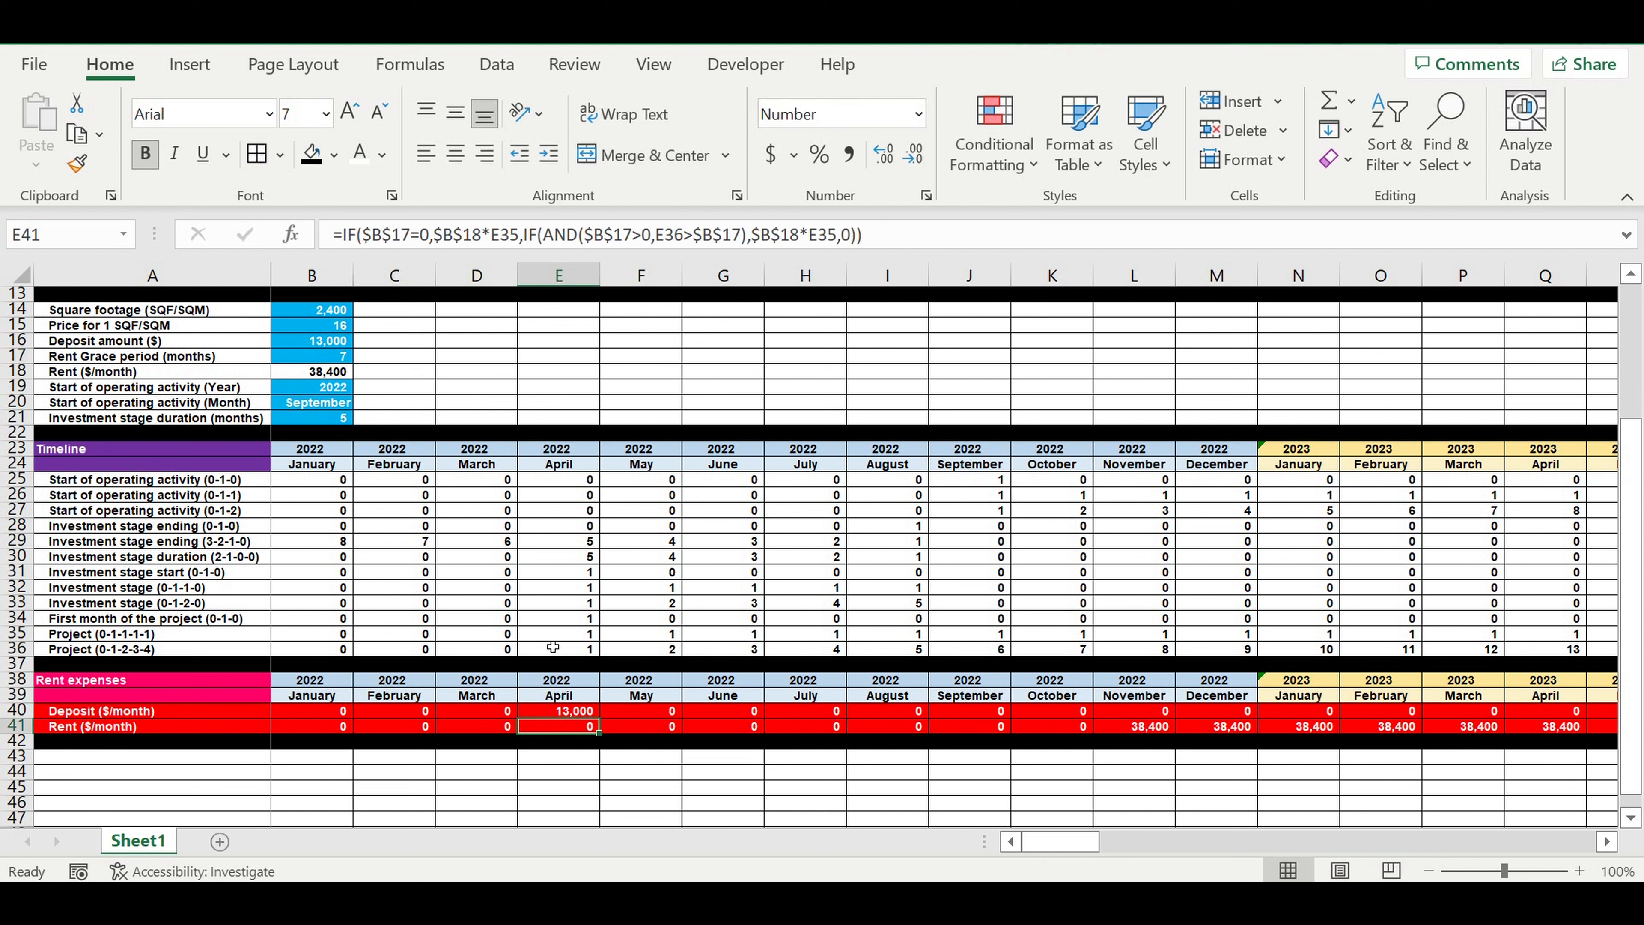
left_click_drag(557, 648, 1051, 649)
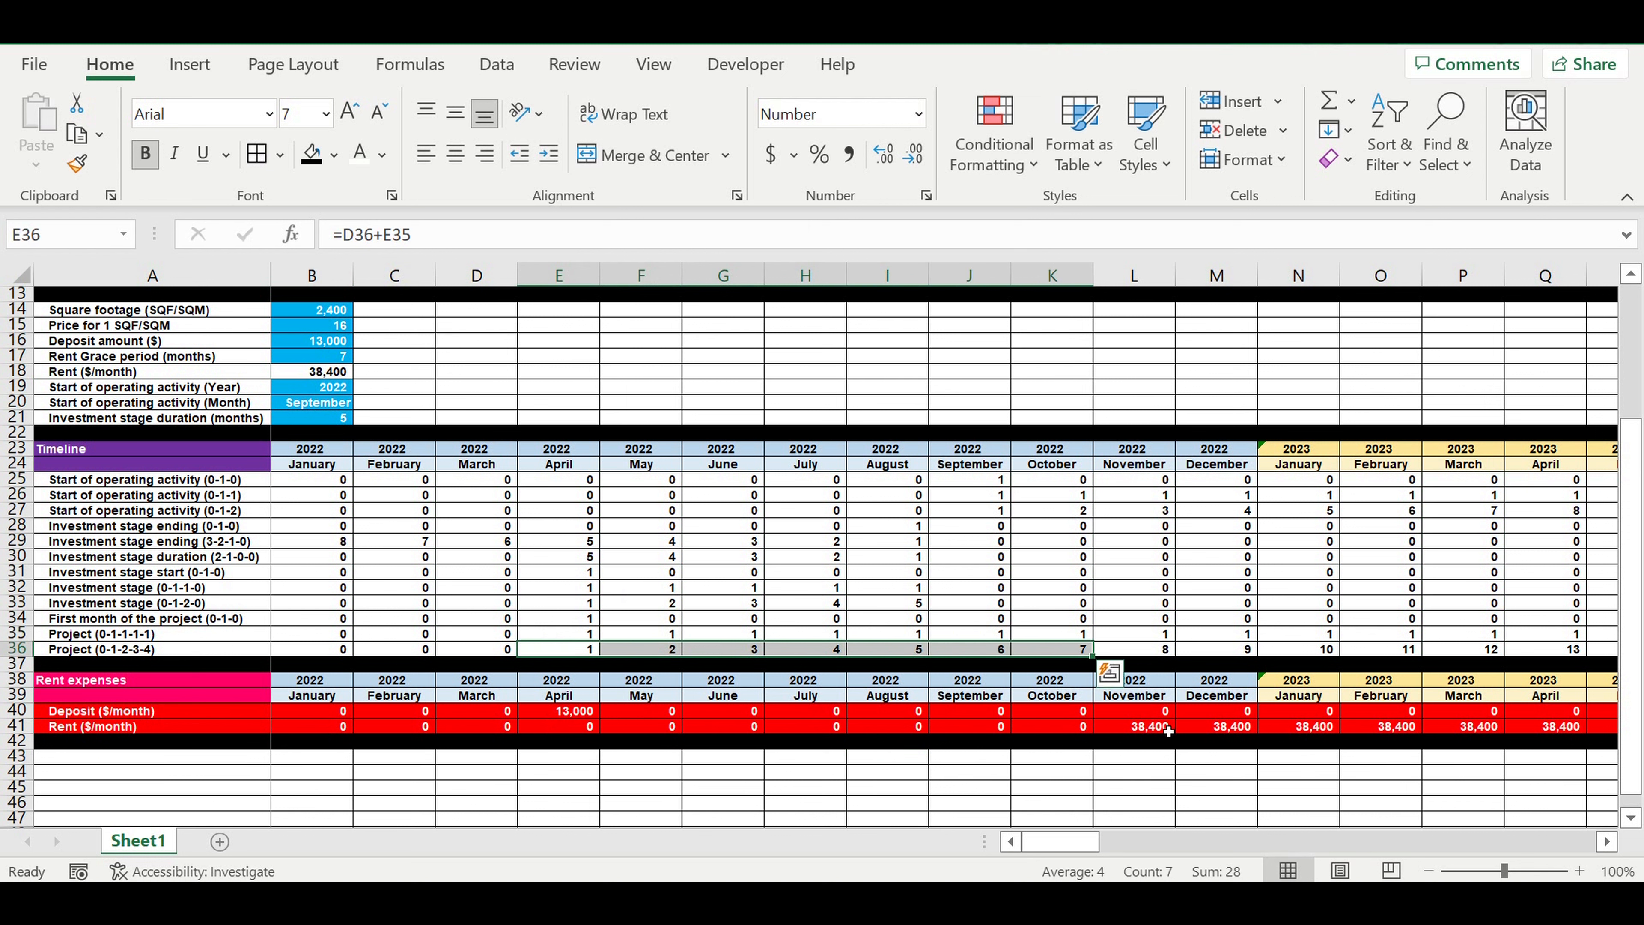
left_click(1133, 726)
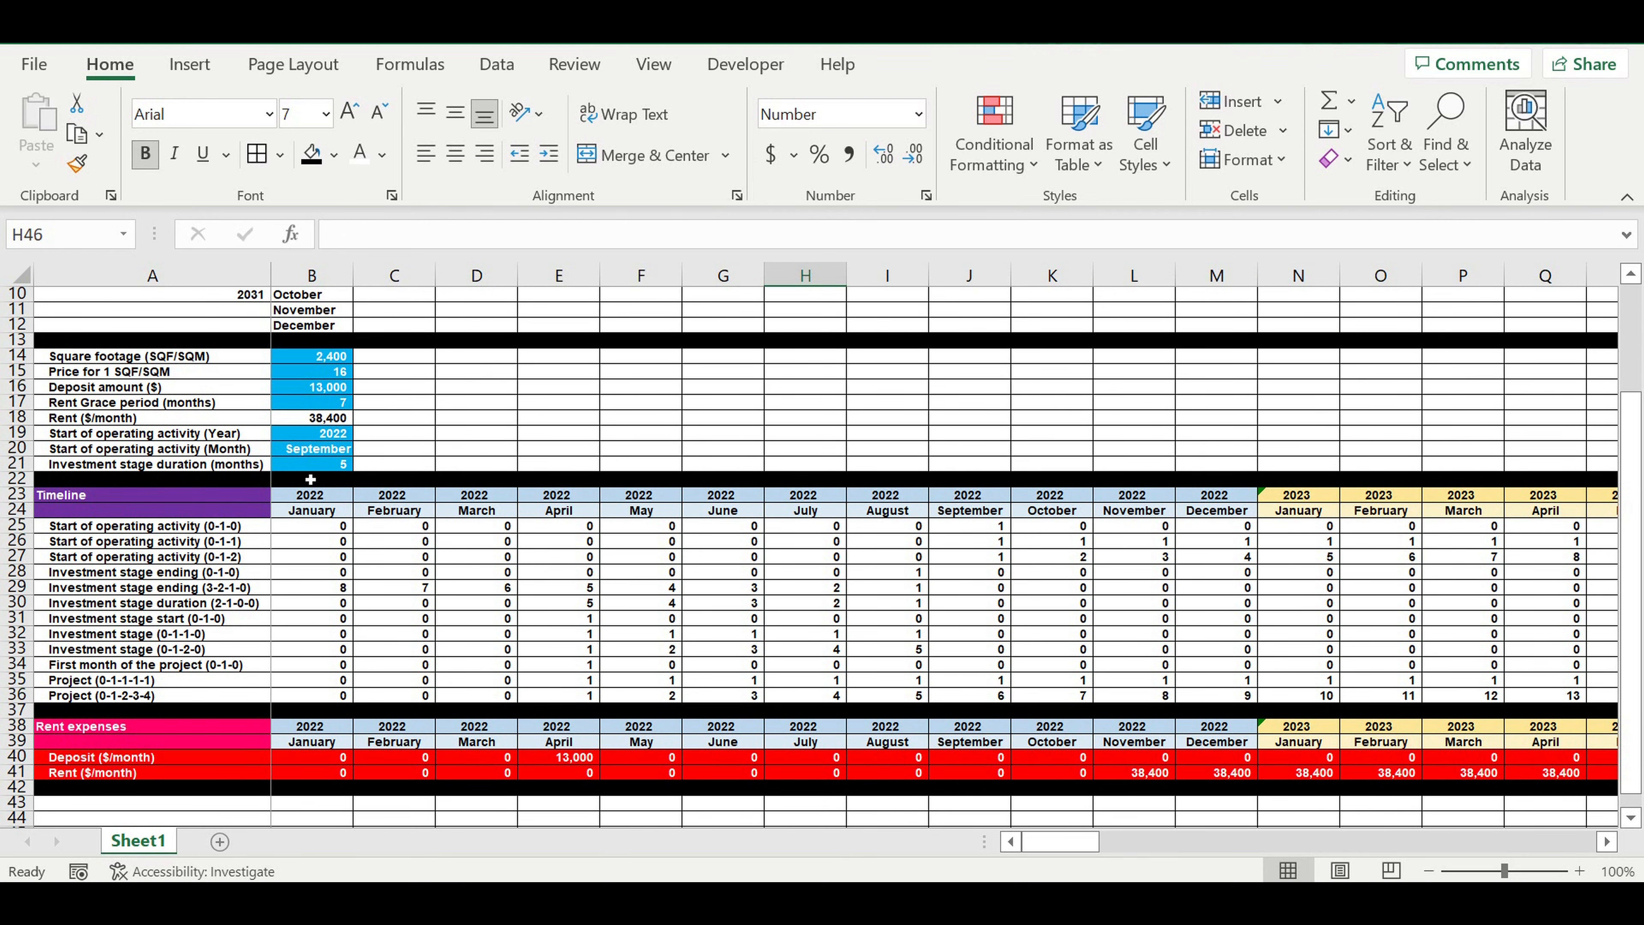
Step: Choose March as start month and a 2-month investment stage, checking January's deposit
left_click(310, 433)
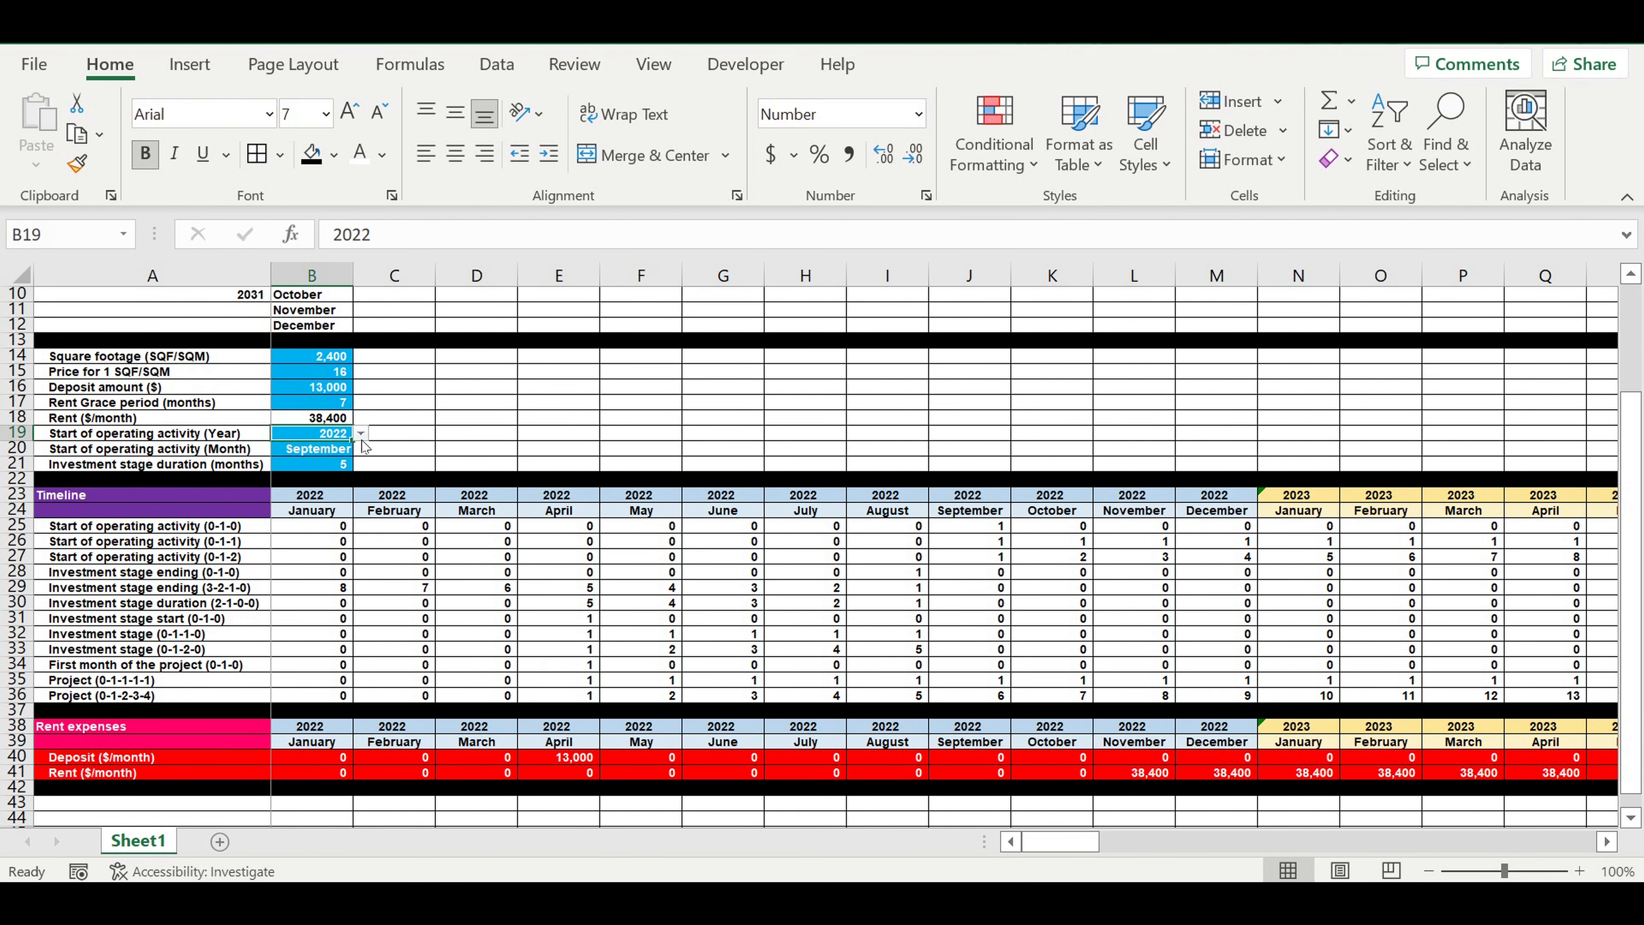
left_click(312, 449)
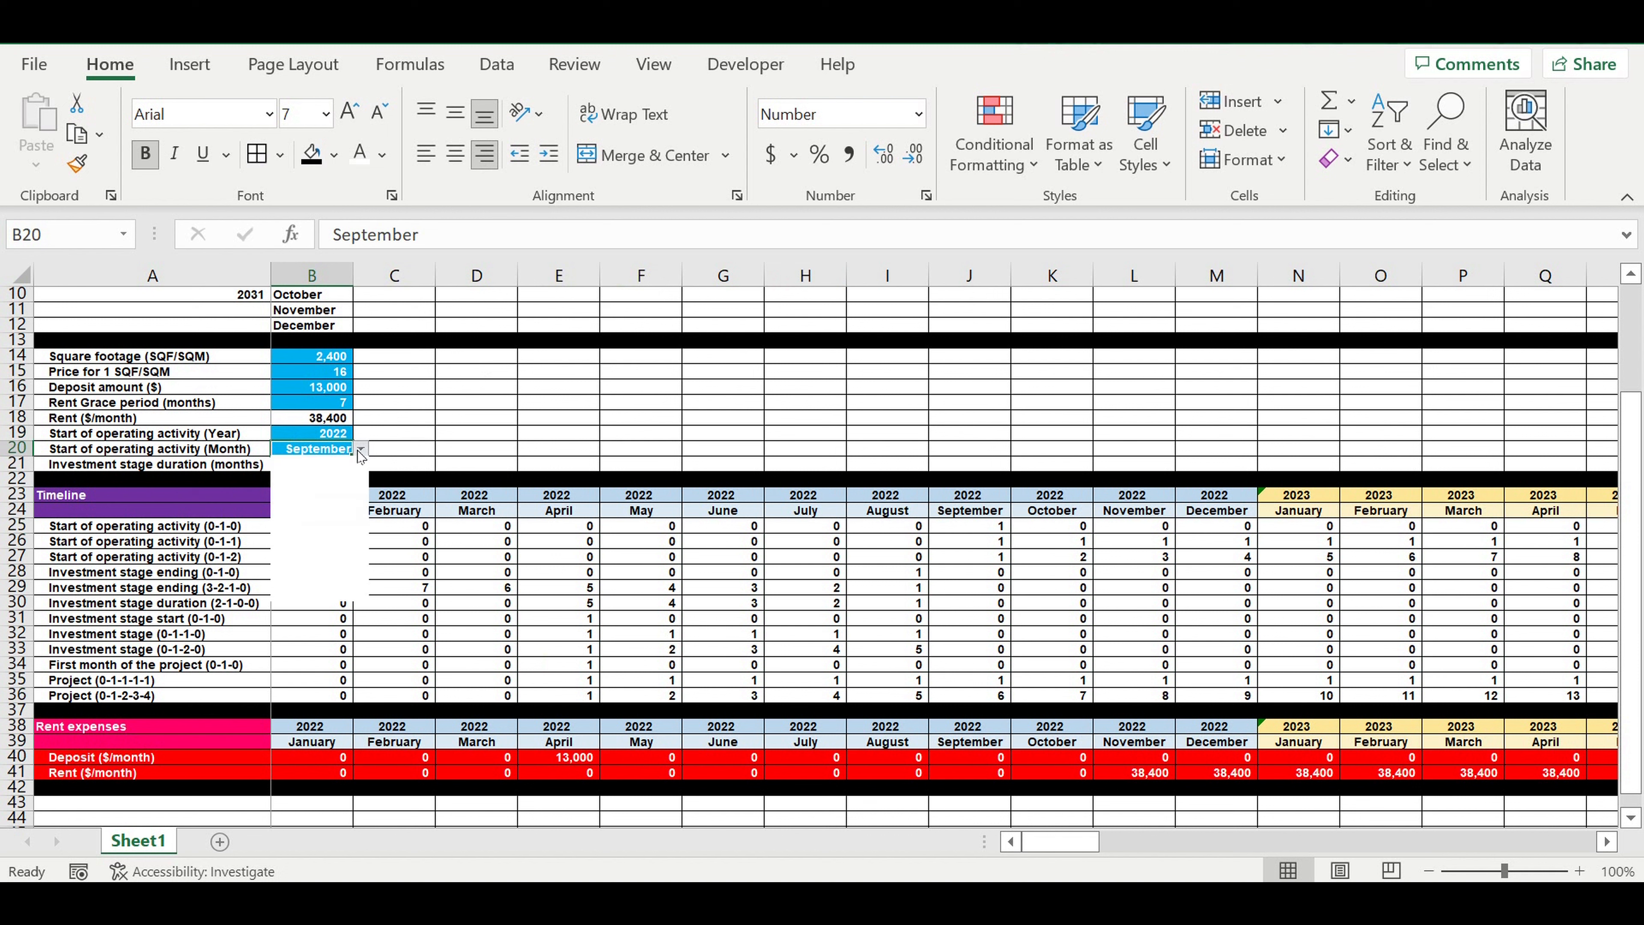
left_click(360, 449)
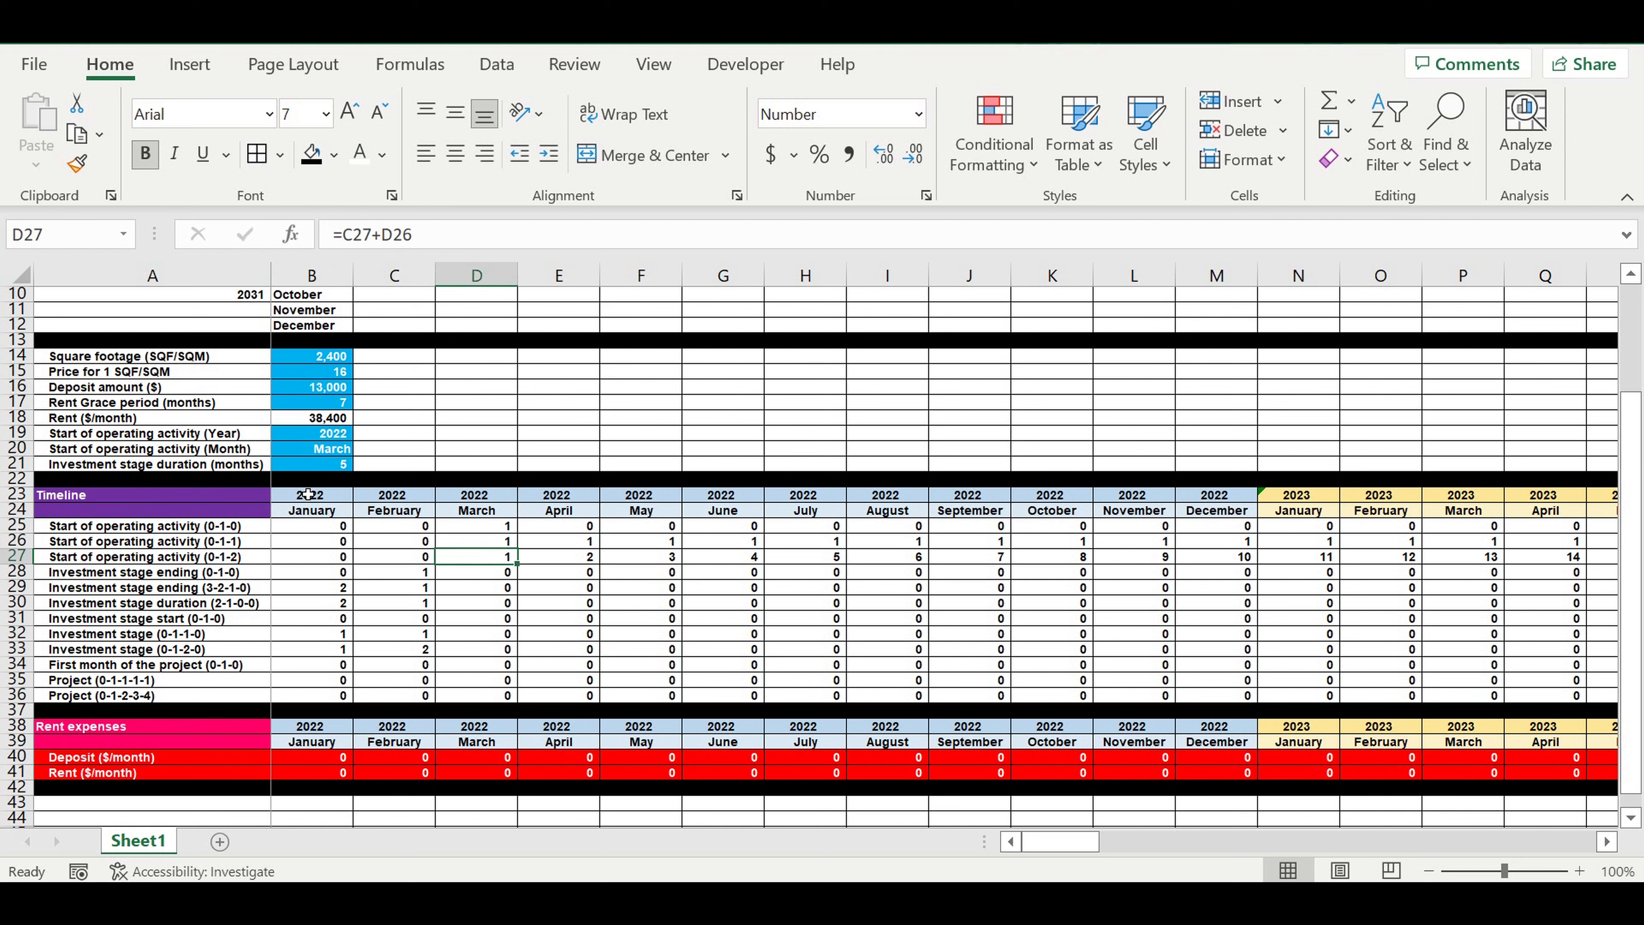
left_click(312, 403)
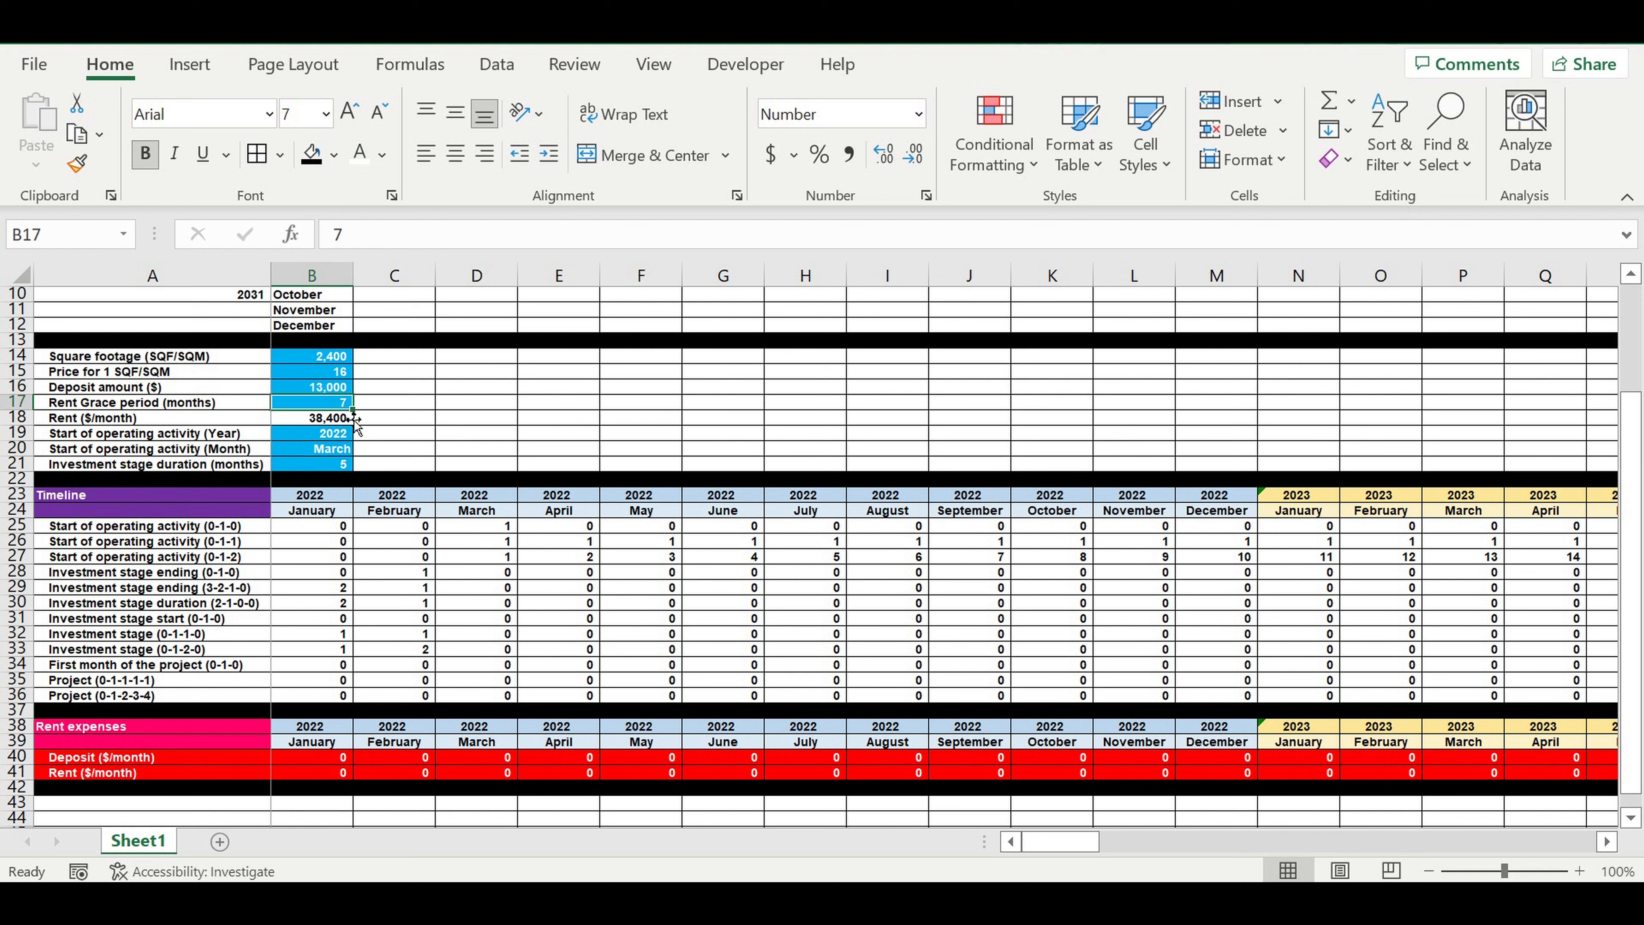
left_click(310, 464)
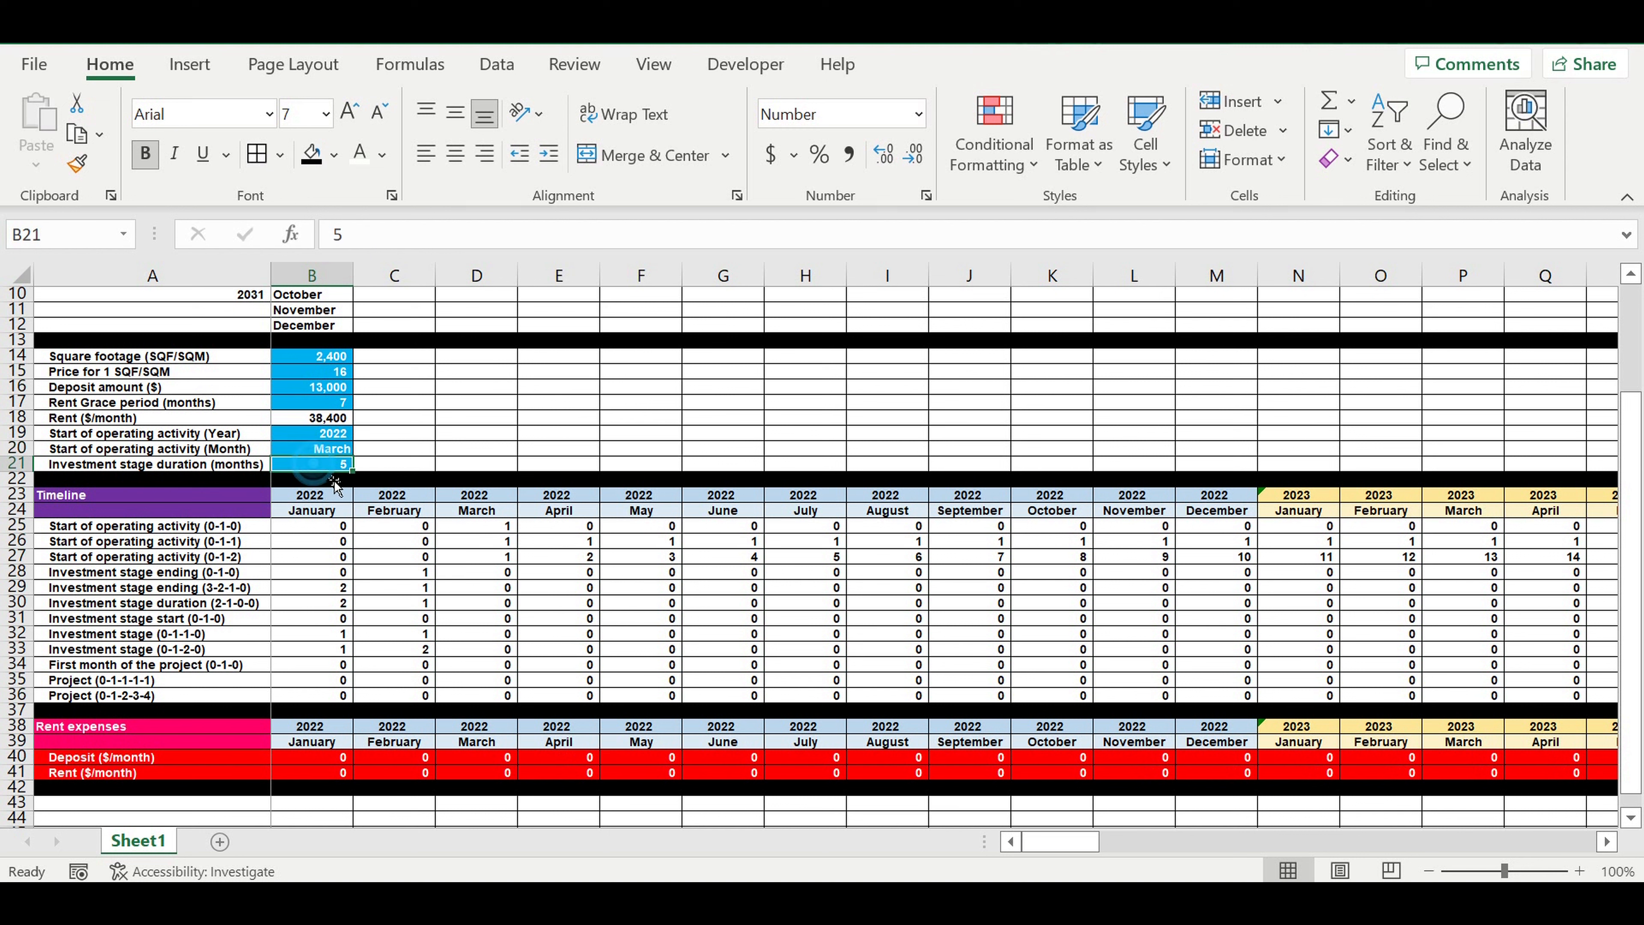
type("2")
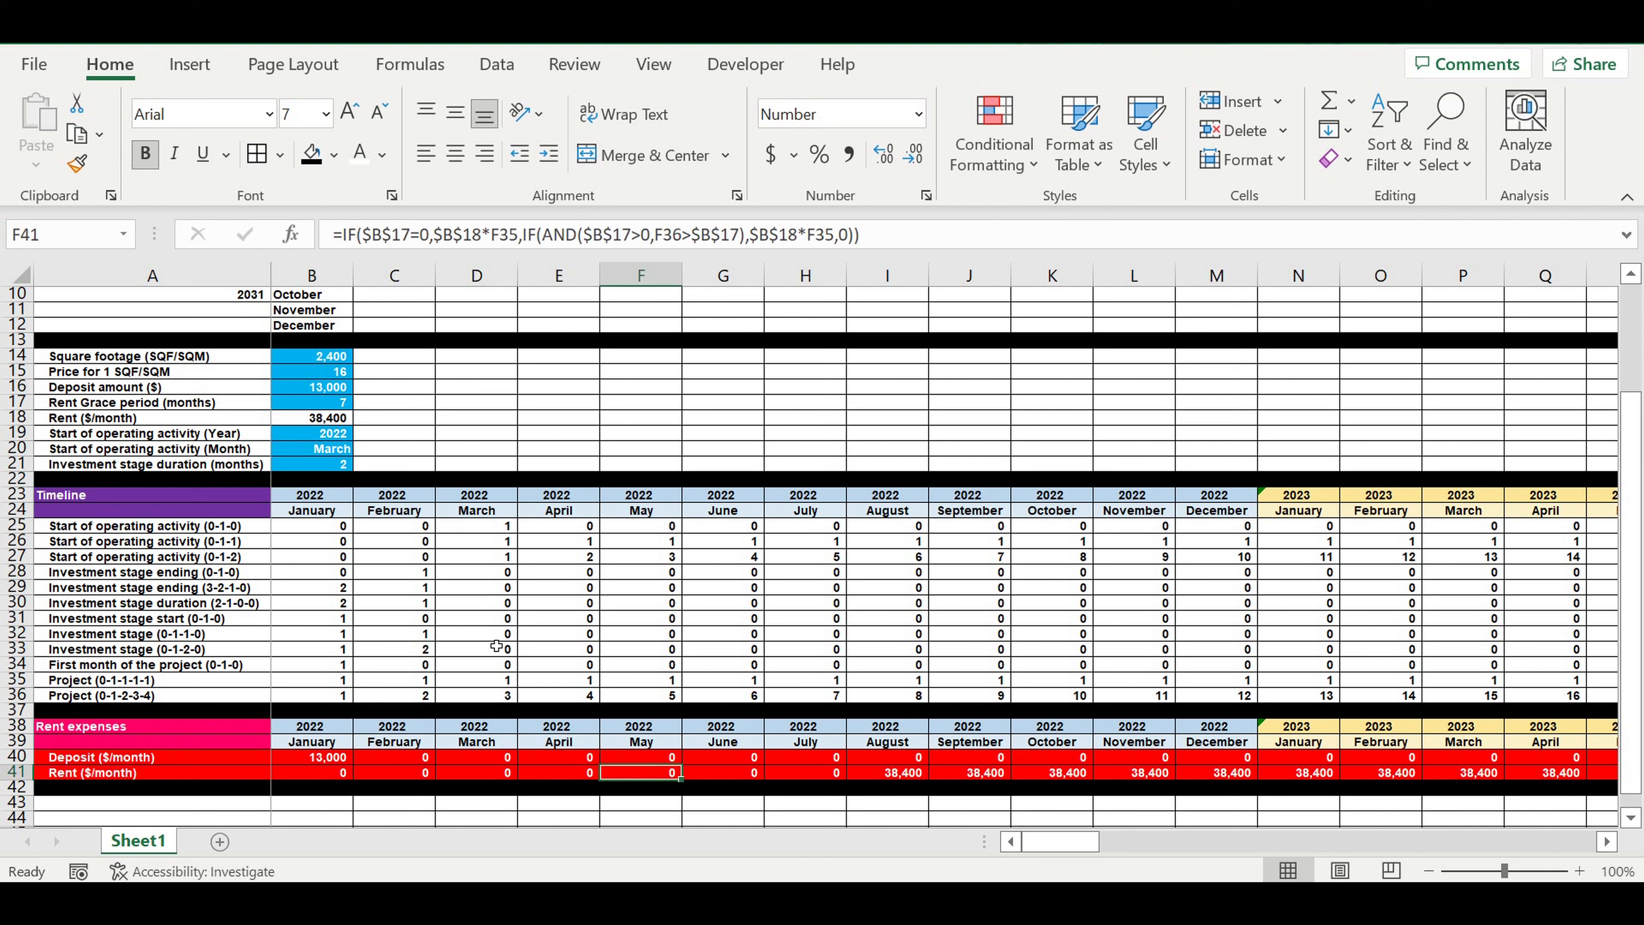
left_click(310, 756)
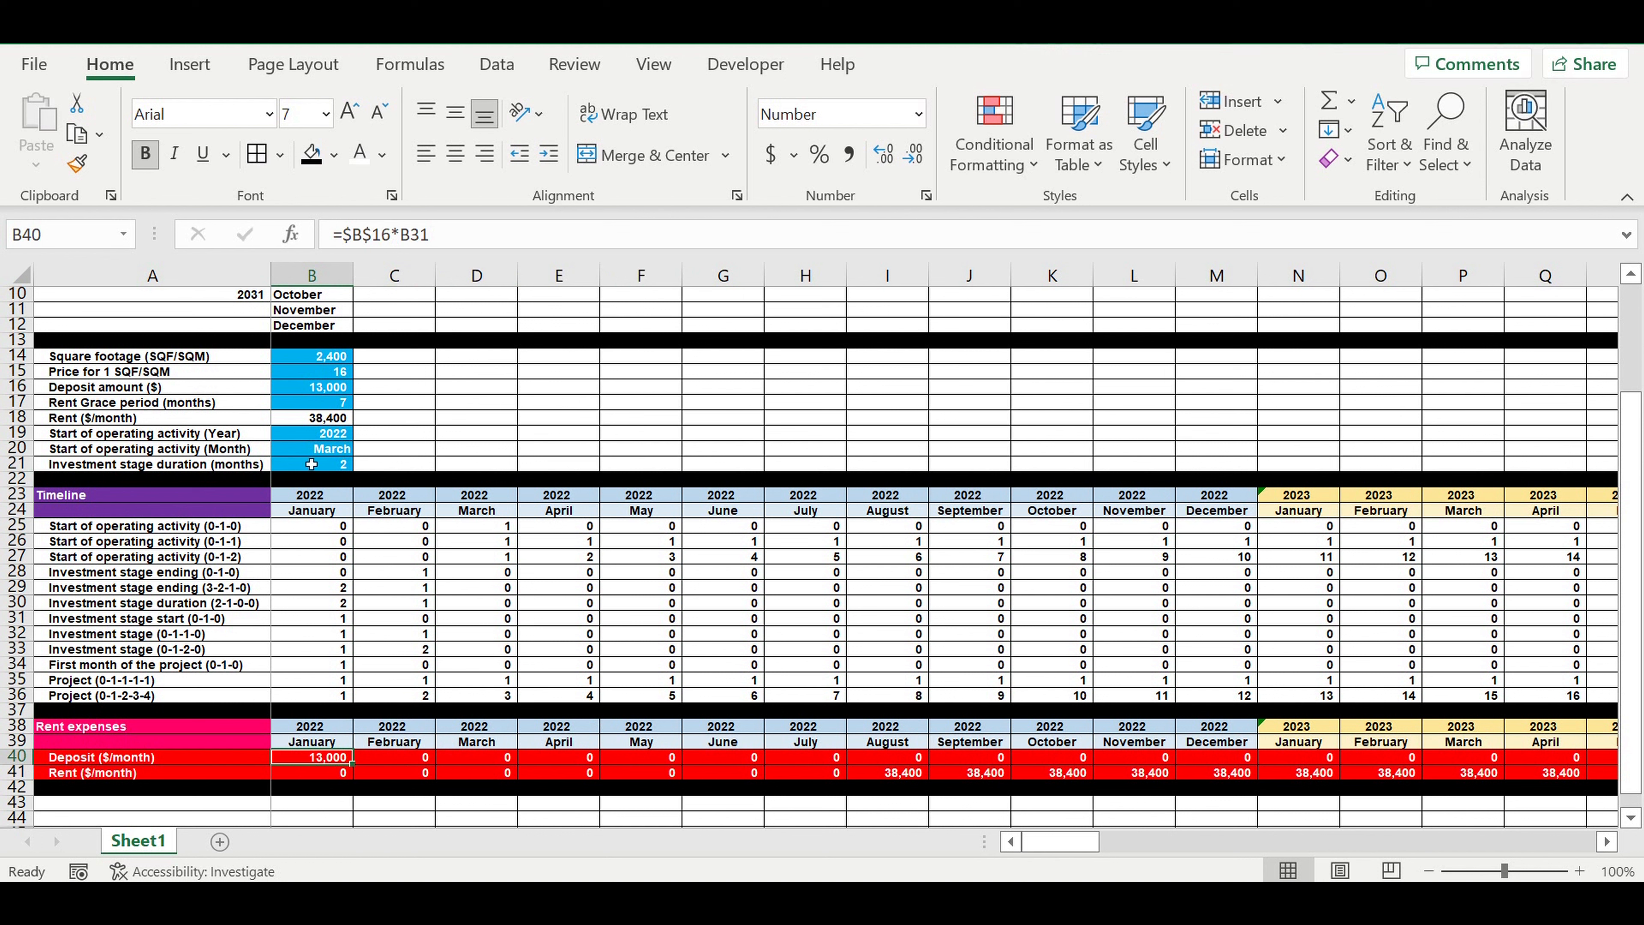
Step: Set the grace period to 4, re-enter the 13000 deposit and check the stage formulas
left_click(310, 401)
type("4")
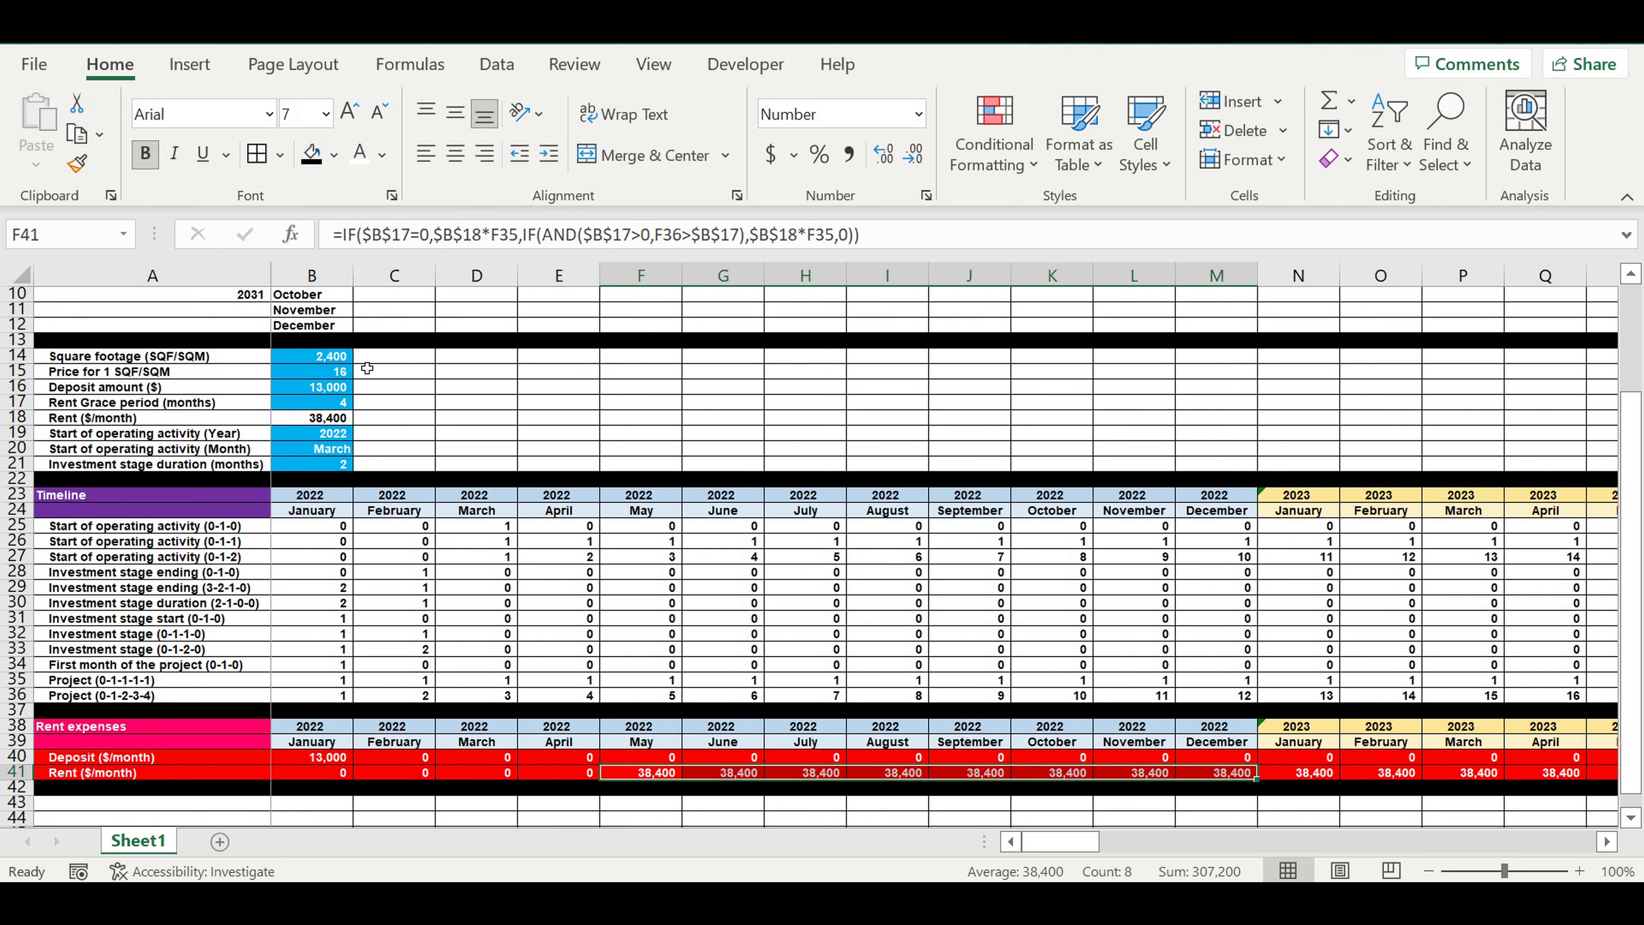
left_click(310, 386)
type("0")
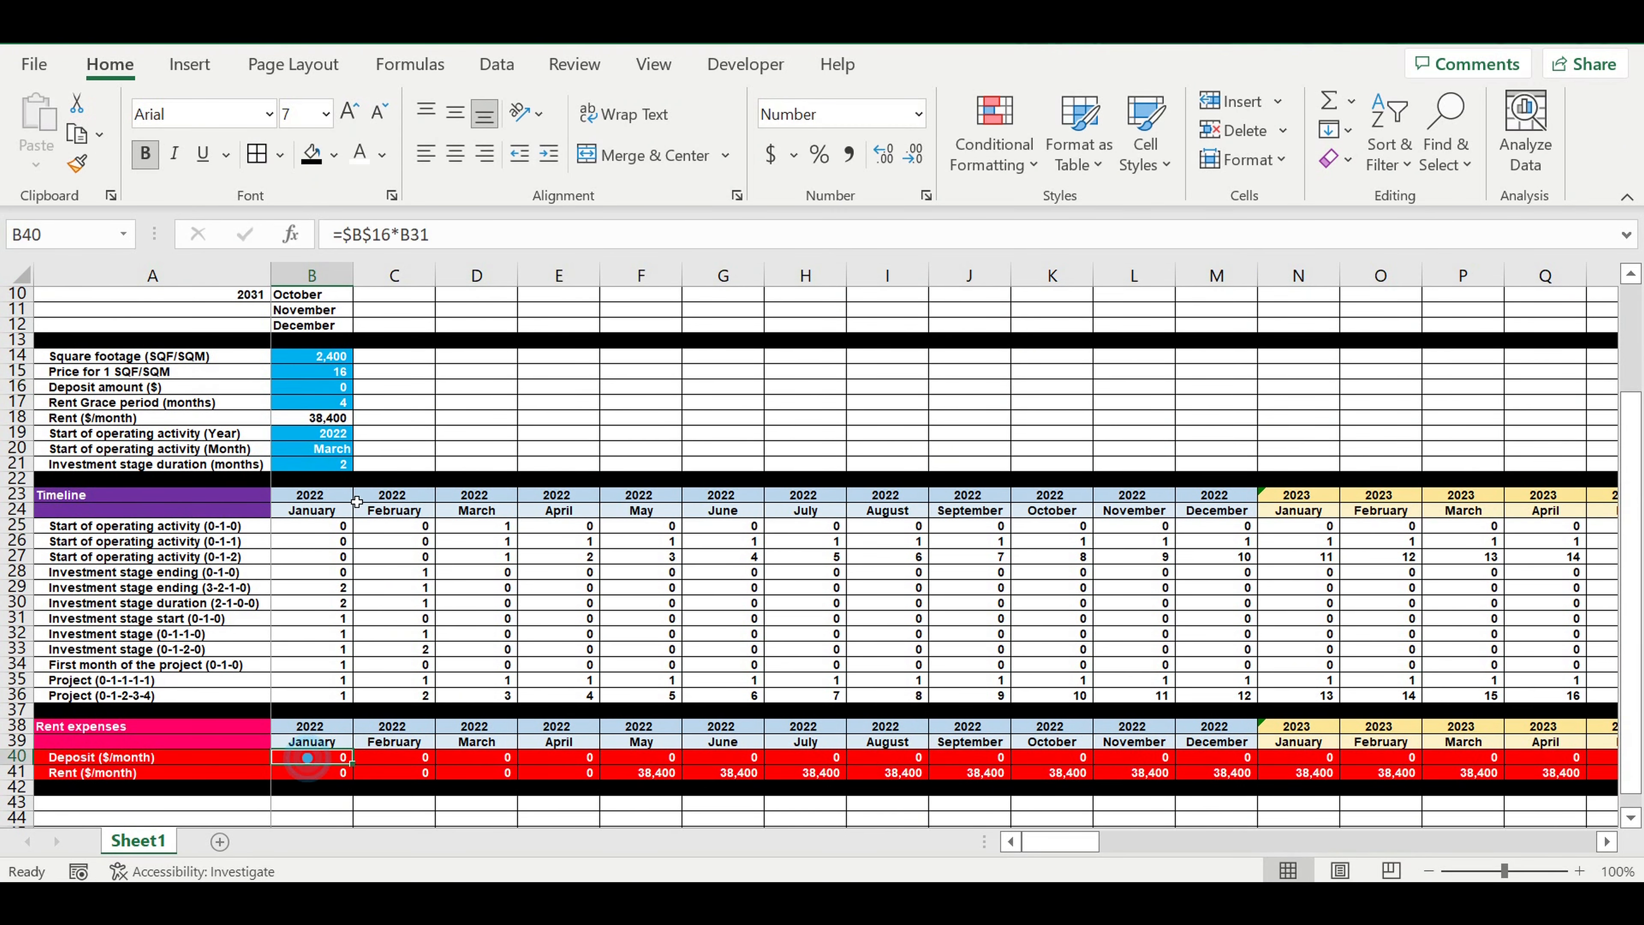
type("13000")
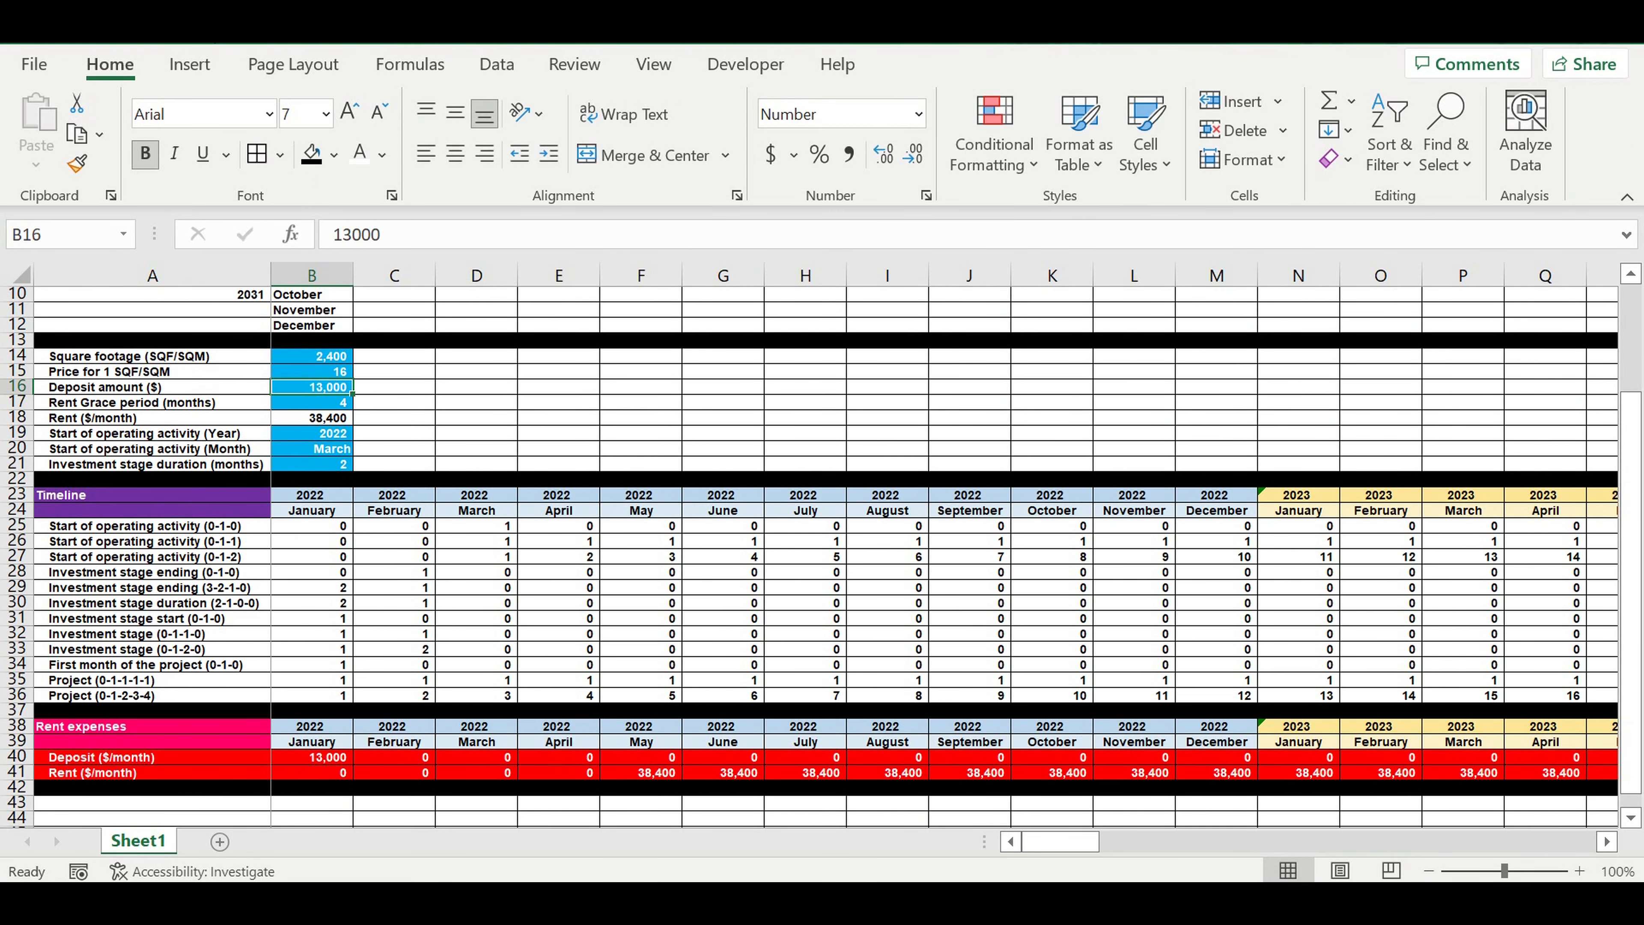
left_click(393, 603)
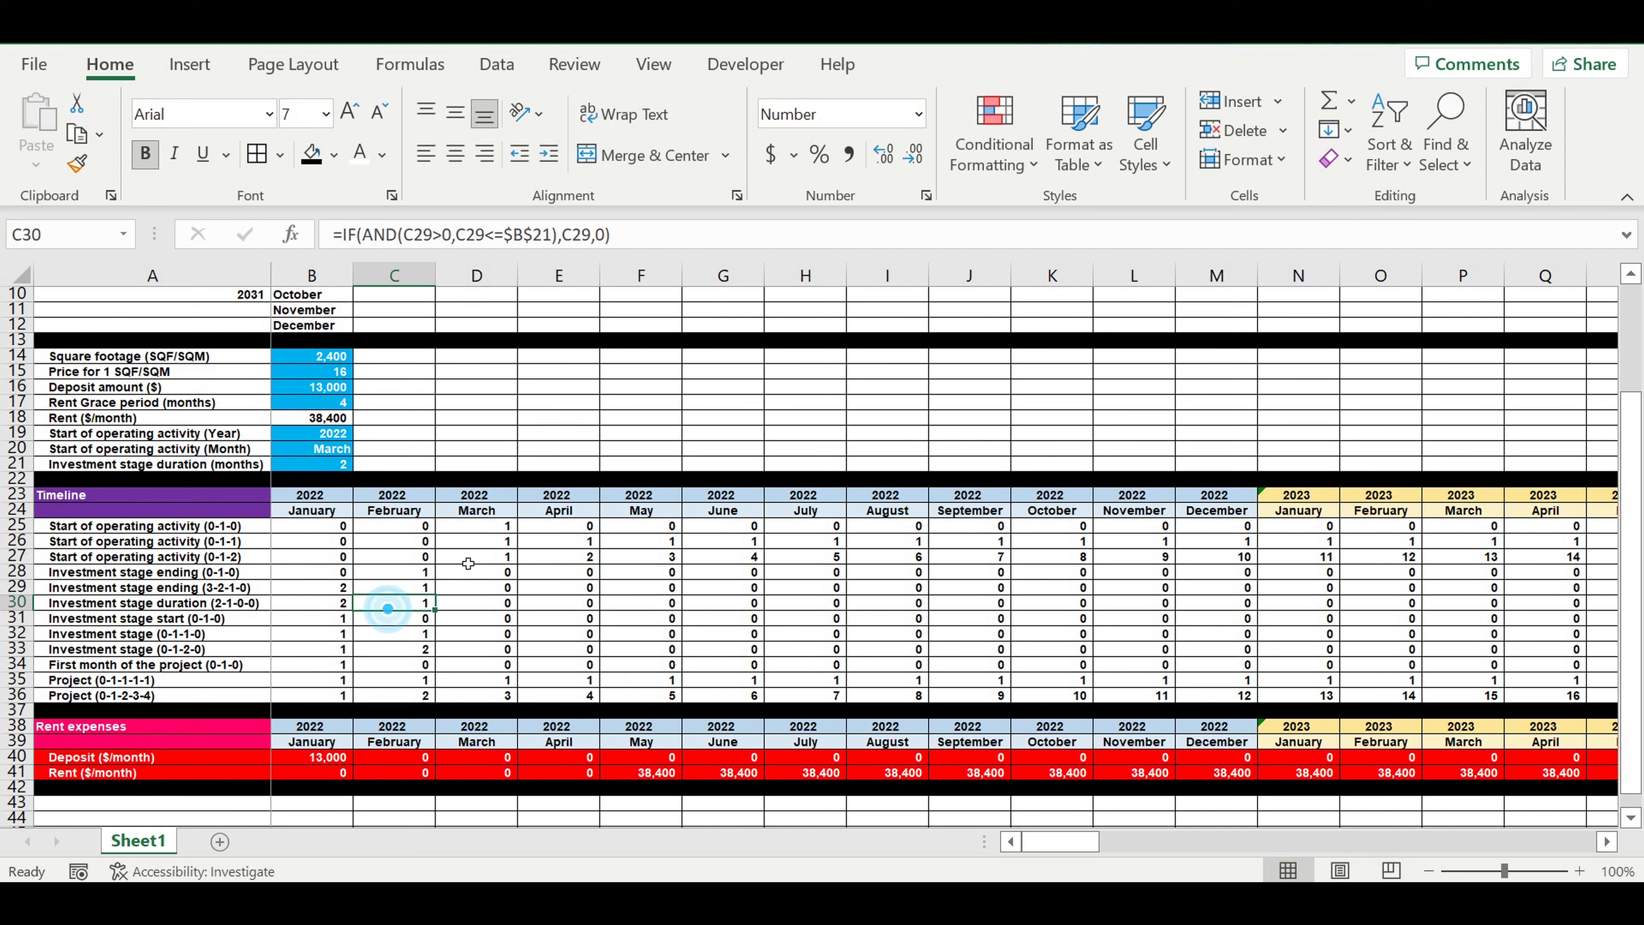
left_click(310, 355)
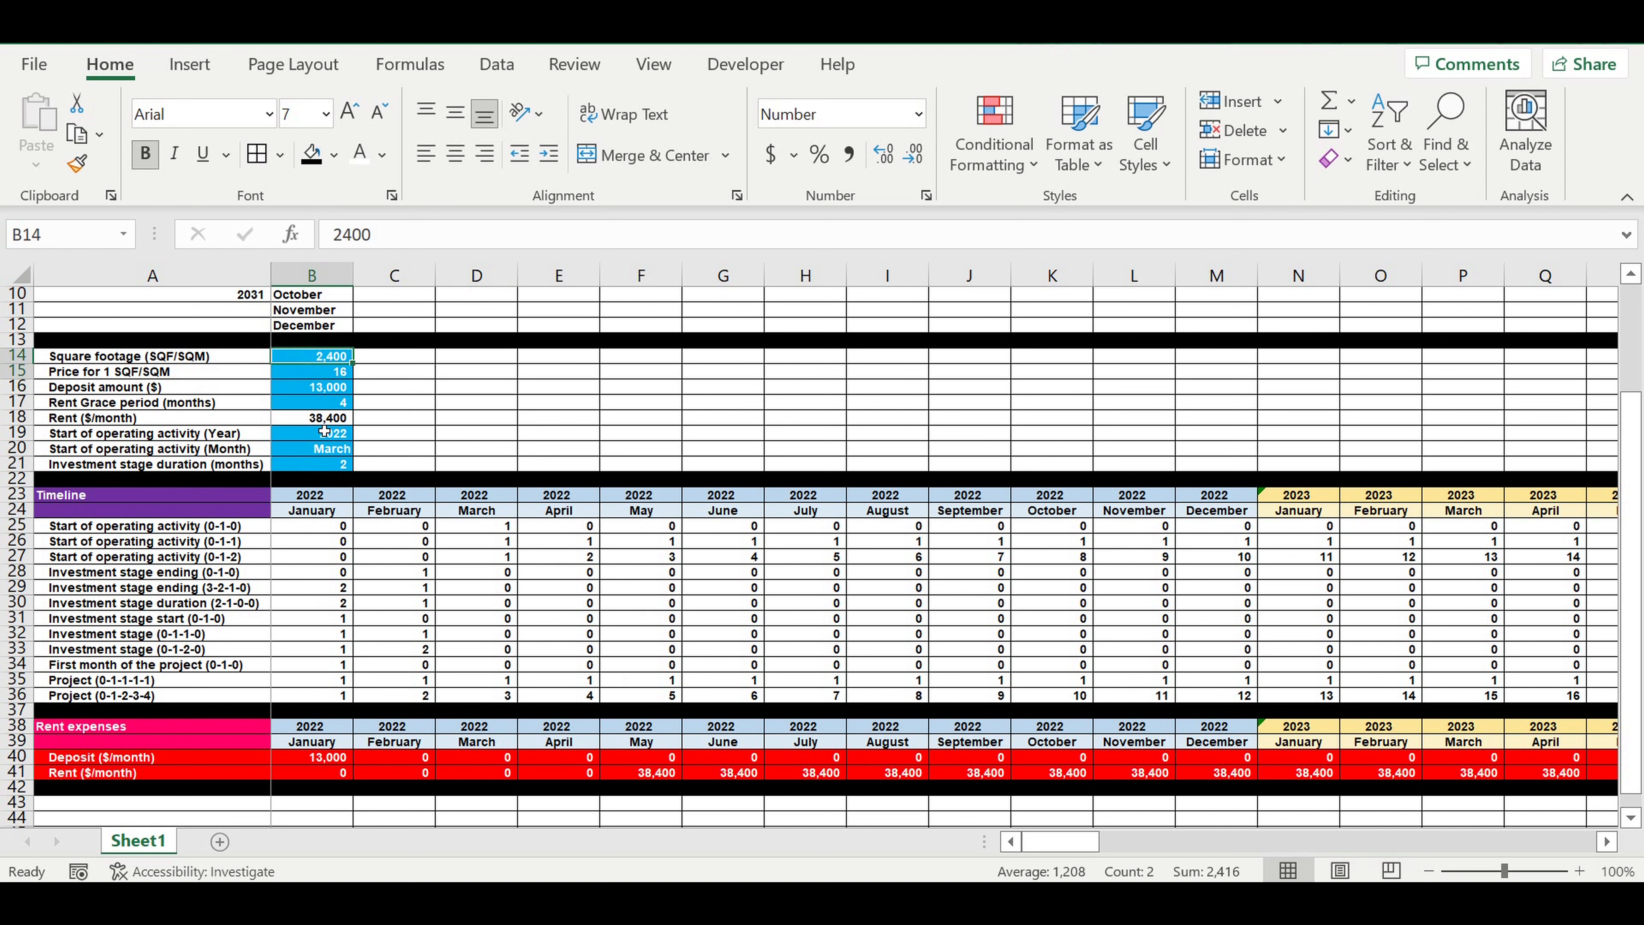
left_click(475, 649)
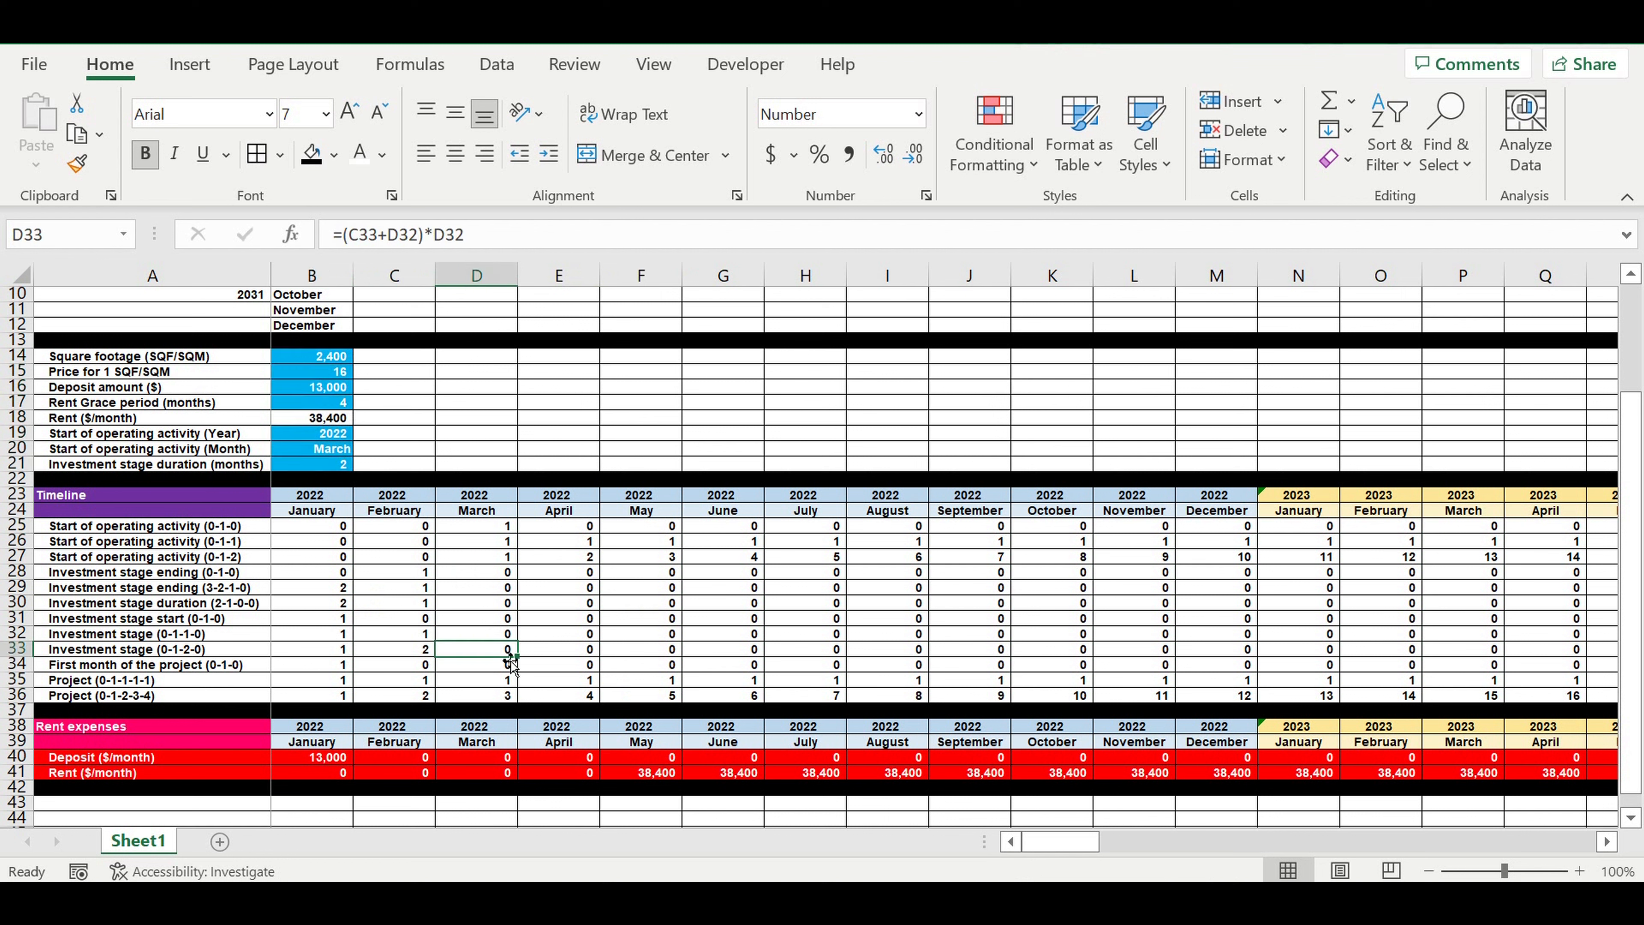
mouse_move(381, 825)
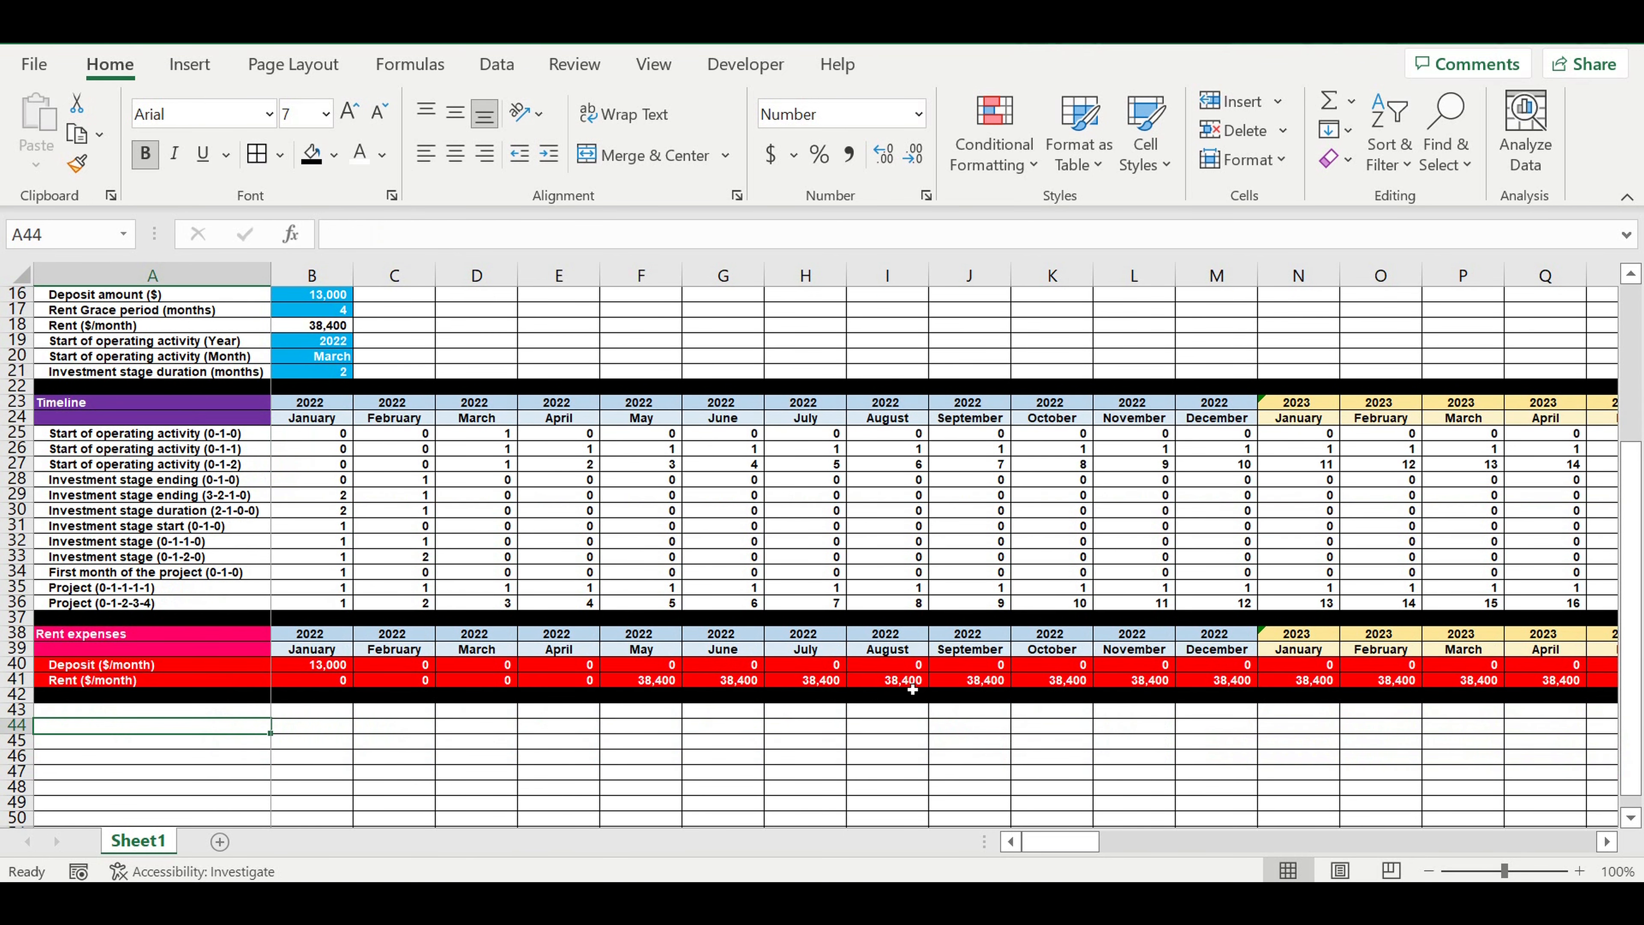
mouse_move(915, 667)
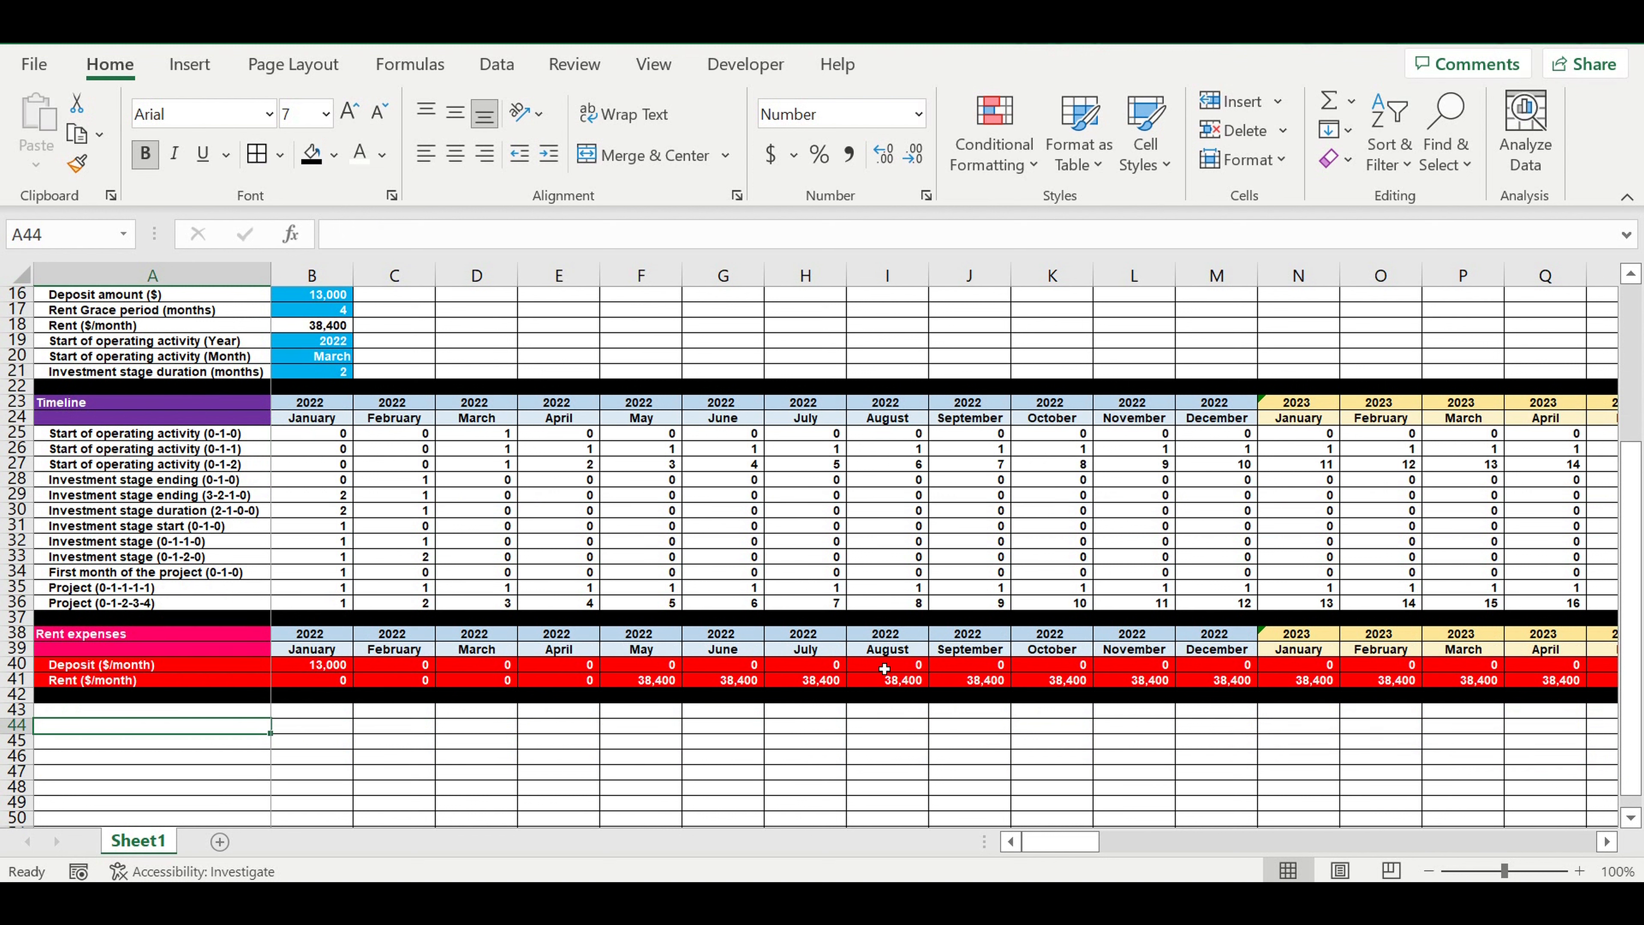
left_click(153, 747)
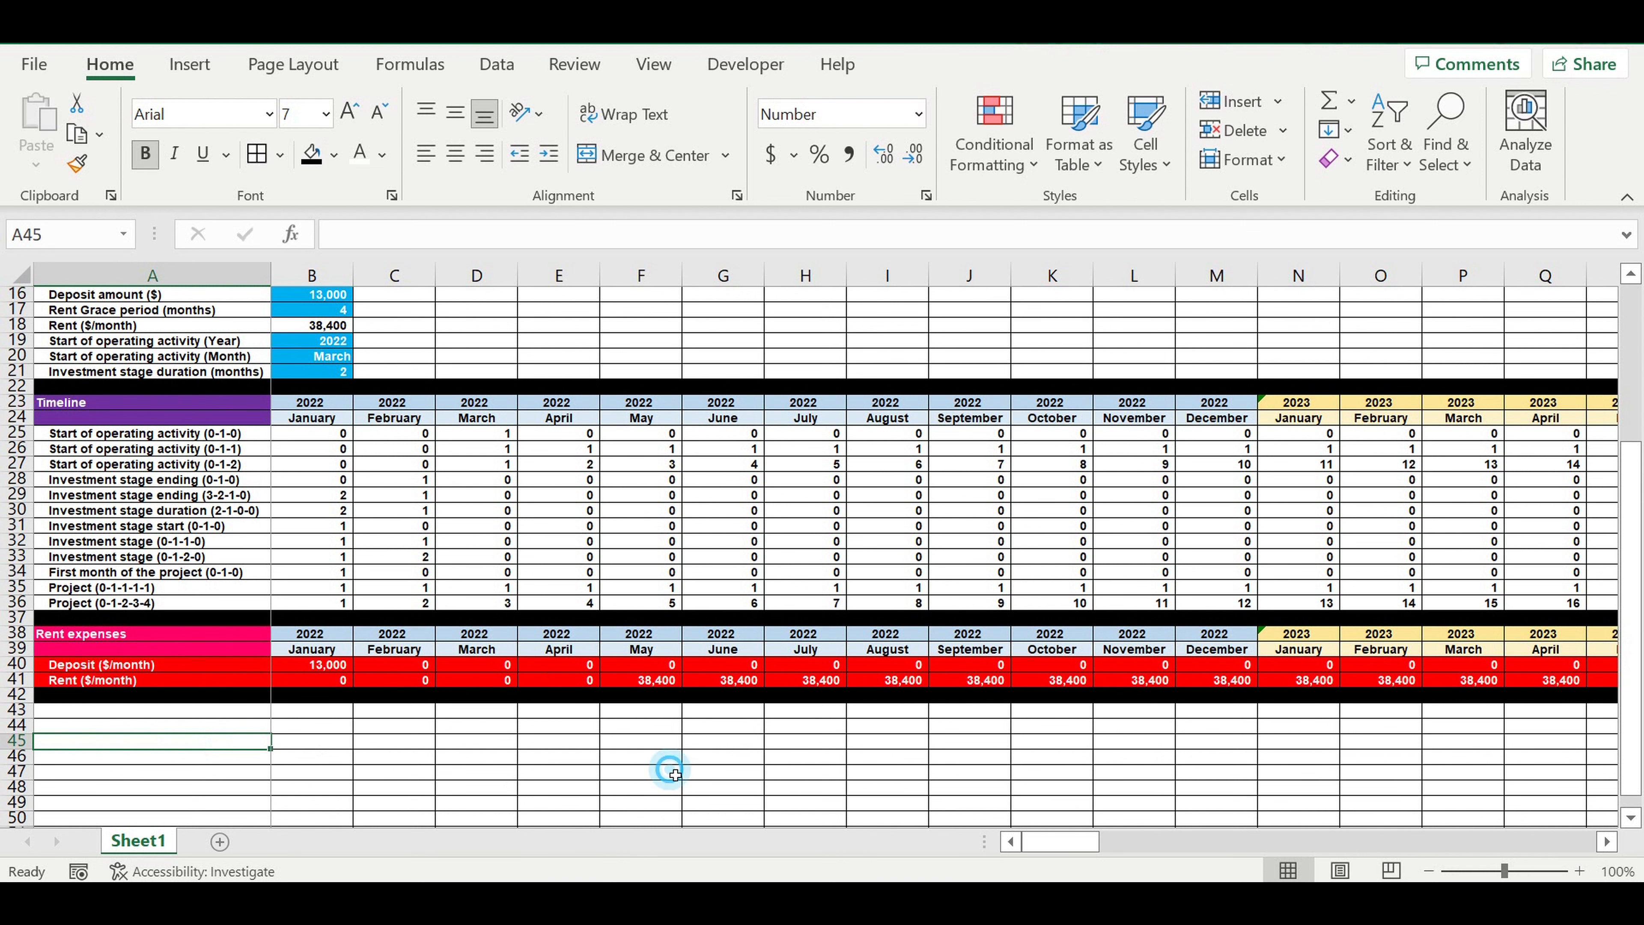
left_click(640, 773)
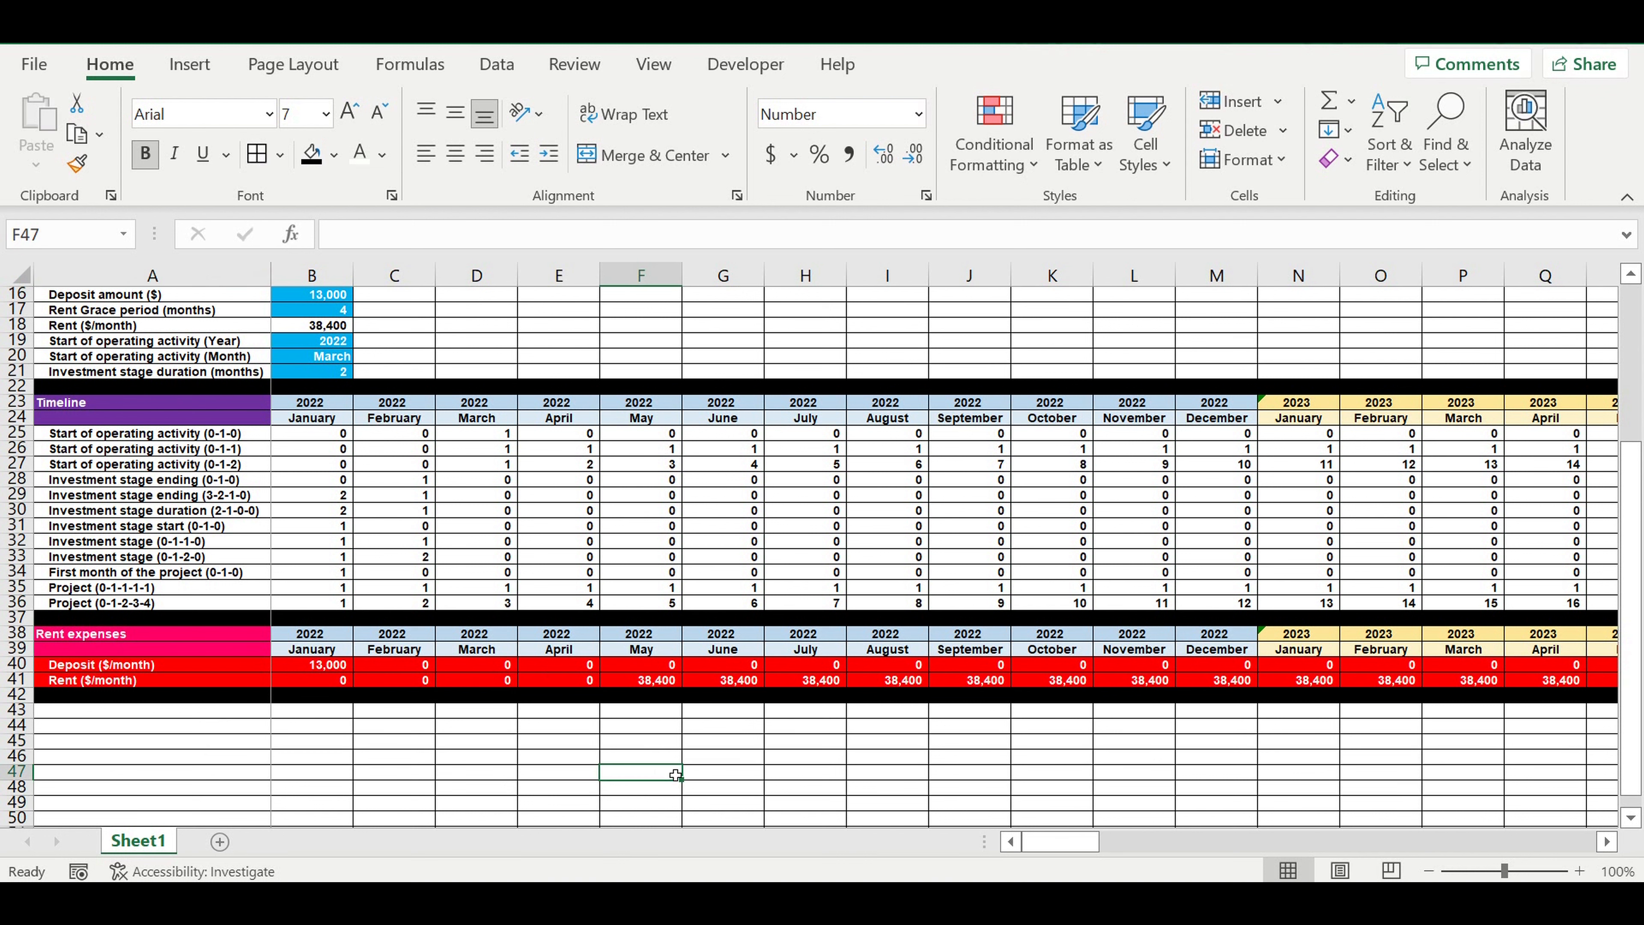